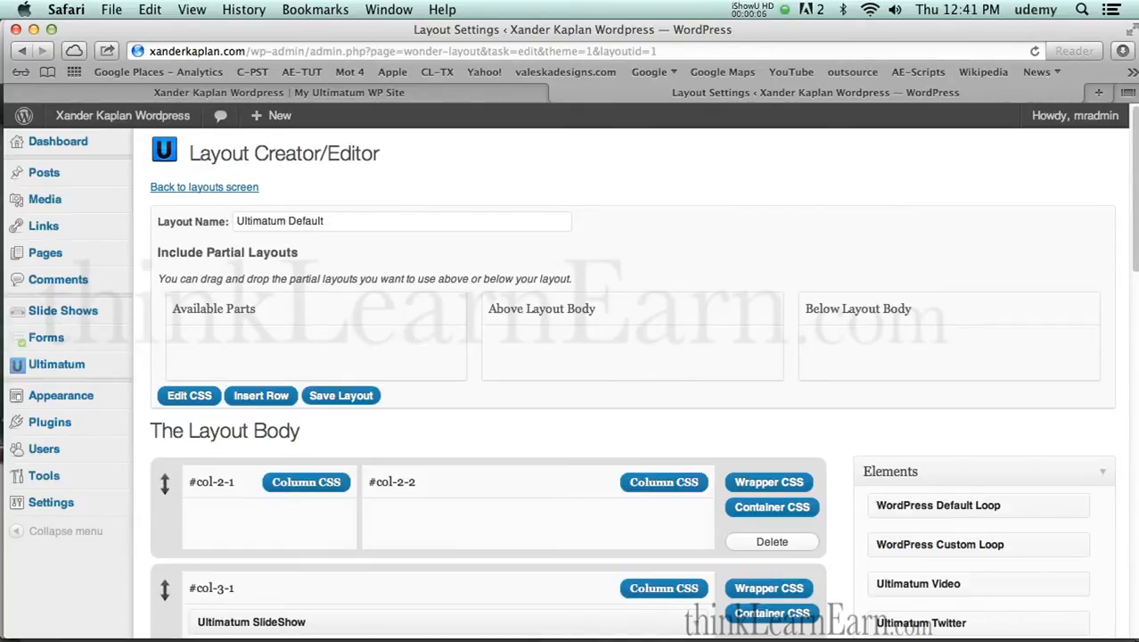
mouse_move(414, 335)
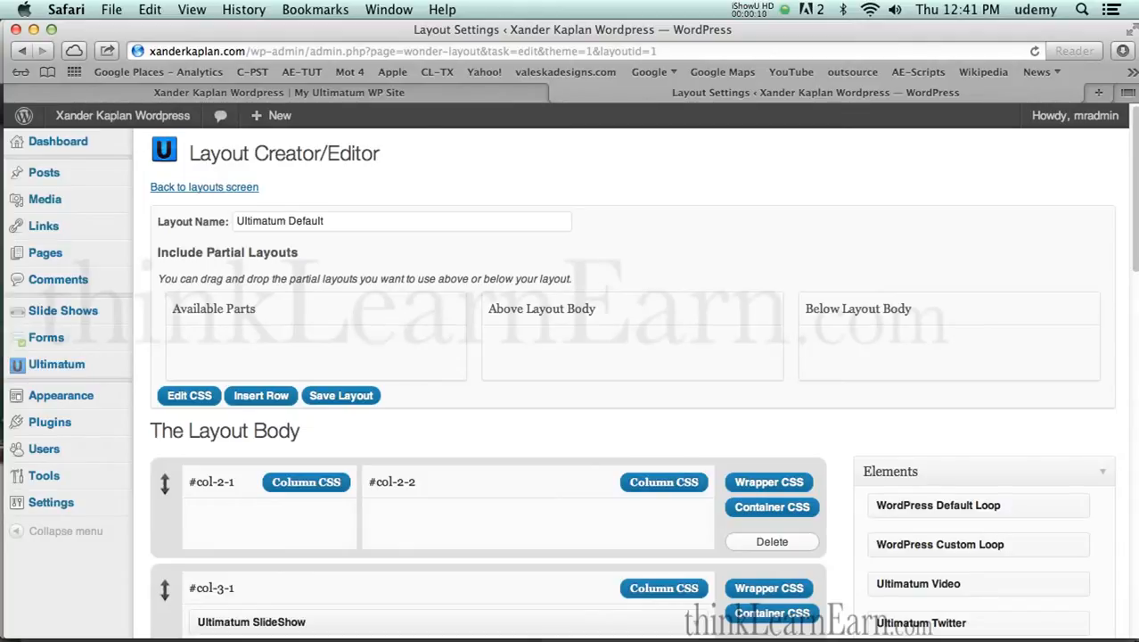
mouse_move(375, 338)
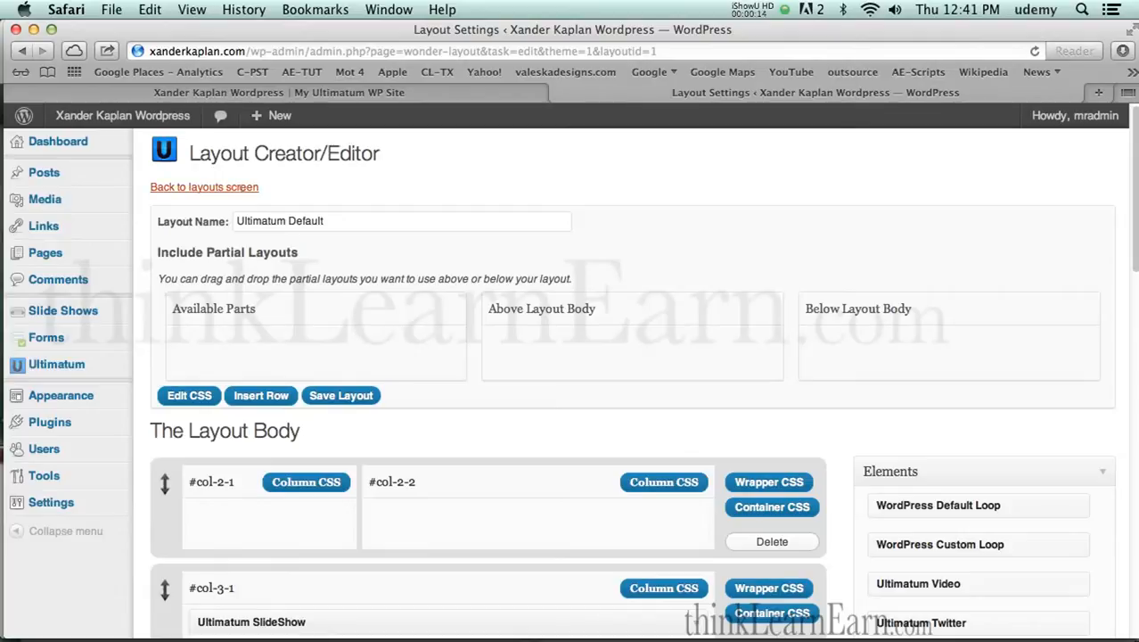
Return from the Ultimatum Default layout editor to the layouts overview.
left_click(204, 188)
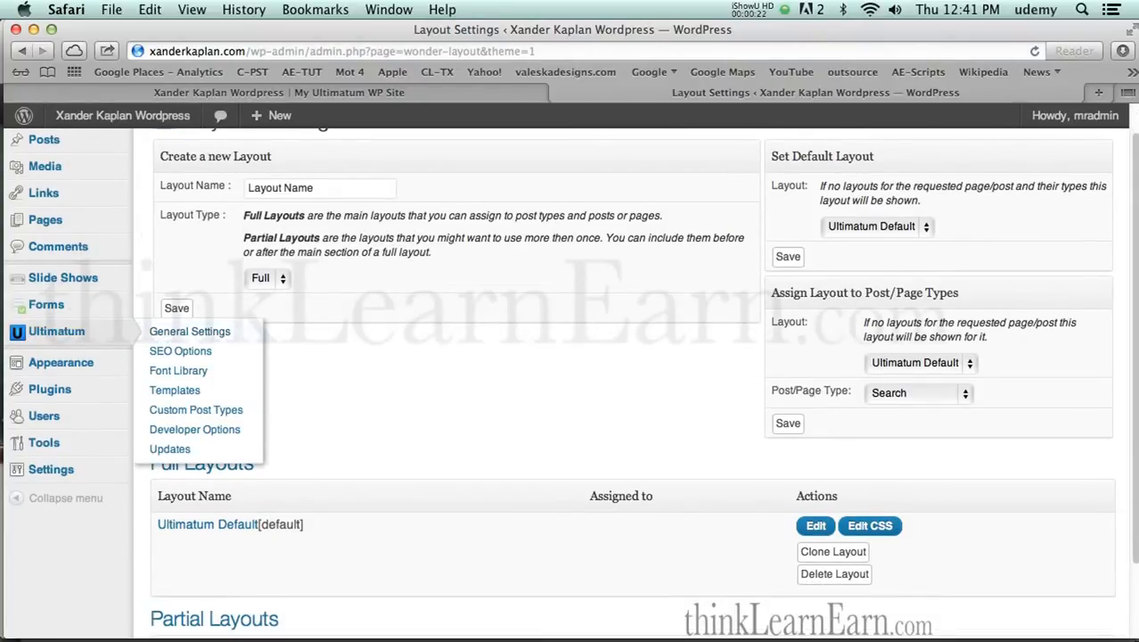
mouse_move(189, 330)
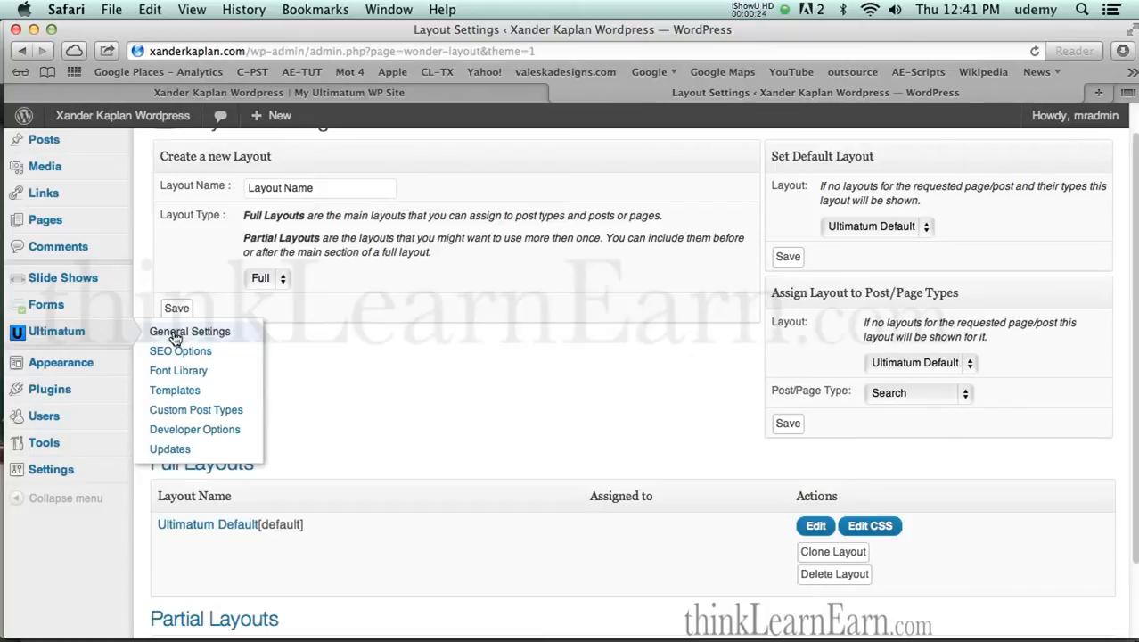
Show Ultimatum General Settings with Title as Logo on and the SEO tools.
left_click(189, 329)
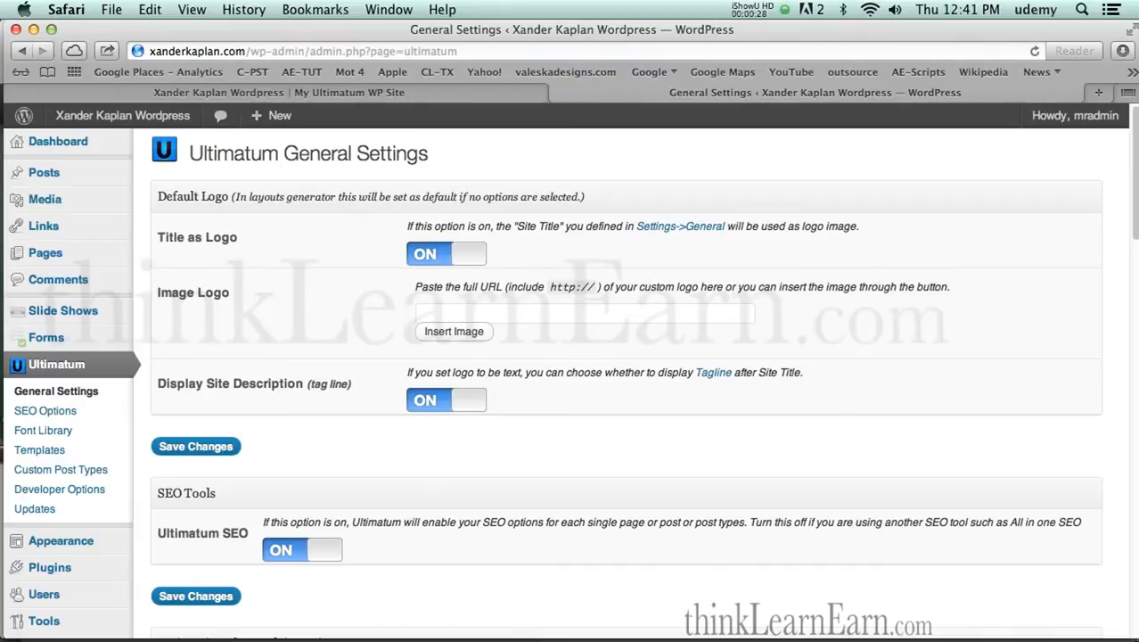
scroll("down", 3)
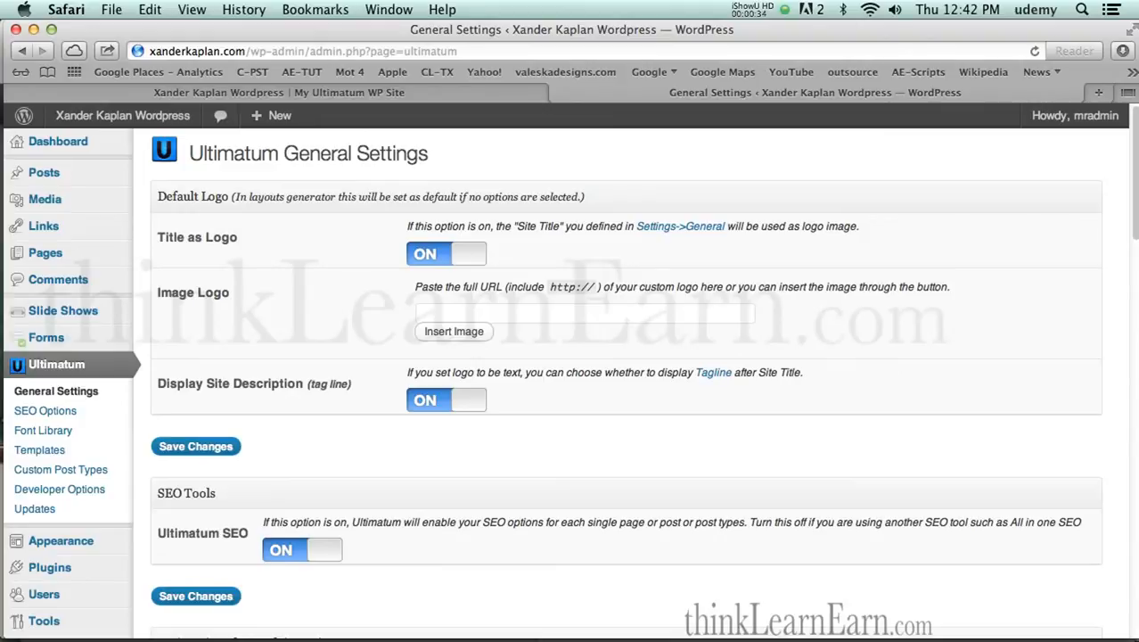
mouse_move(330, 302)
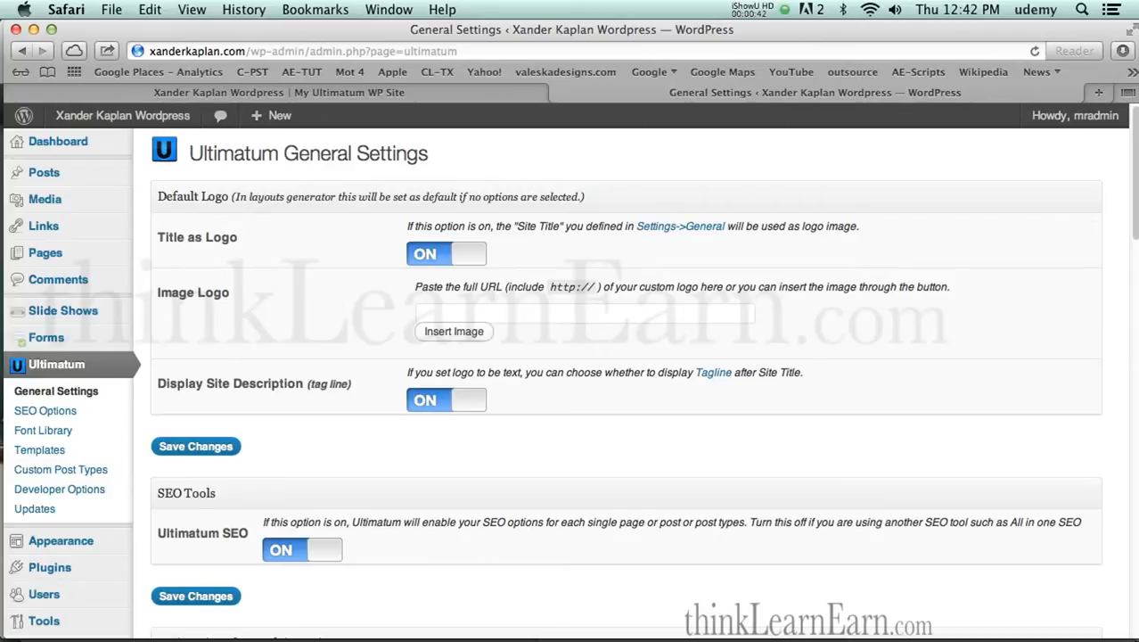
mouse_move(335, 302)
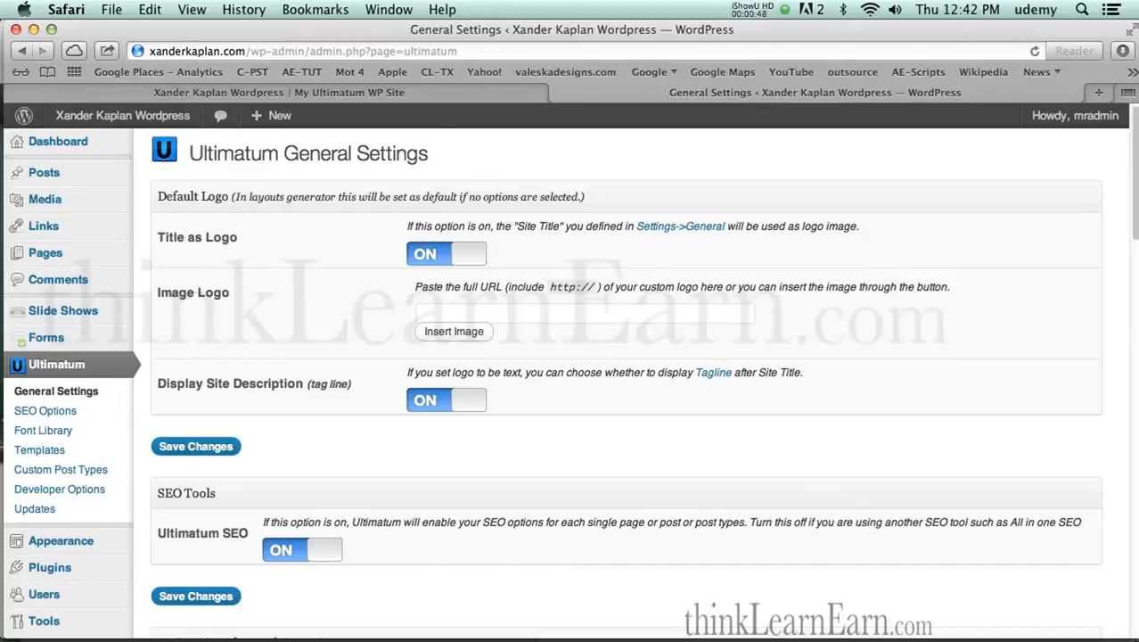
mouse_move(86, 364)
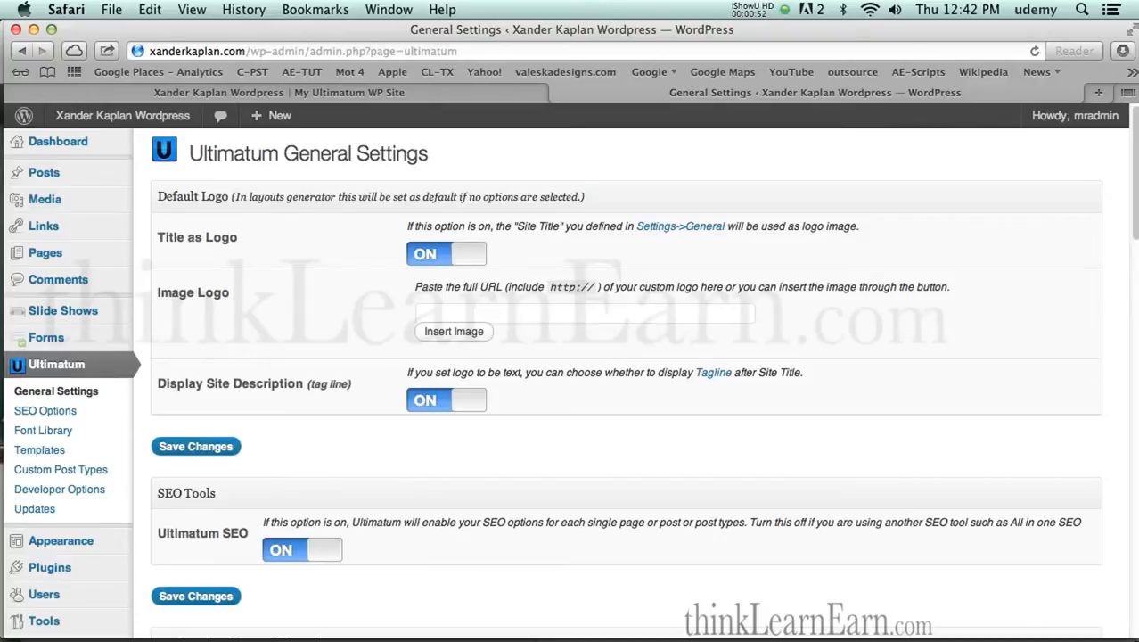
mouse_move(55, 391)
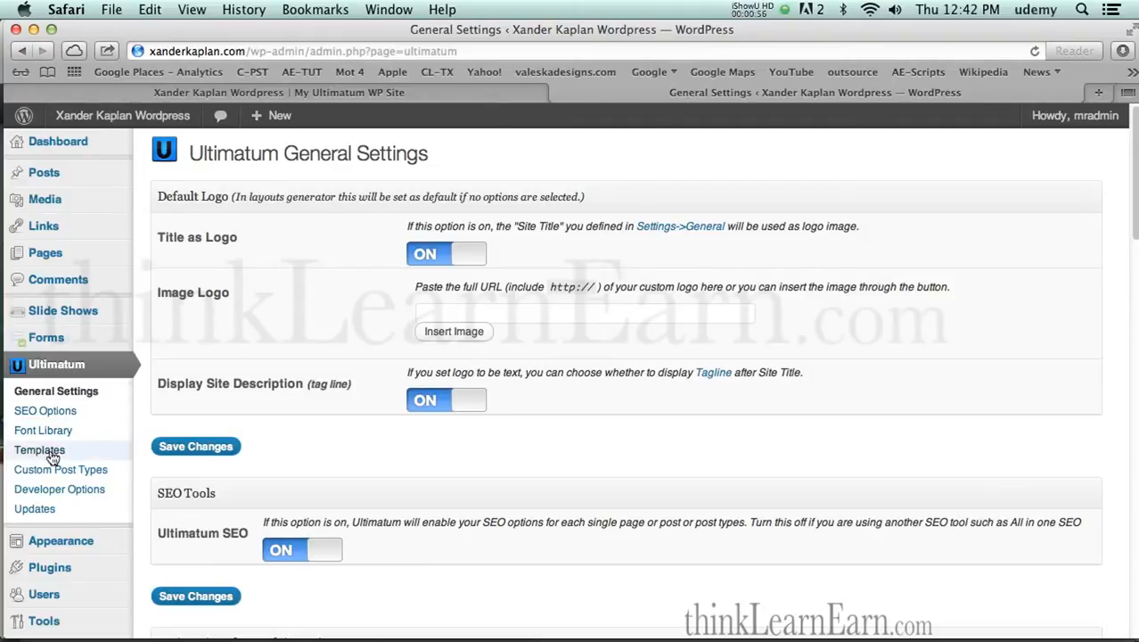
Save a new responsive template my-new-960-temp, 960 px wide with 20 px column margins.
left_click(39, 449)
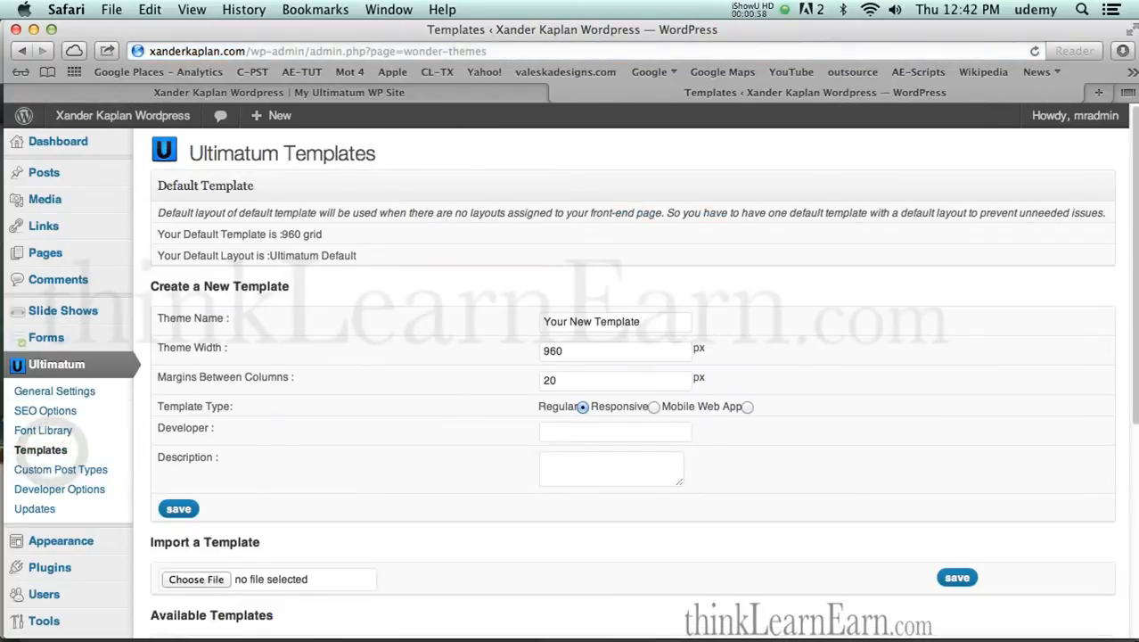
scroll("down", 3)
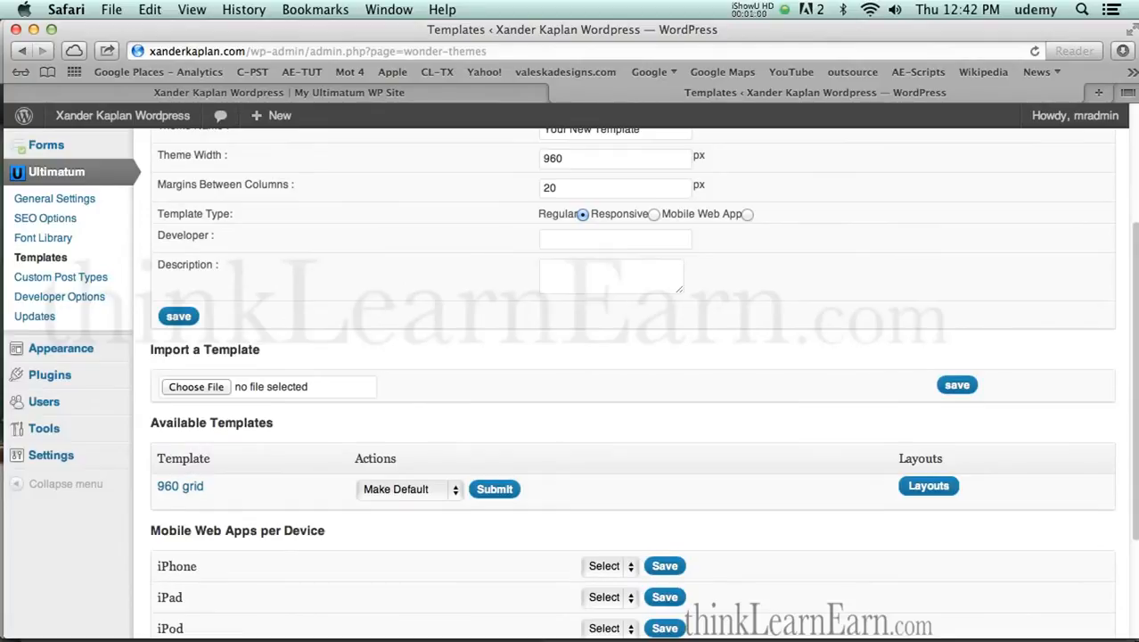
scroll("down", 3)
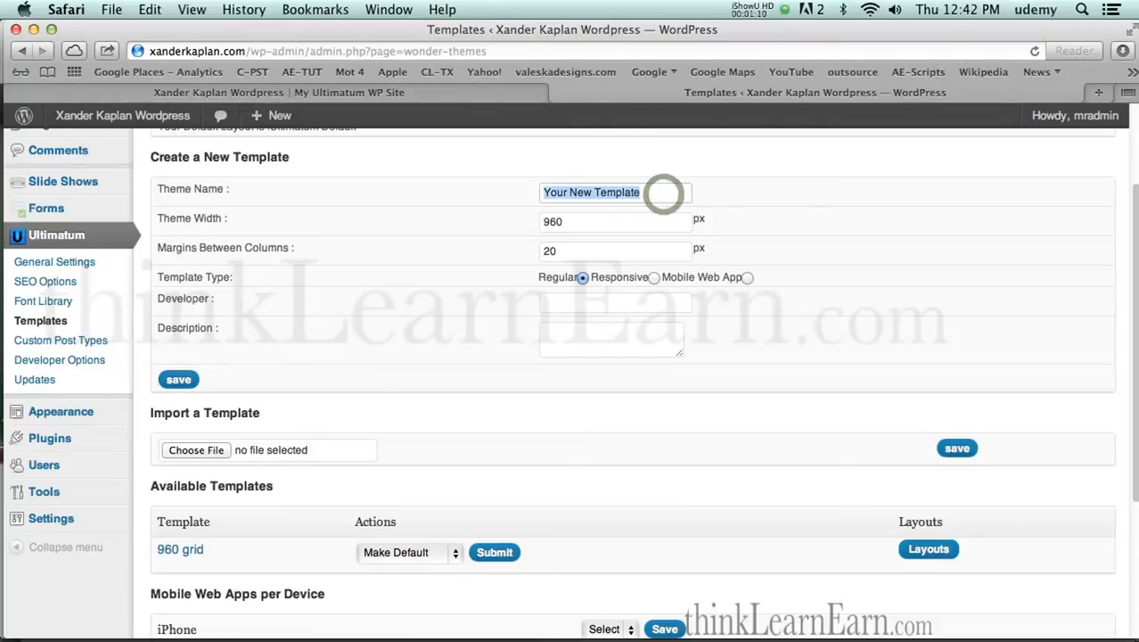
type("my-new-")
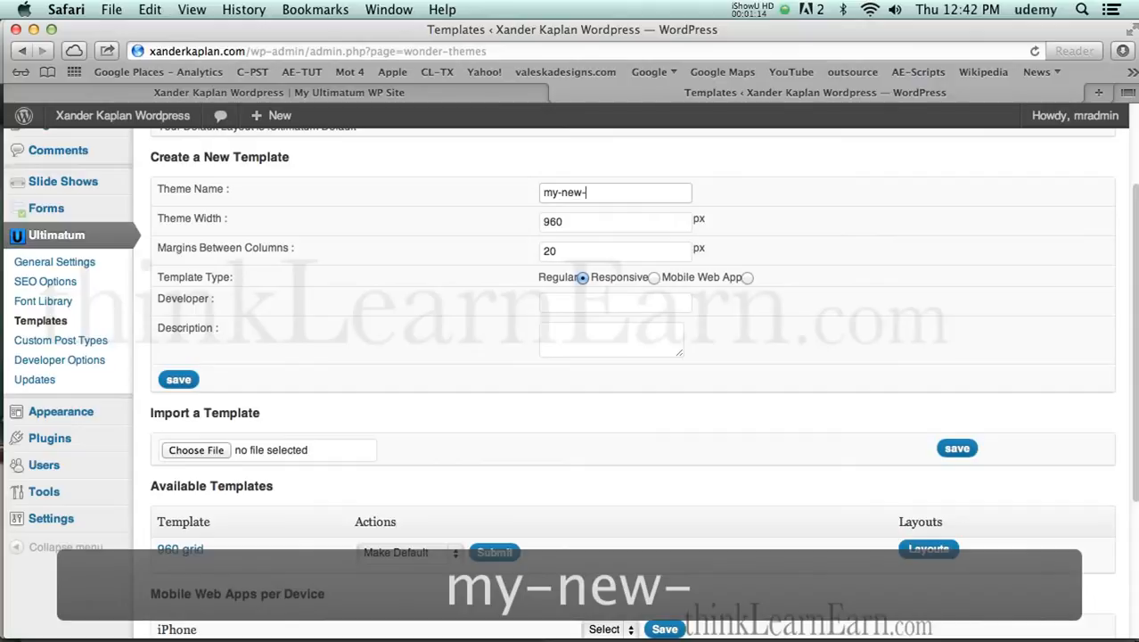
type("960")
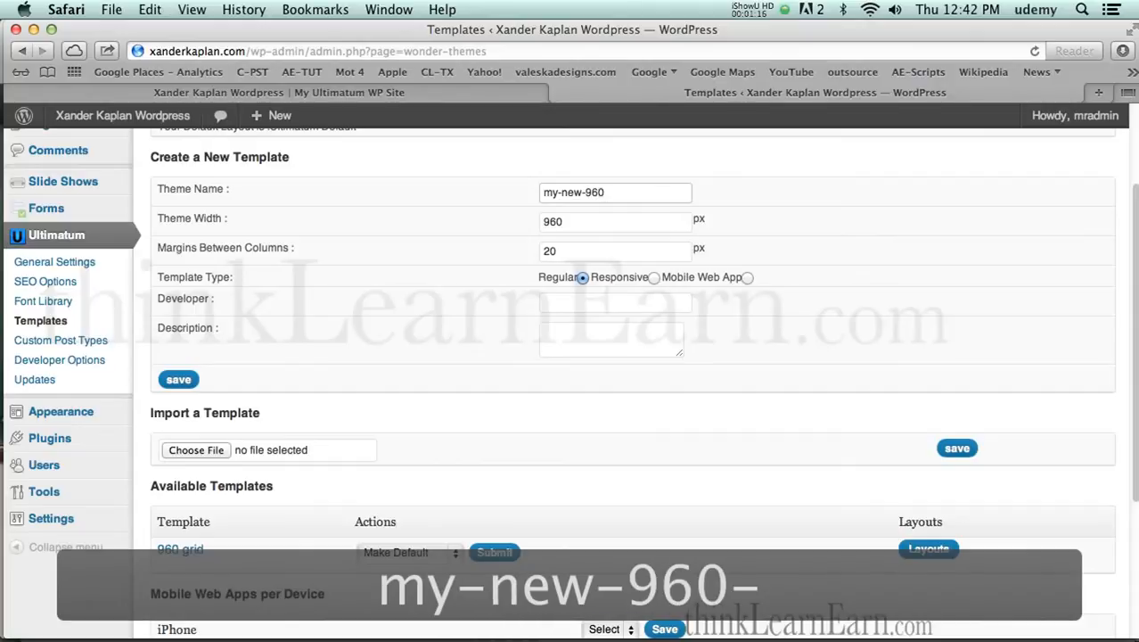
type("temp")
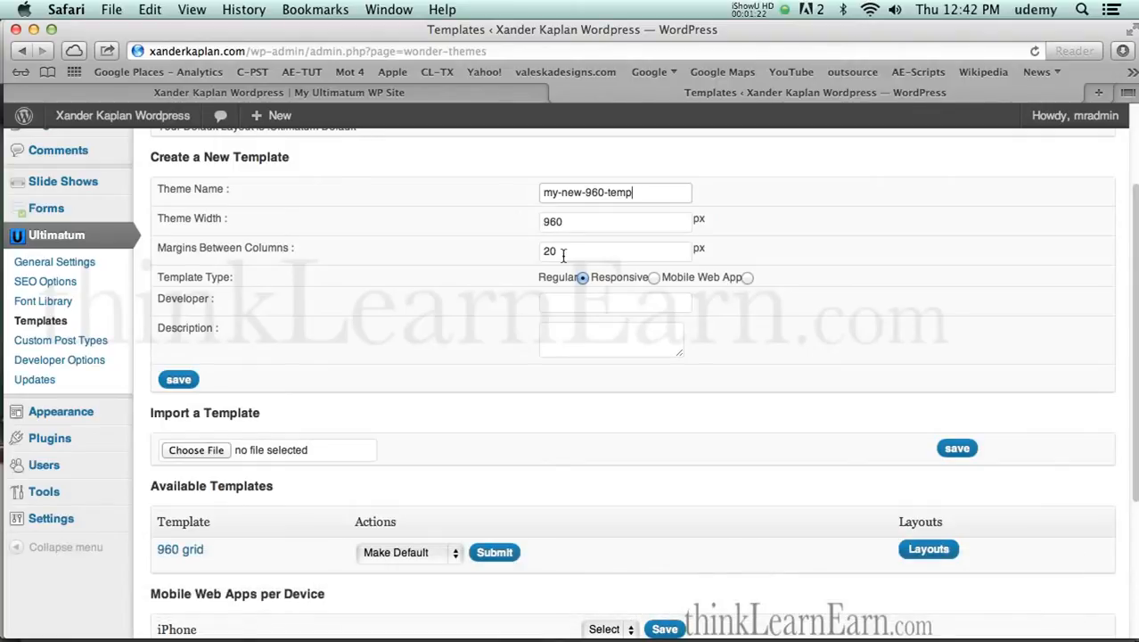
left_click(655, 278)
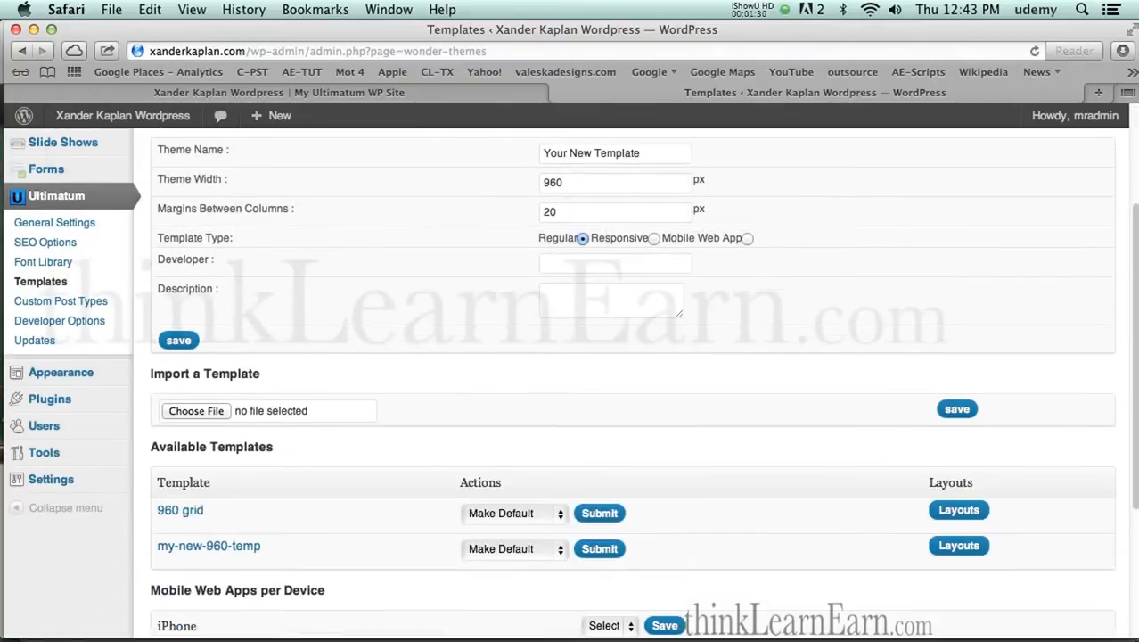
Make my-new-960-temp the default Ultimatum template via its Make Default action.
scroll("down", 3)
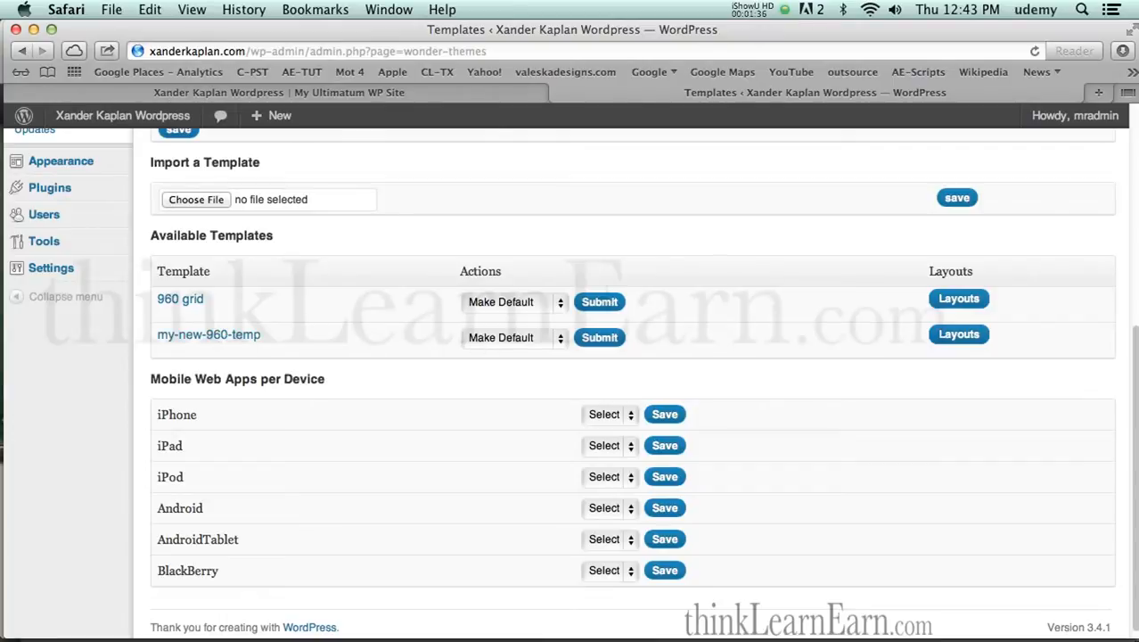
left_click(514, 337)
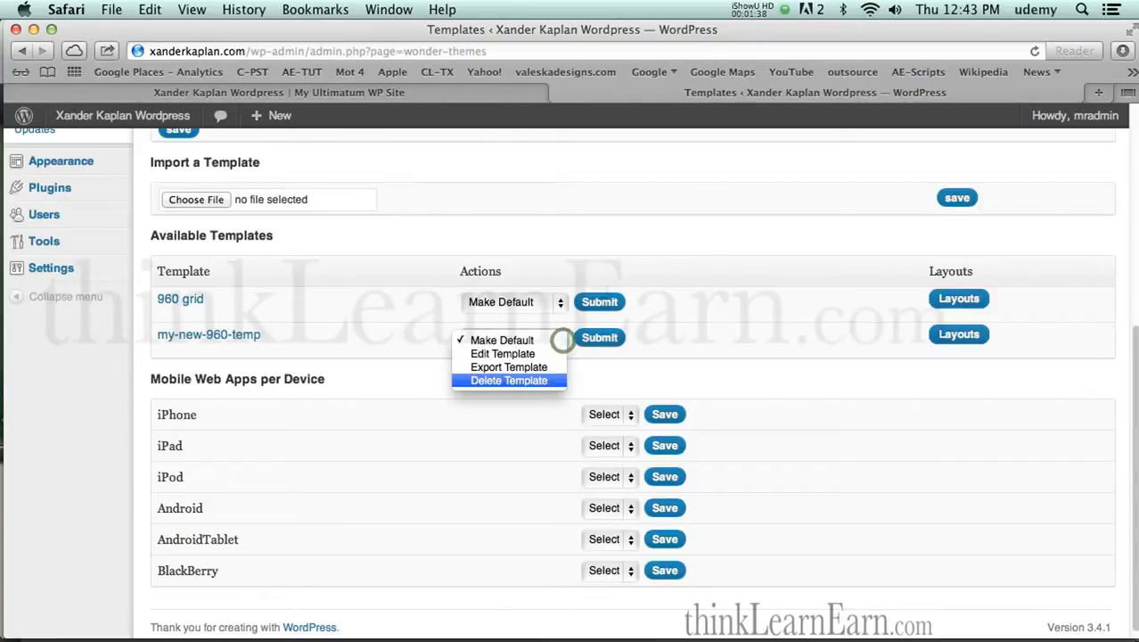
left_click(514, 337)
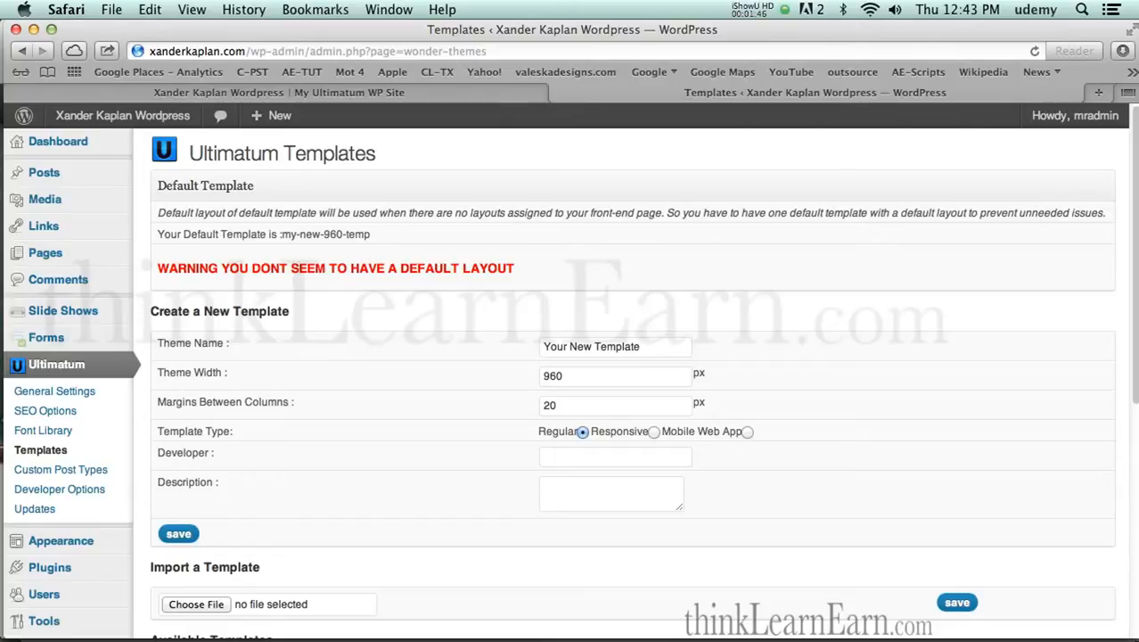
scroll("down", 3)
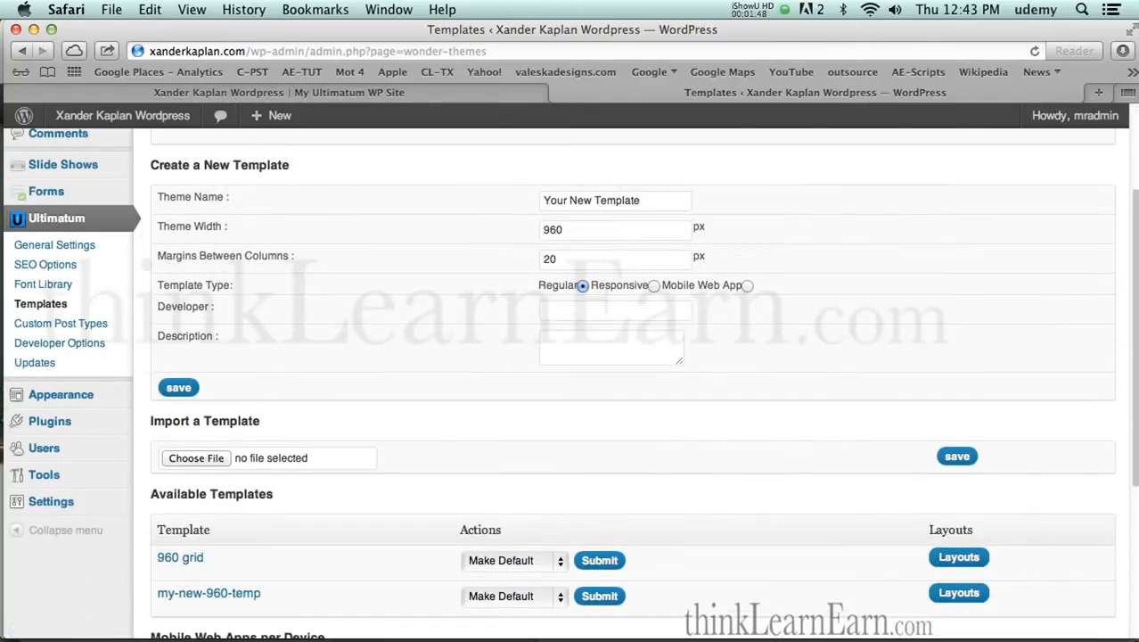
scroll("down", 3)
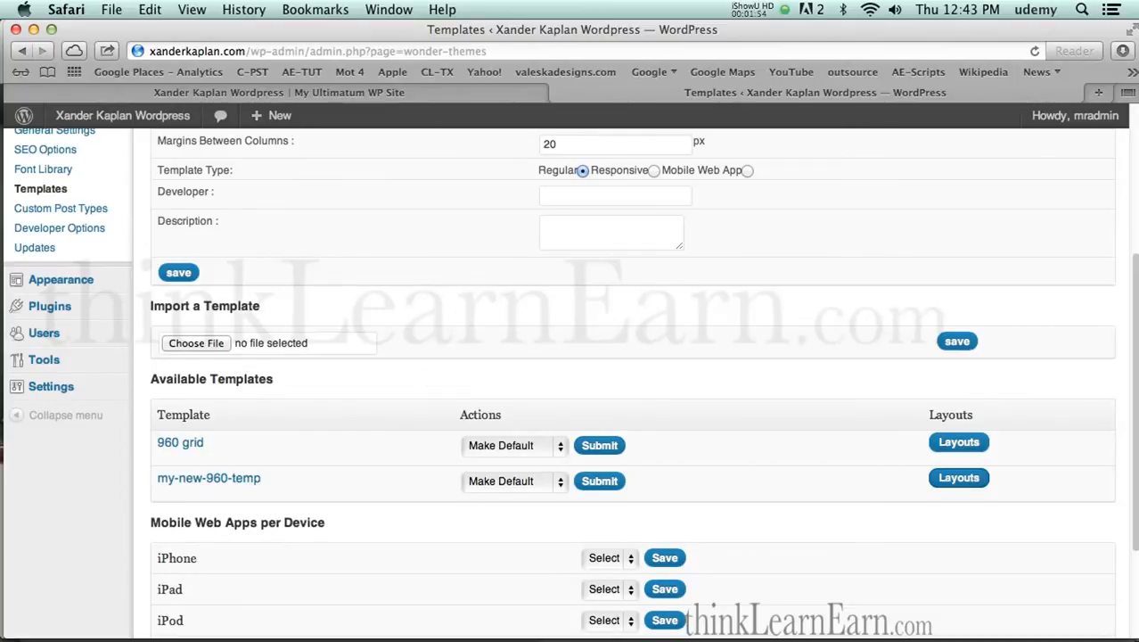
In my-new-960-temp's layouts, name a new layout main-header and set its type to Part.
left_click(959, 478)
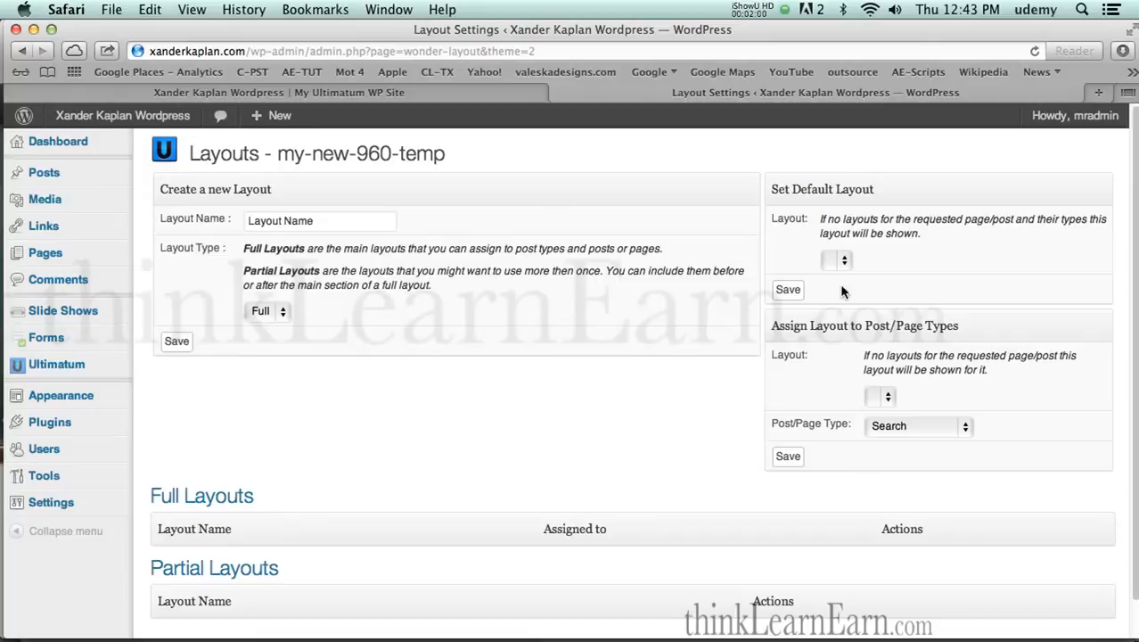
mouse_move(847, 267)
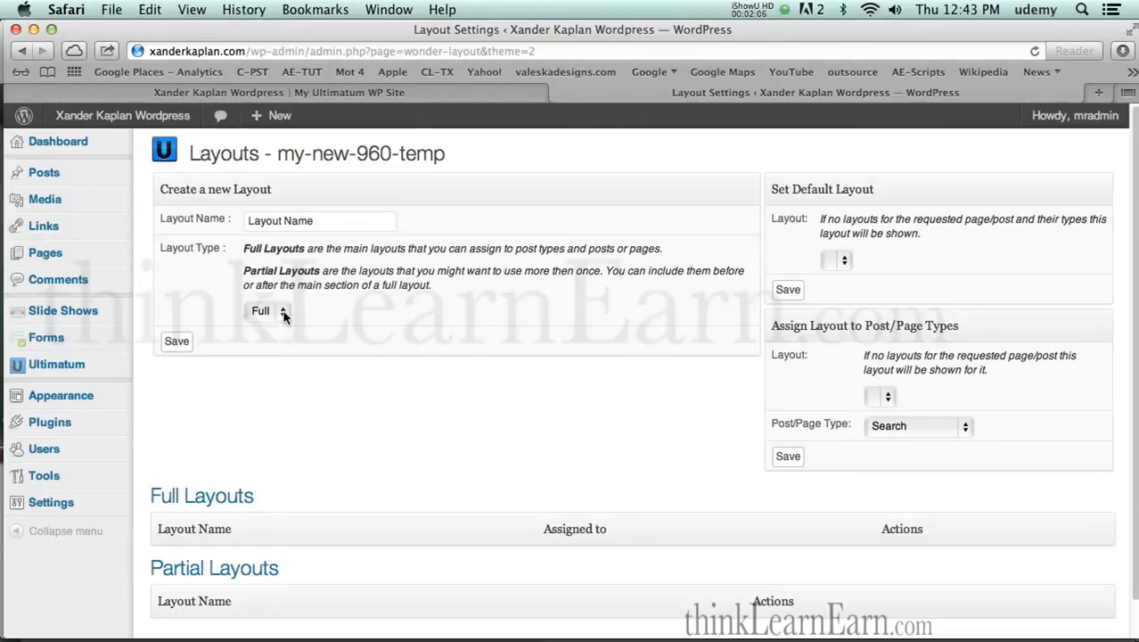
left_click(265, 310)
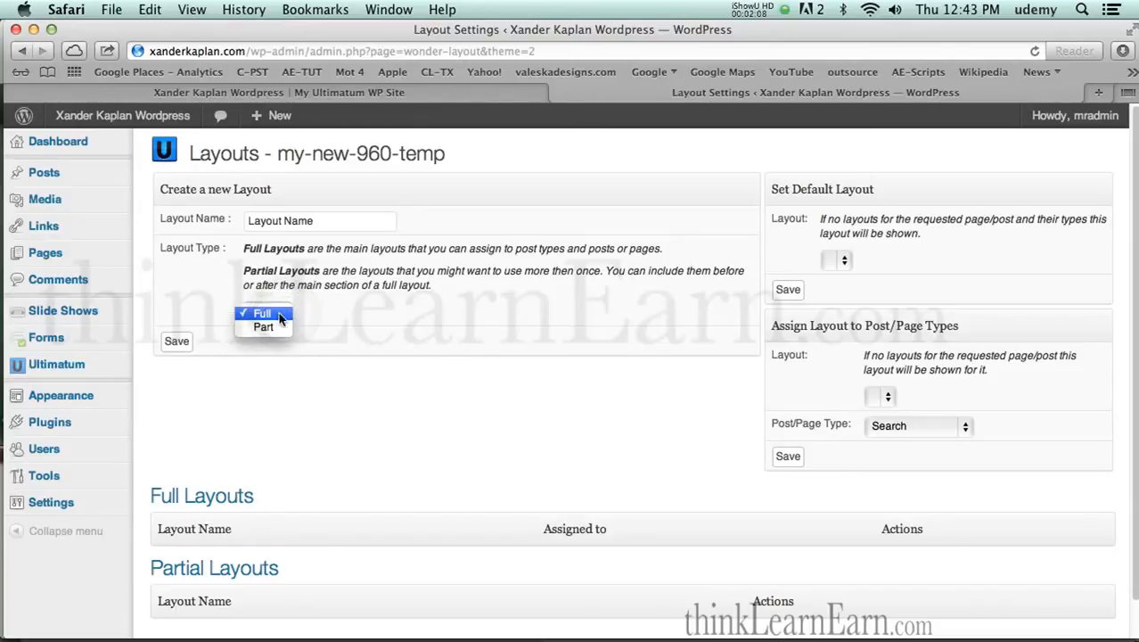
left_click(262, 312)
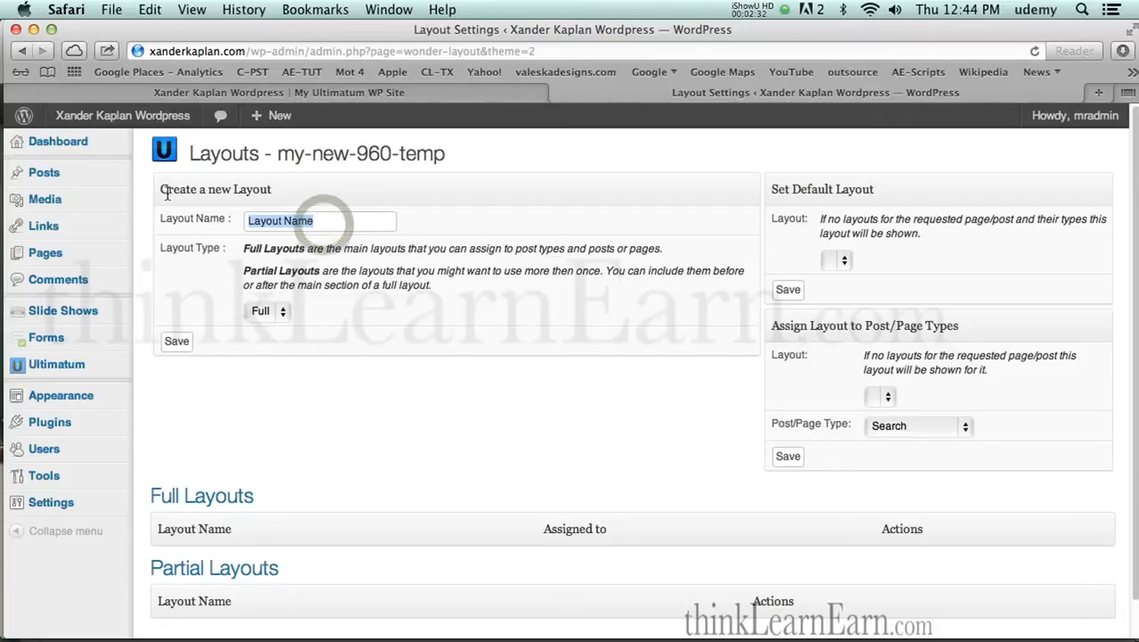
type("main-header")
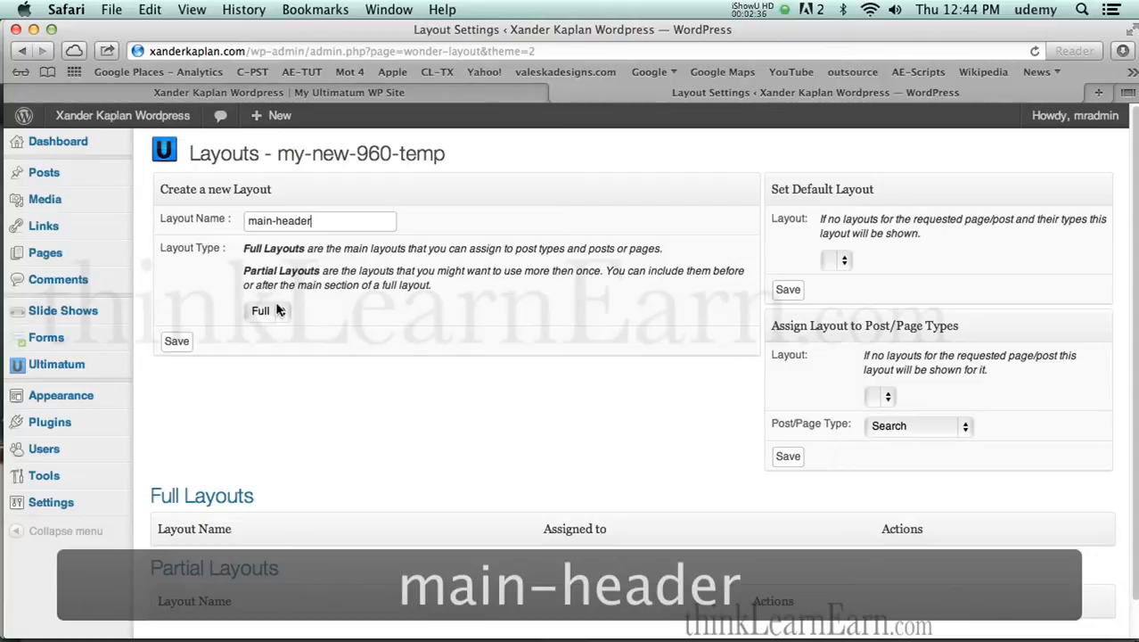
left_click(267, 310)
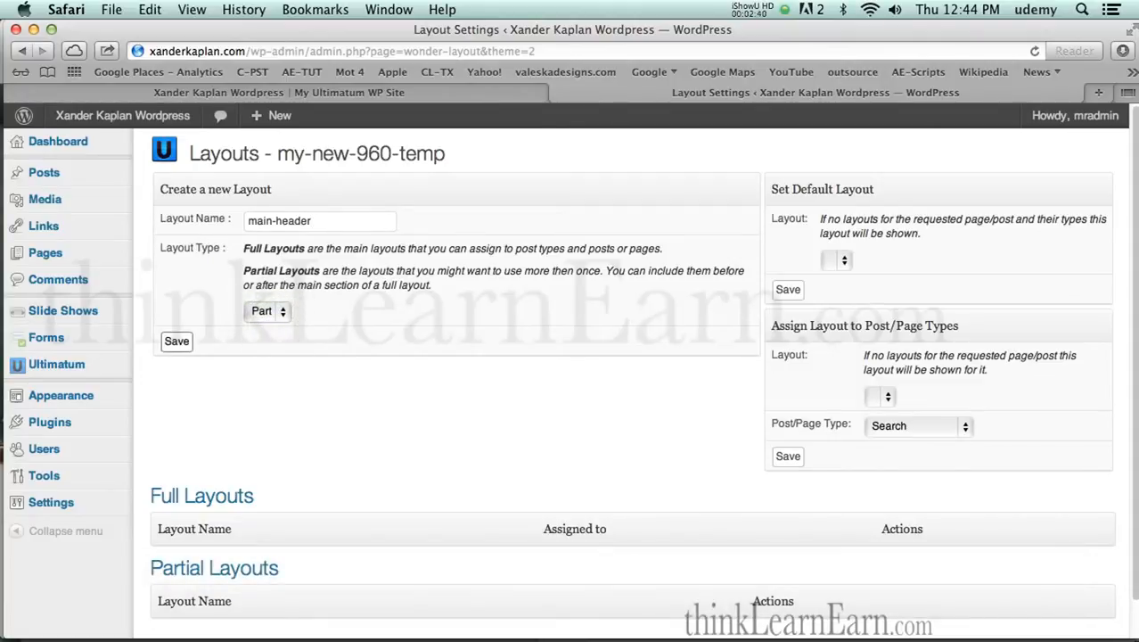
Save the main-header partial layout and bring up its row style choices.
left_click(177, 340)
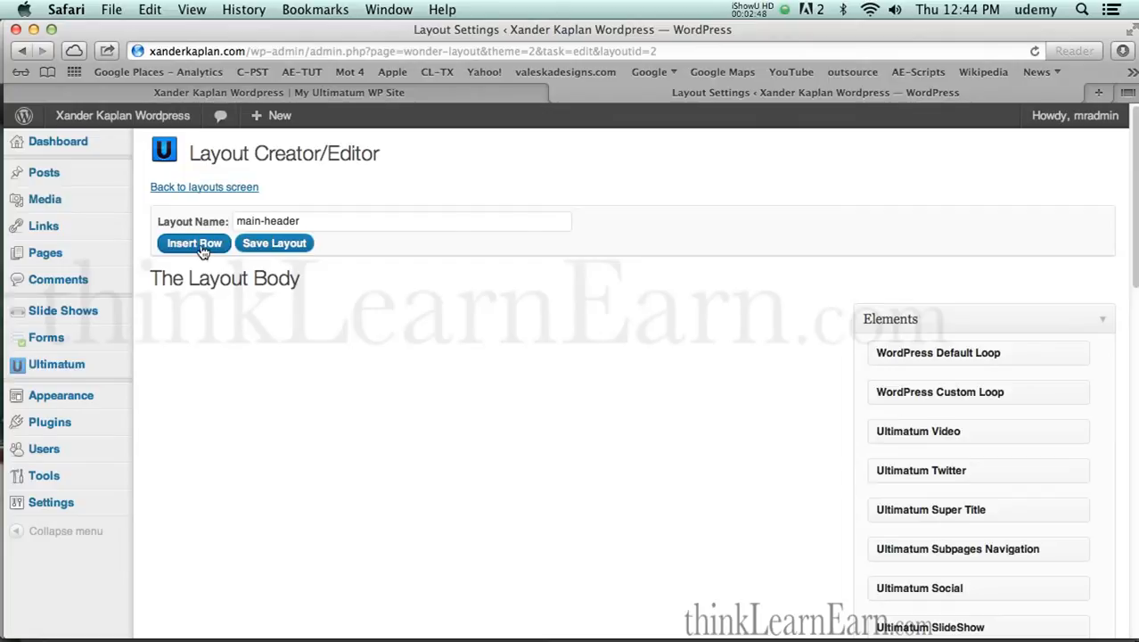
mouse_move(289, 310)
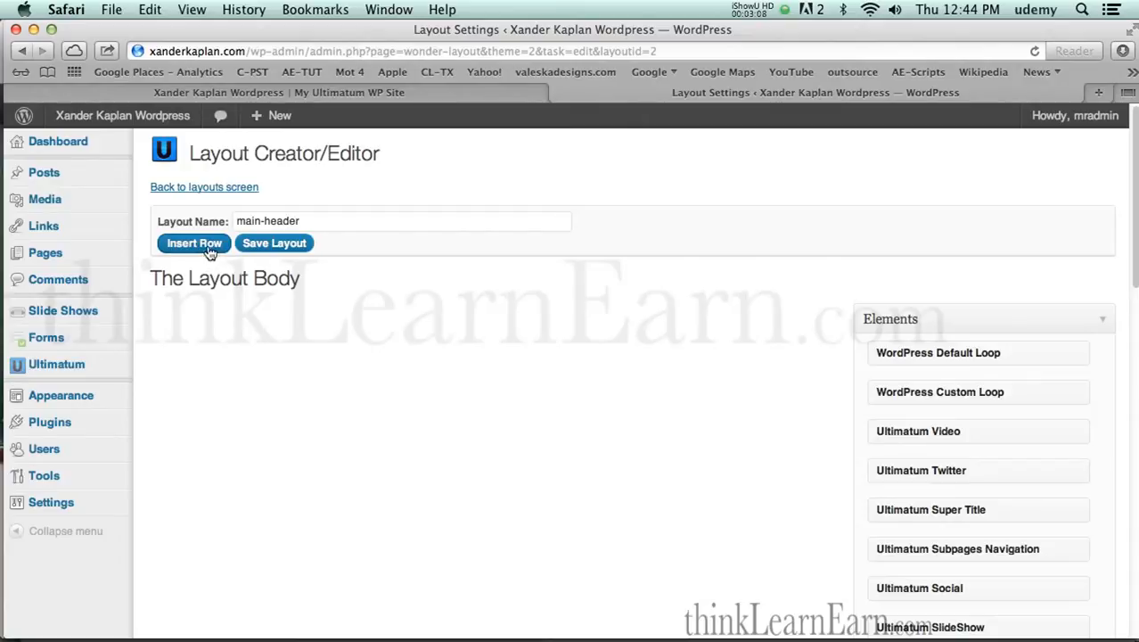
left_click(192, 243)
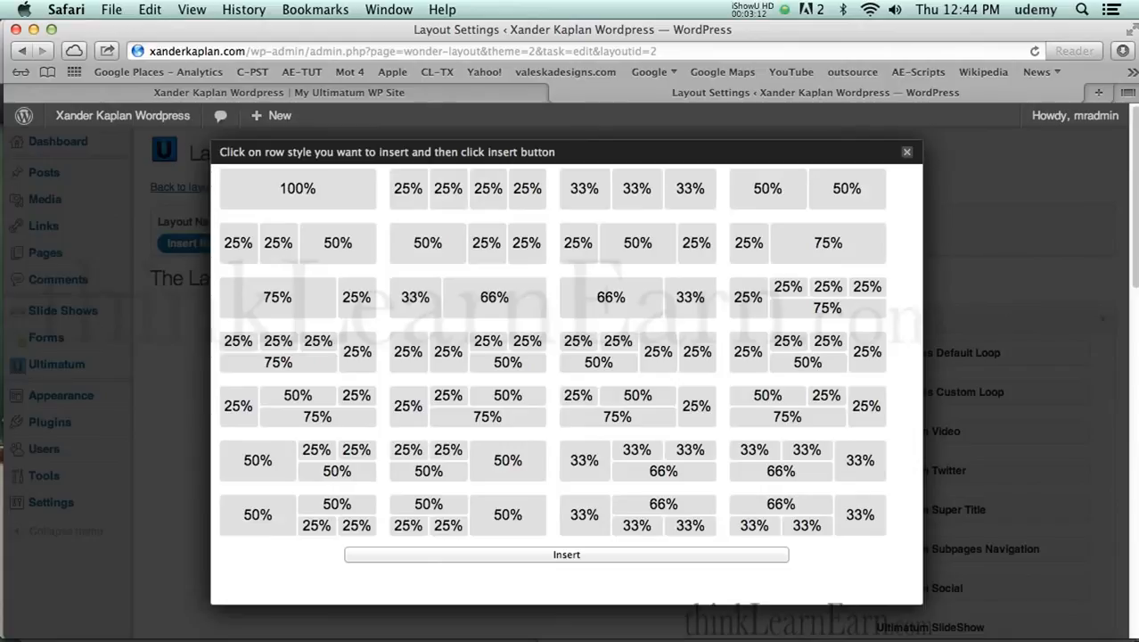
Insert a single 100% full-width row into the main-header layout body.
left_click(296, 189)
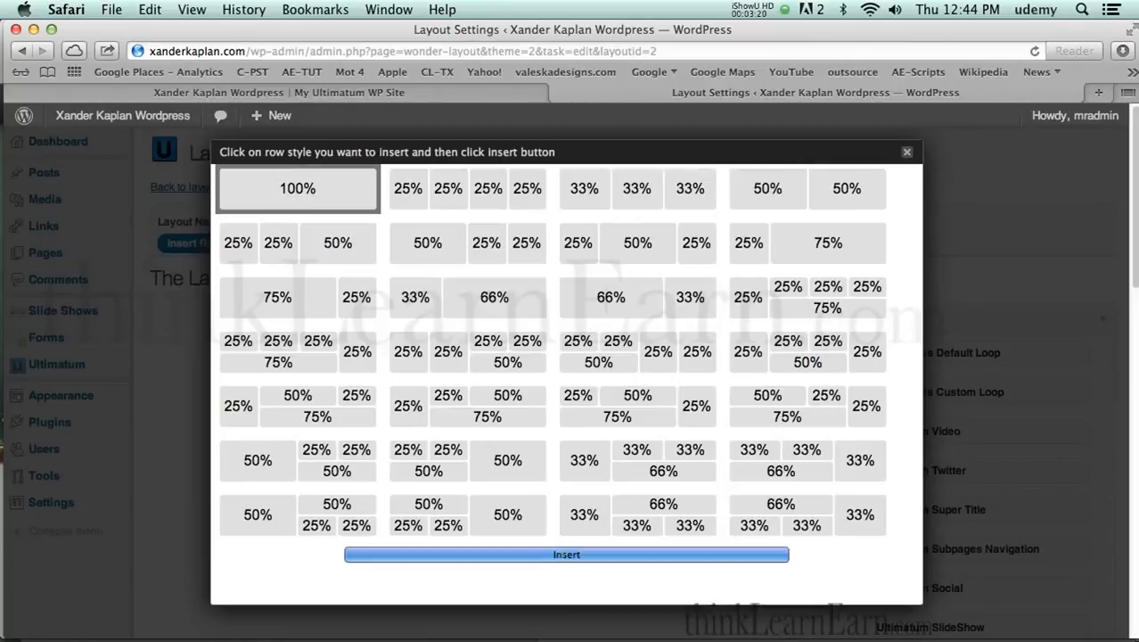
left_click(567, 553)
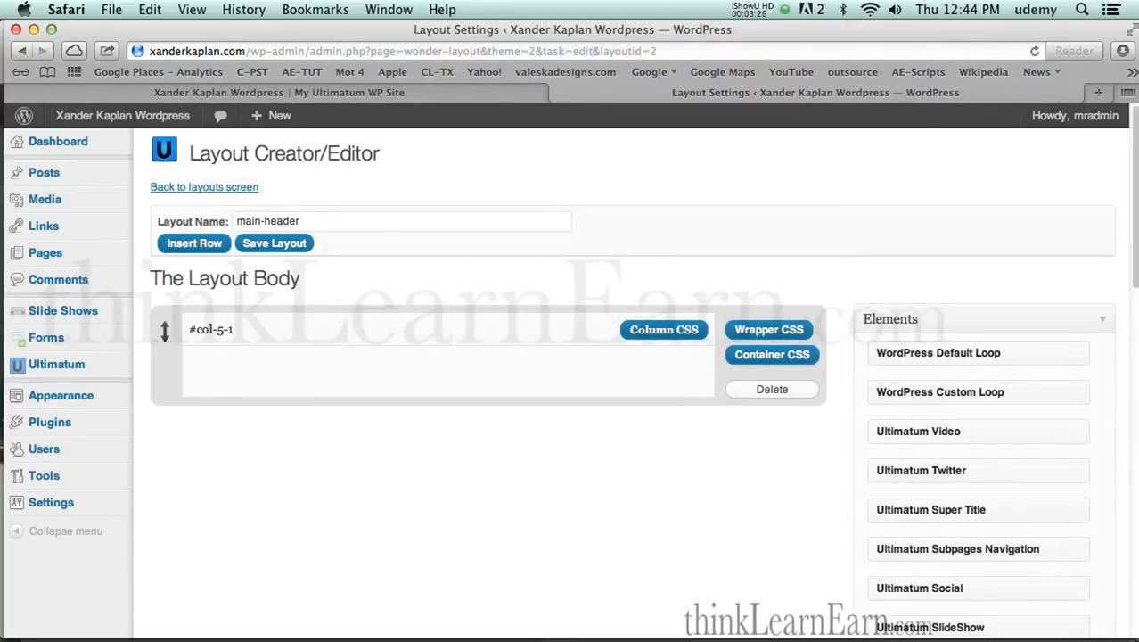
Title the row's Text element 'Mysite.com Wholesale coffee Free Shipping'.
scroll("down", 3)
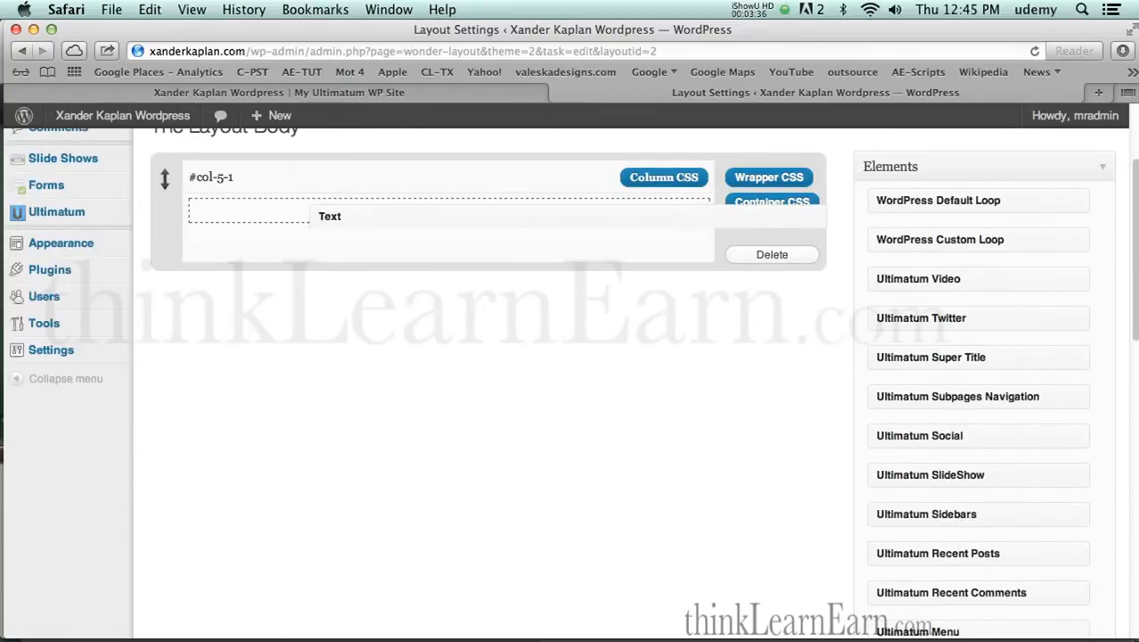
left_click(328, 216)
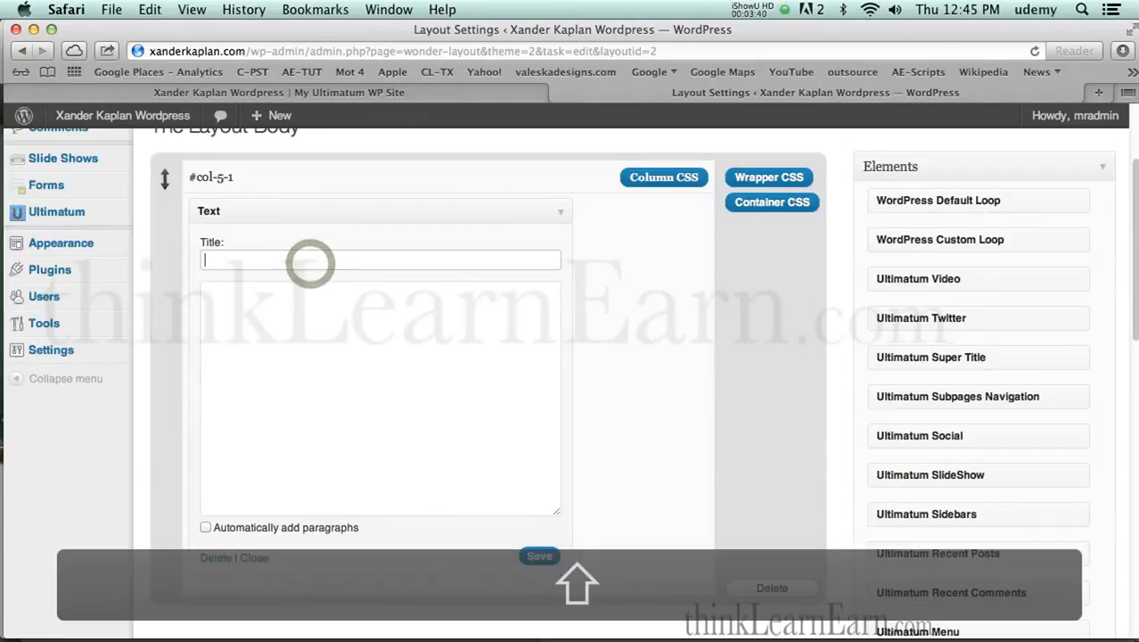
type("Mys")
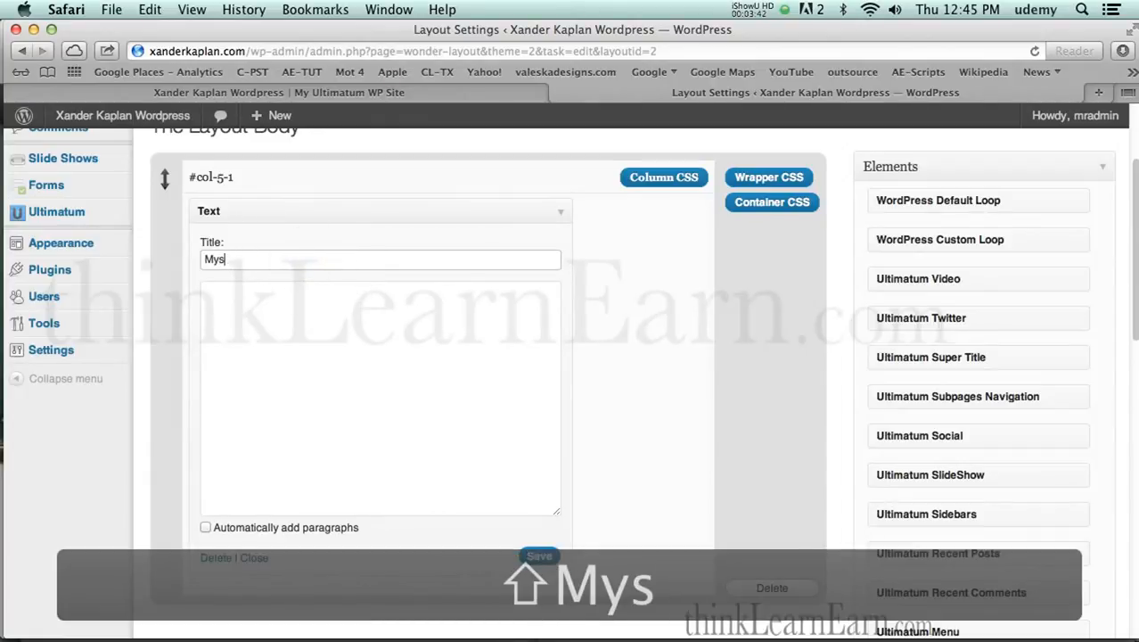
type("ite.")
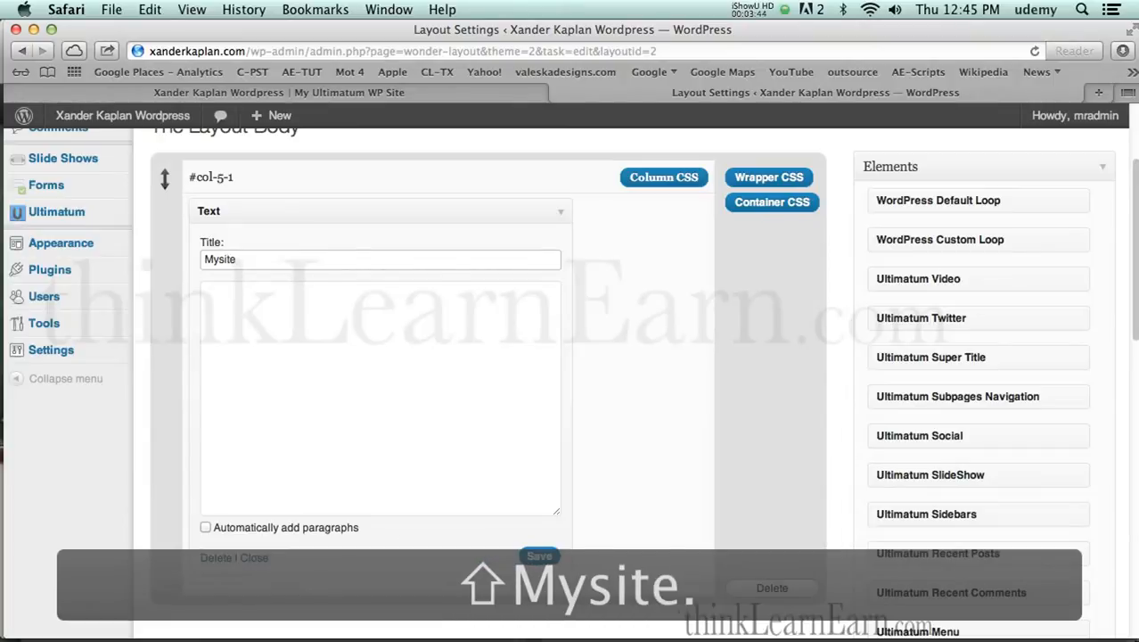
type(".com")
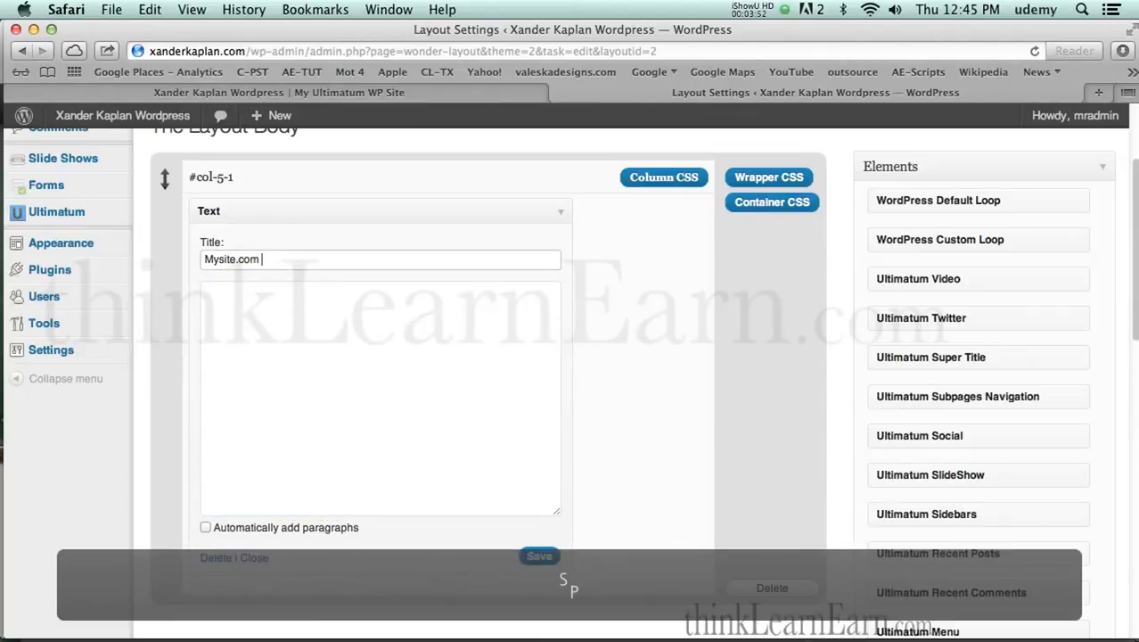
type("Wh")
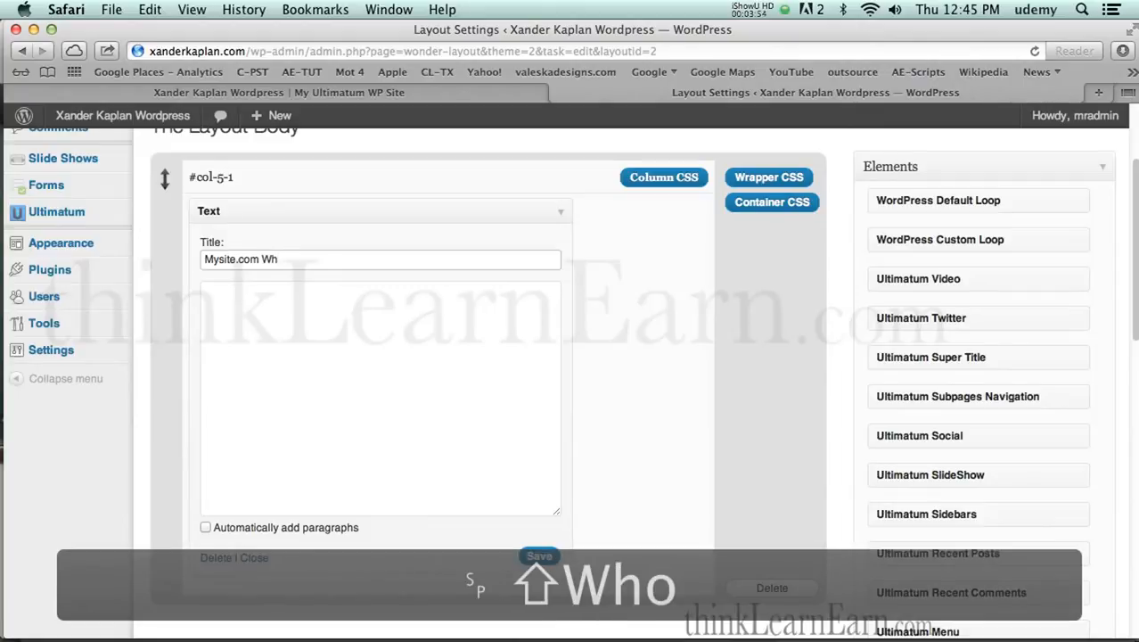
type("os")
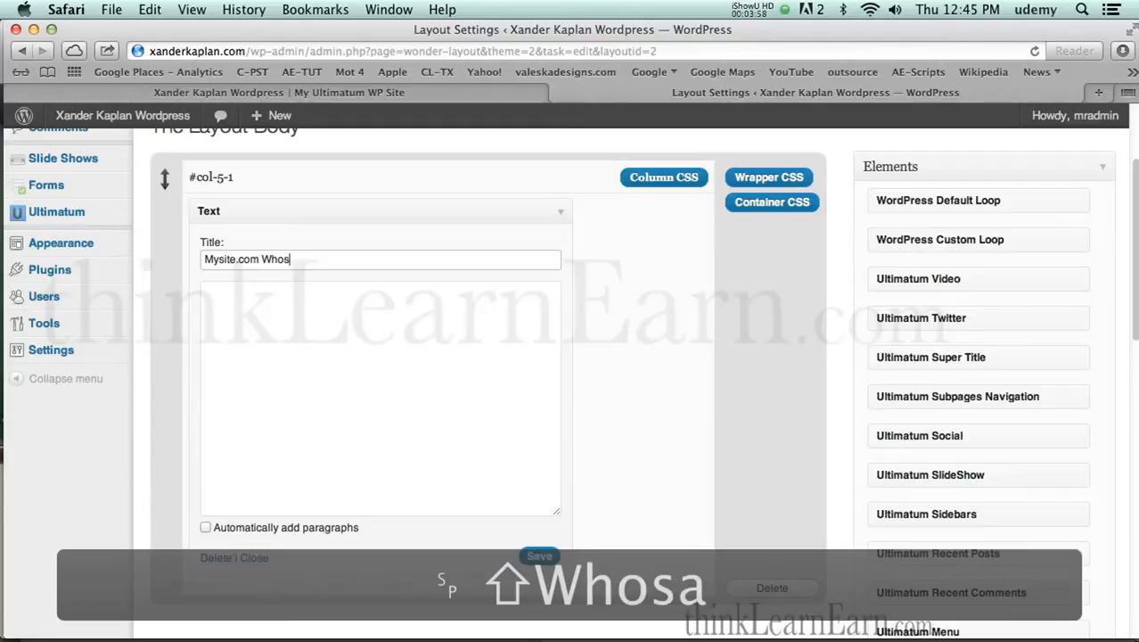
key("backspace")
type("lesale coff")
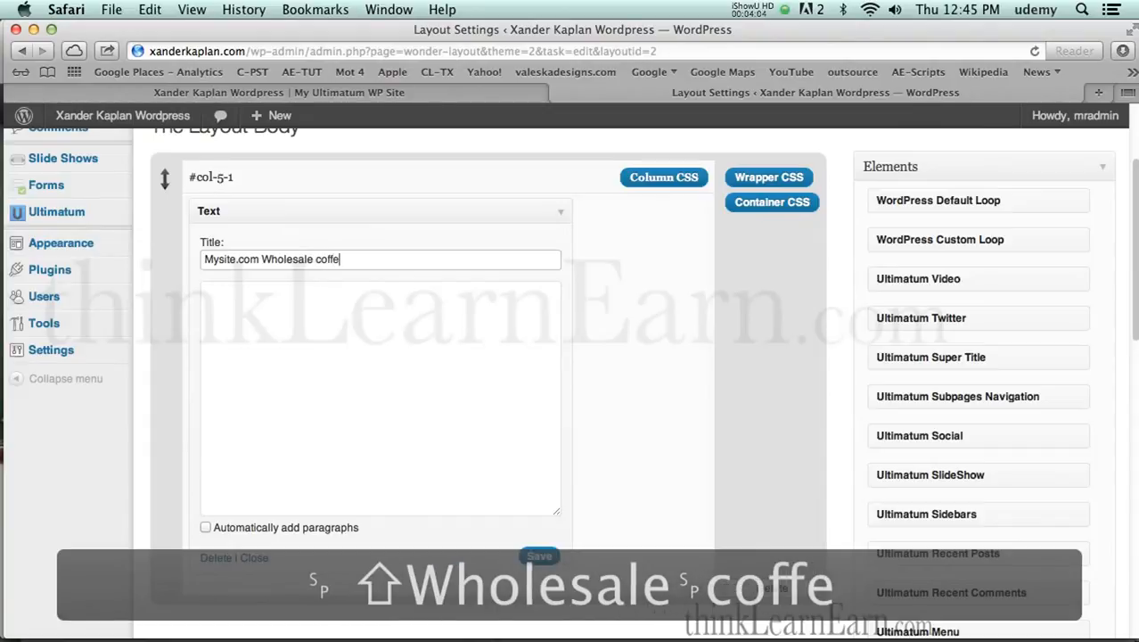
type("e")
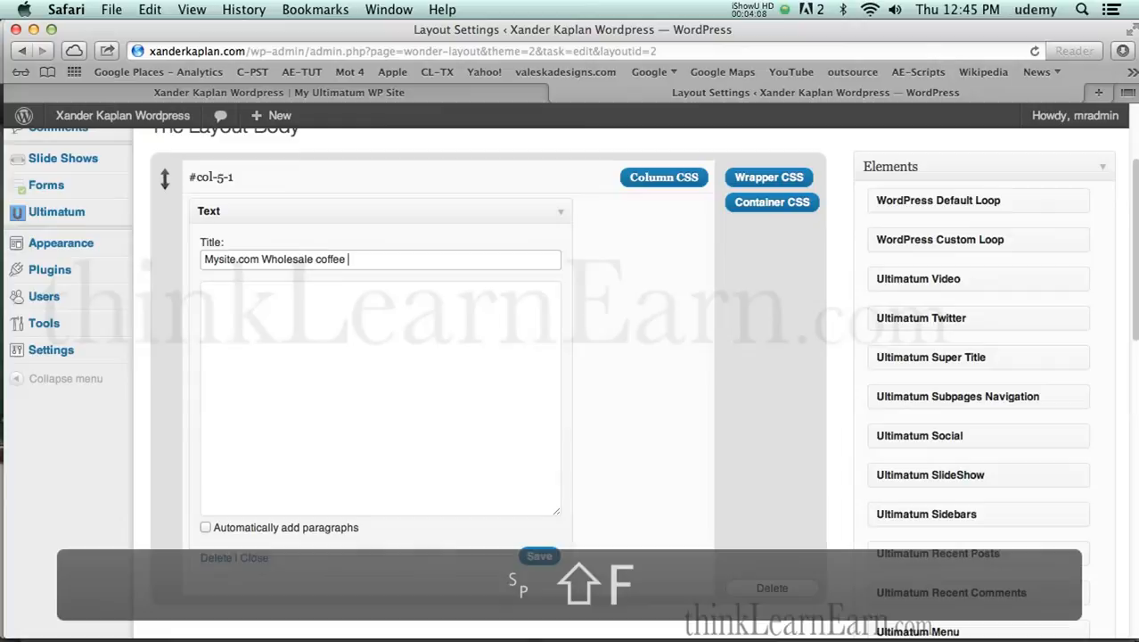
type("Free Sh")
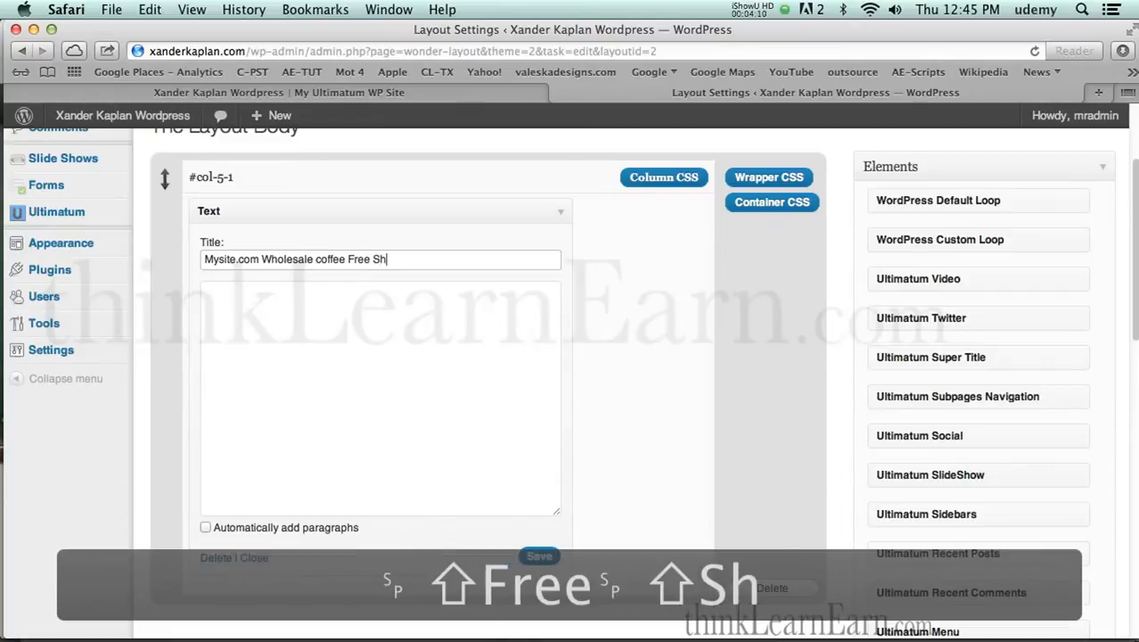
type("ipping")
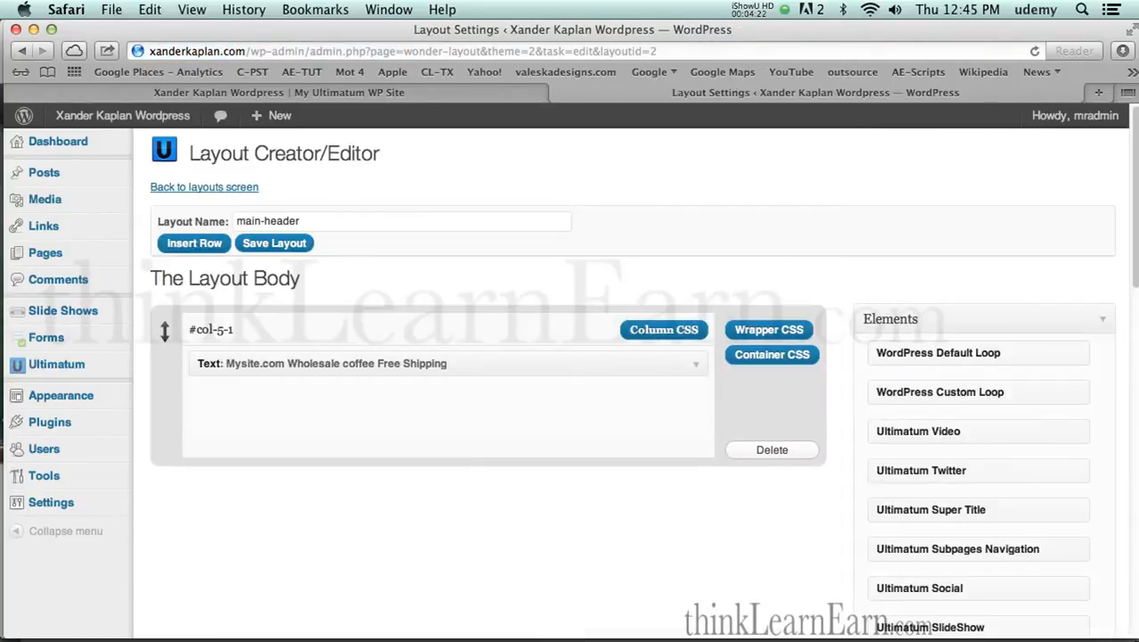
mouse_move(324, 310)
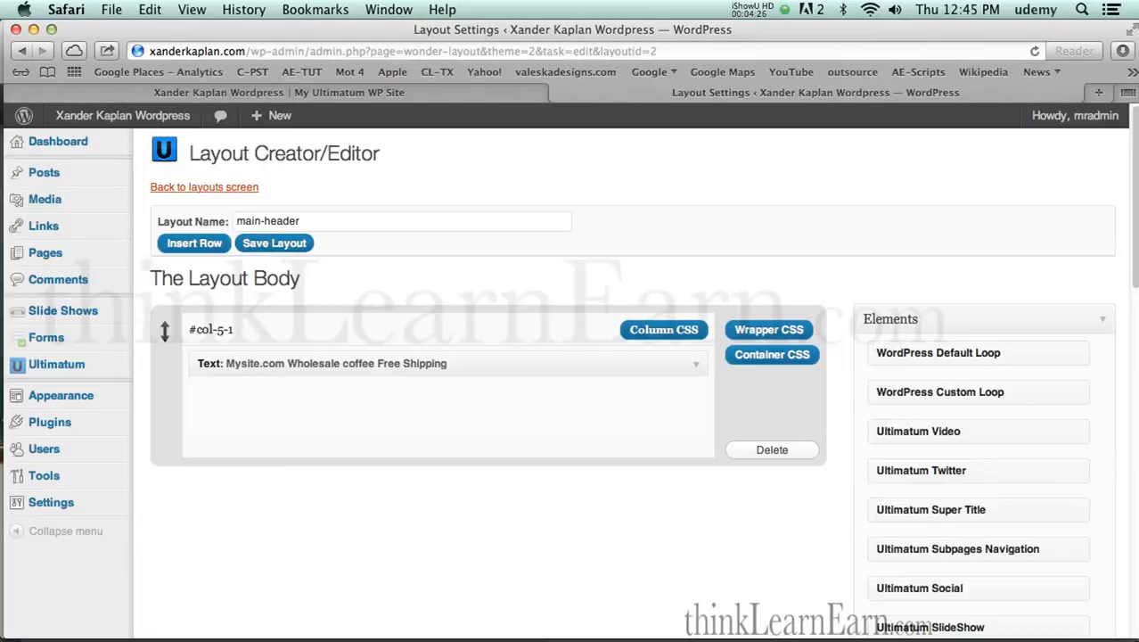
Create a second partial layout named main-footer and open it in the Layout Creator.
left_click(204, 187)
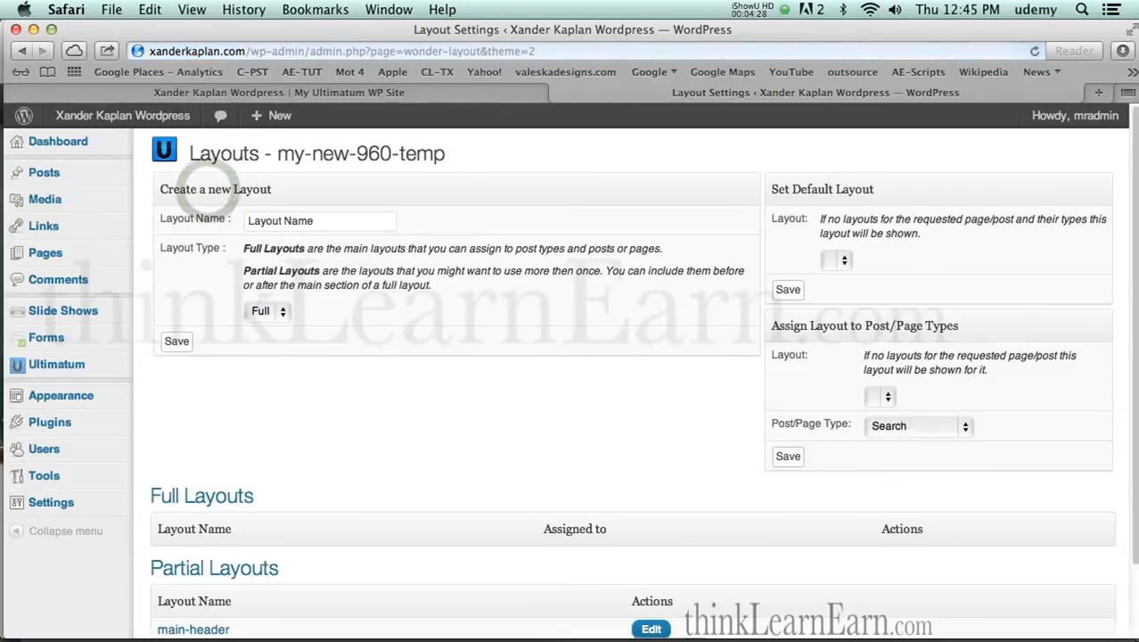
scroll("down", 3)
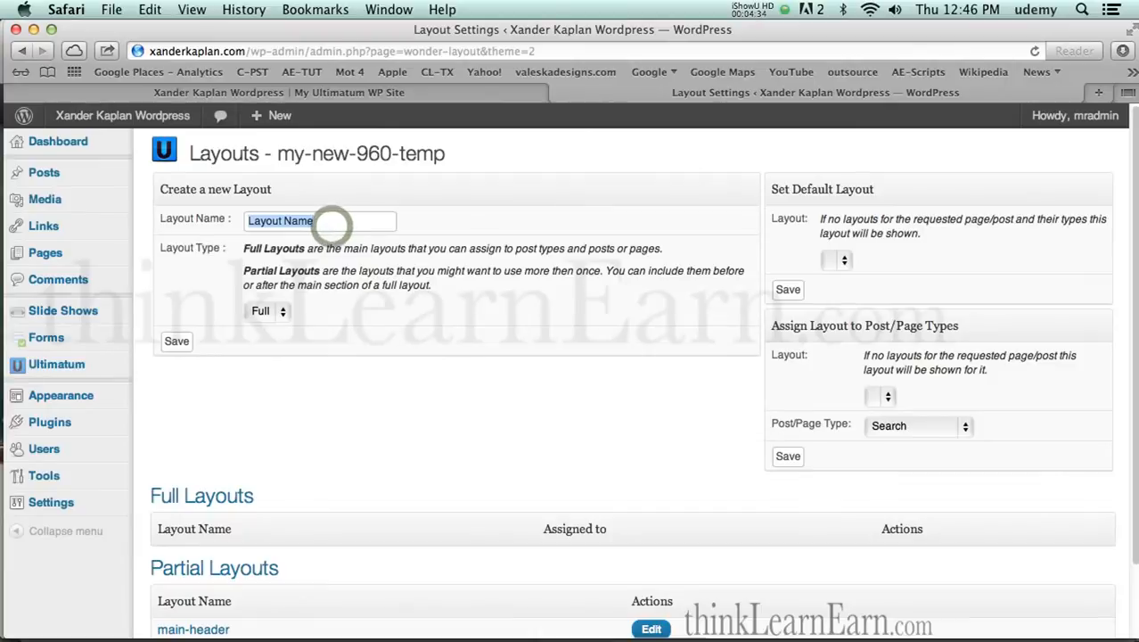
type("main-footer")
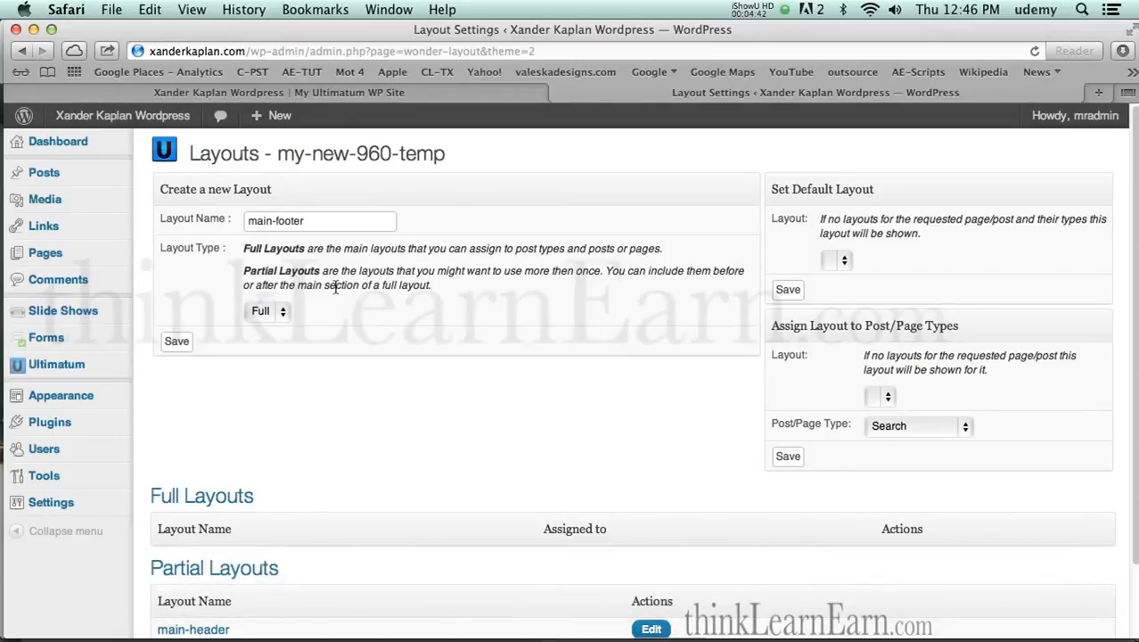
left_click(267, 310)
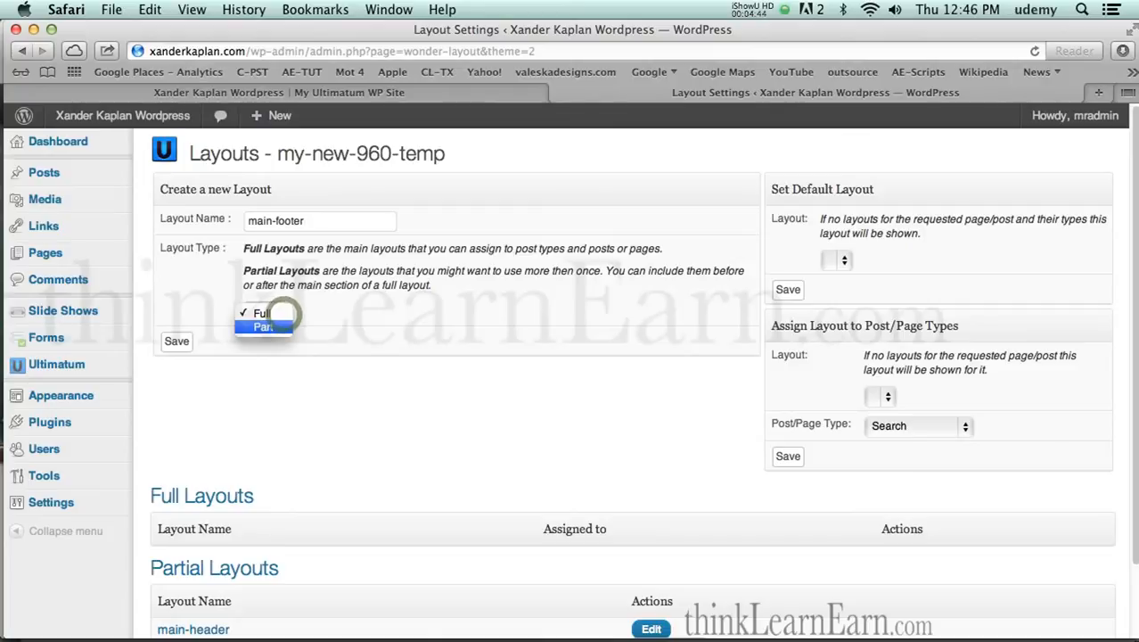
left_click(262, 326)
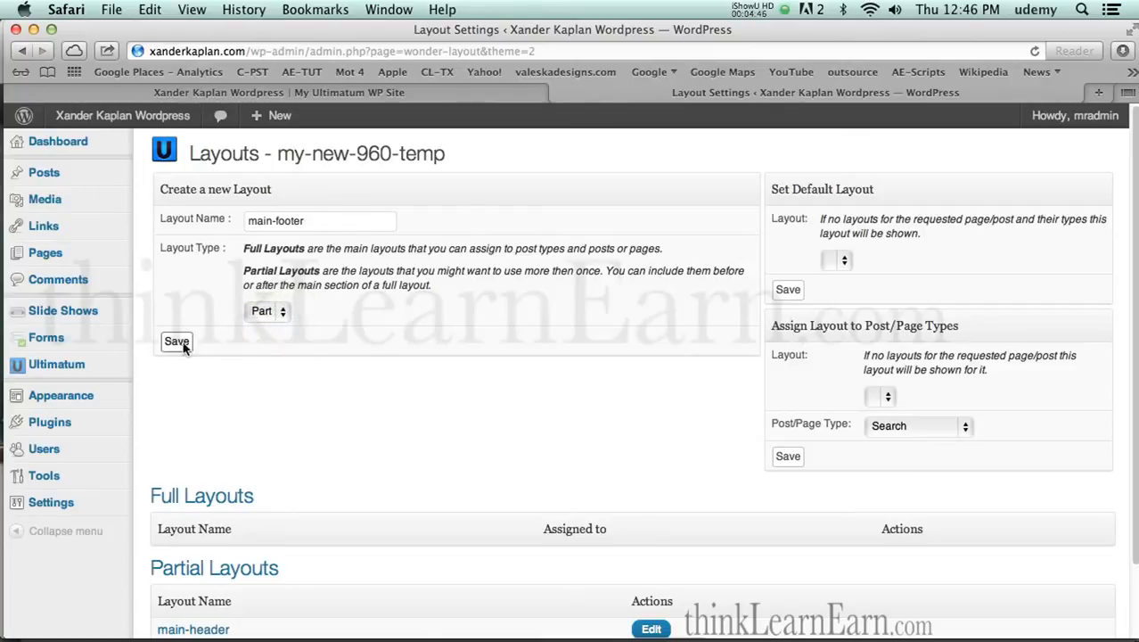
left_click(174, 342)
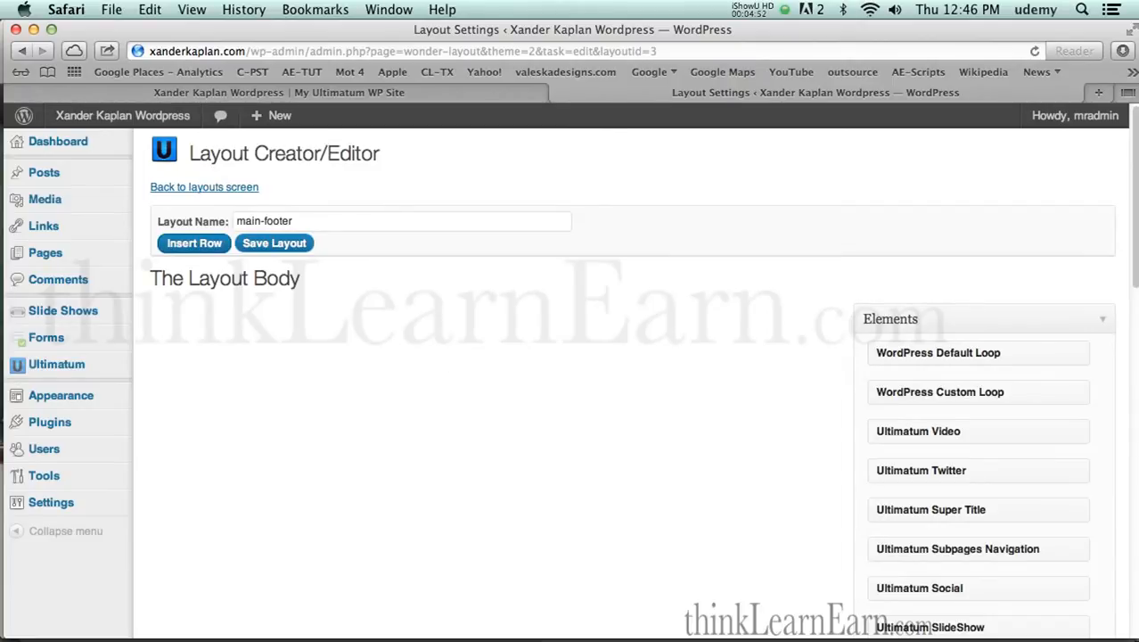
Insert a single 100% full-width row into the main-footer layout.
left_click(193, 243)
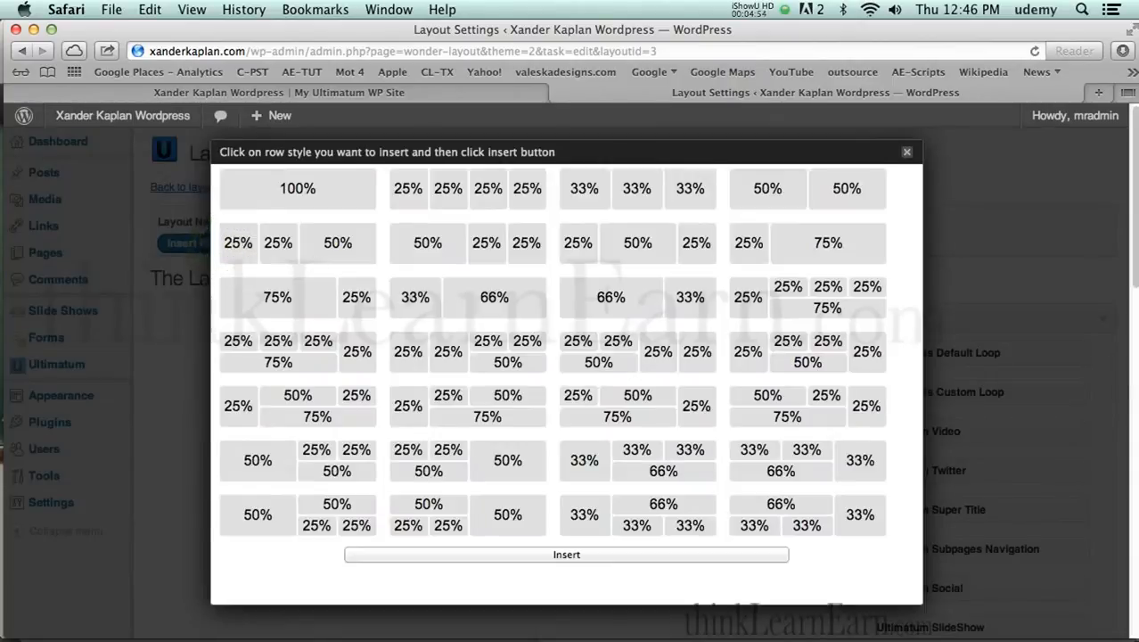
left_click(296, 189)
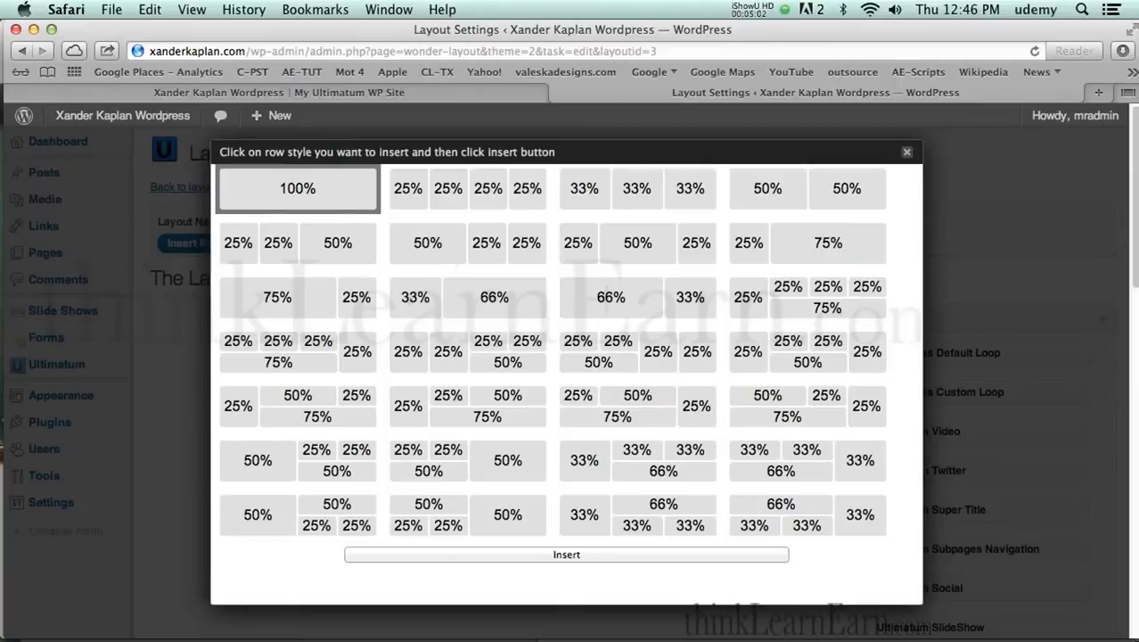
left_click(567, 553)
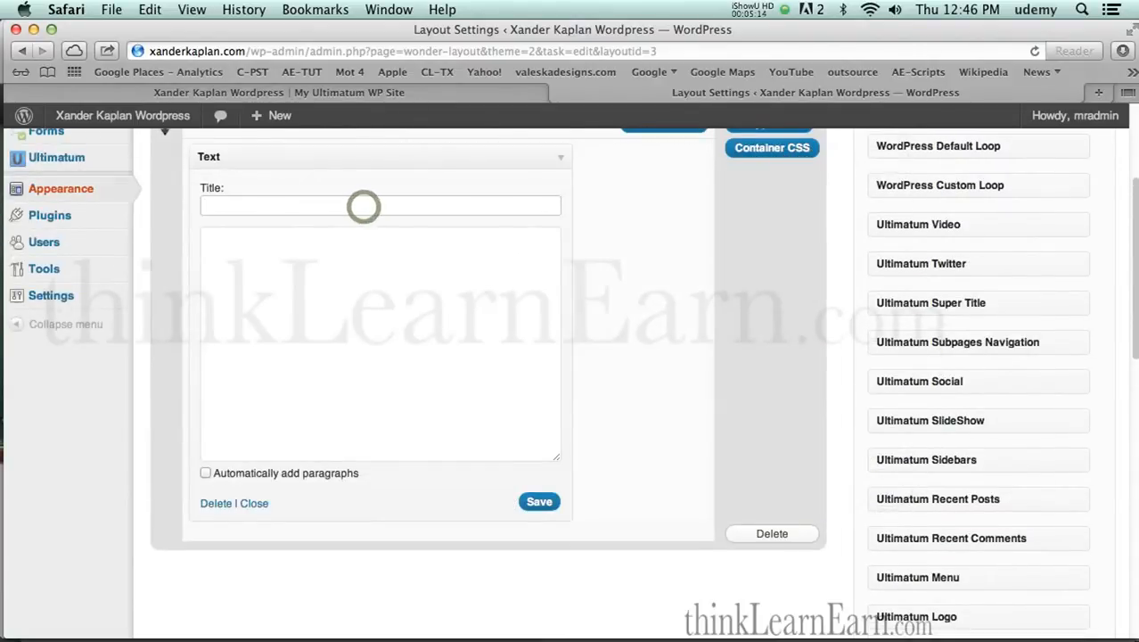
Title the footer Text widget '©2012 mysite.com' and save it.
left_click(61, 189)
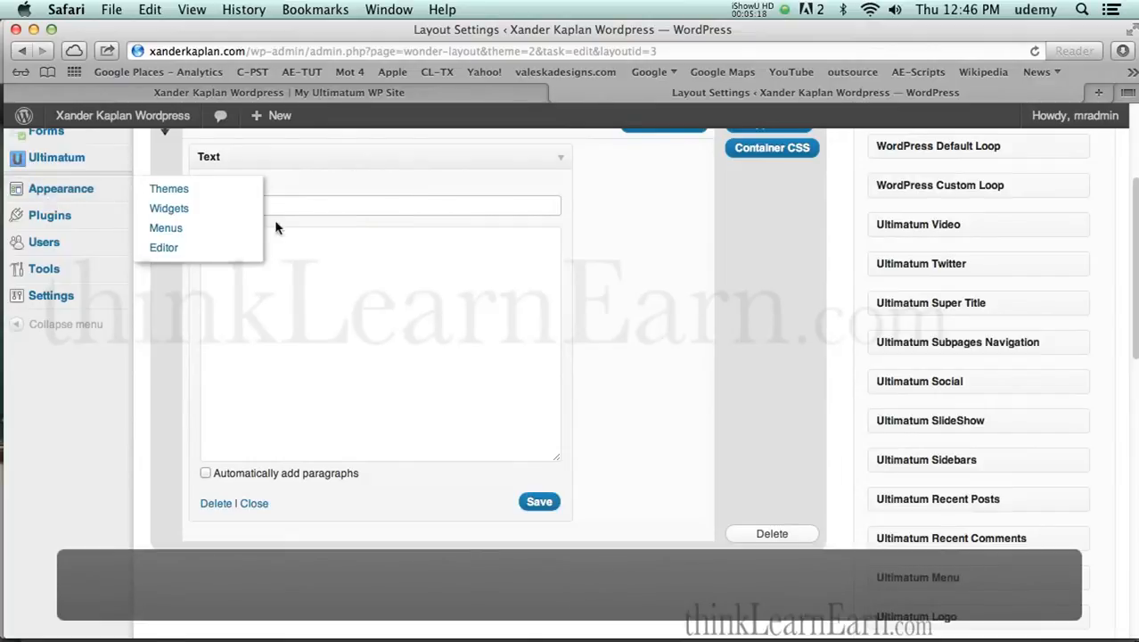
type("©")
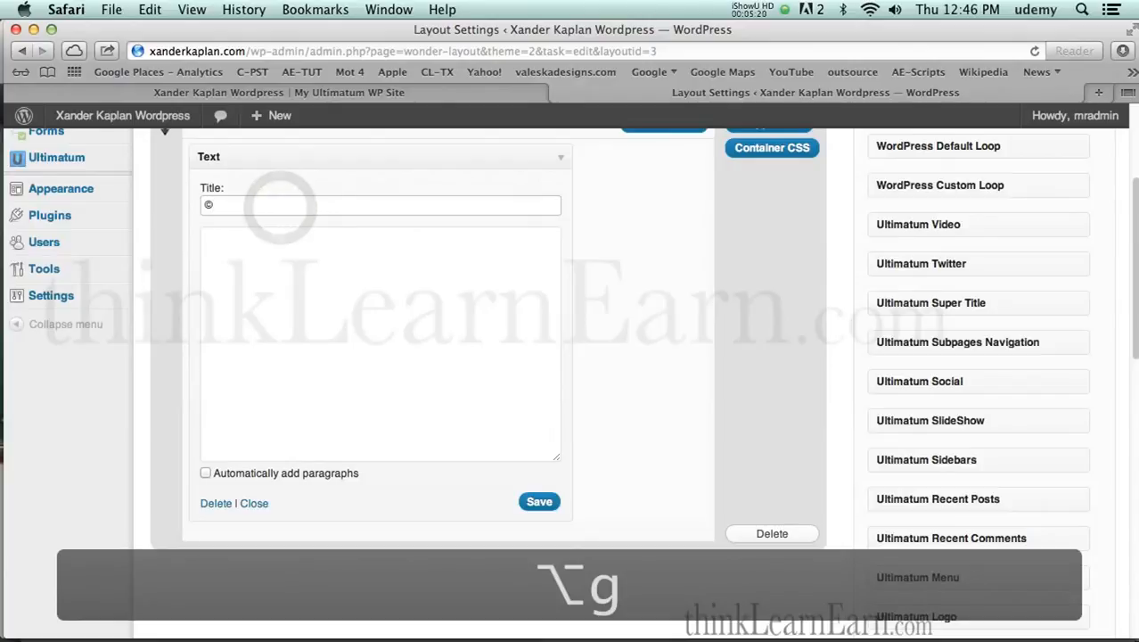
type("2012")
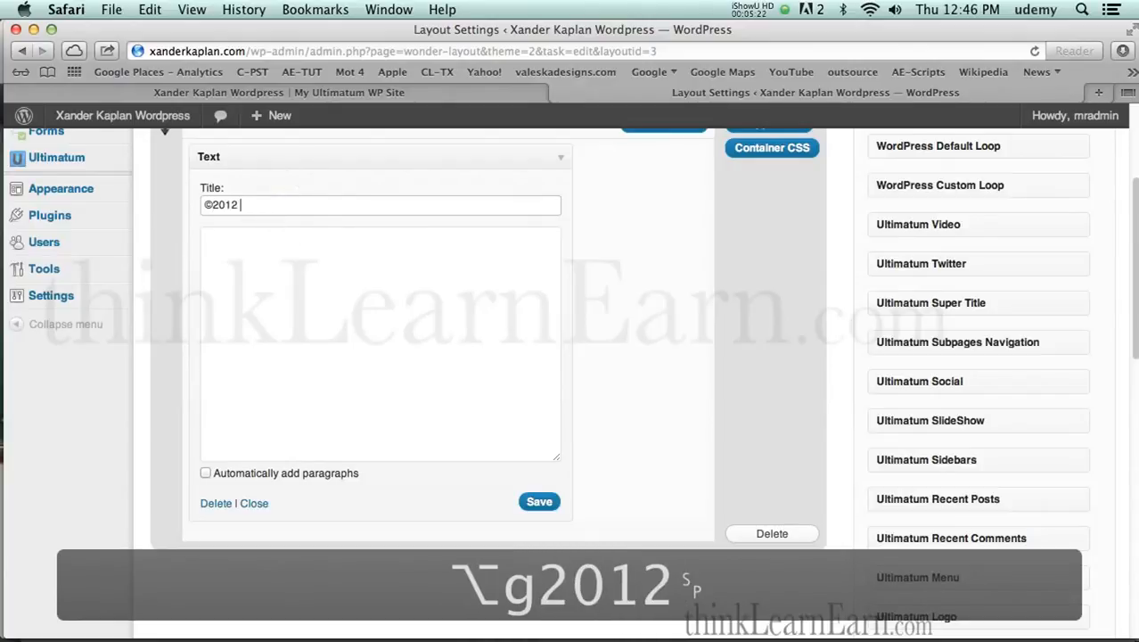
type("mysite")
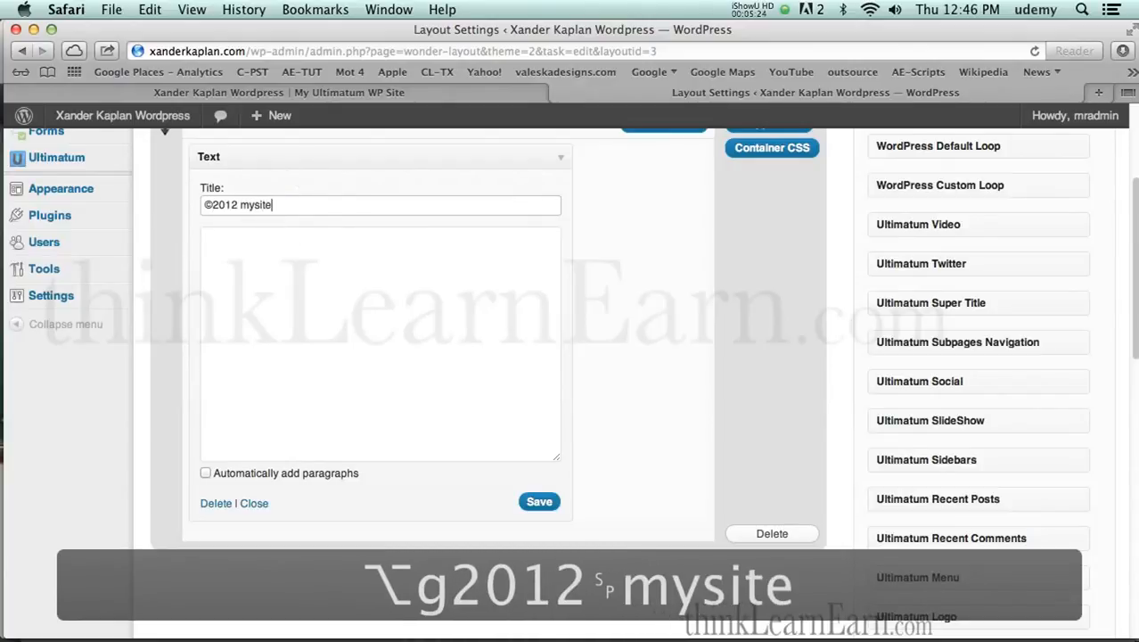
type(".co")
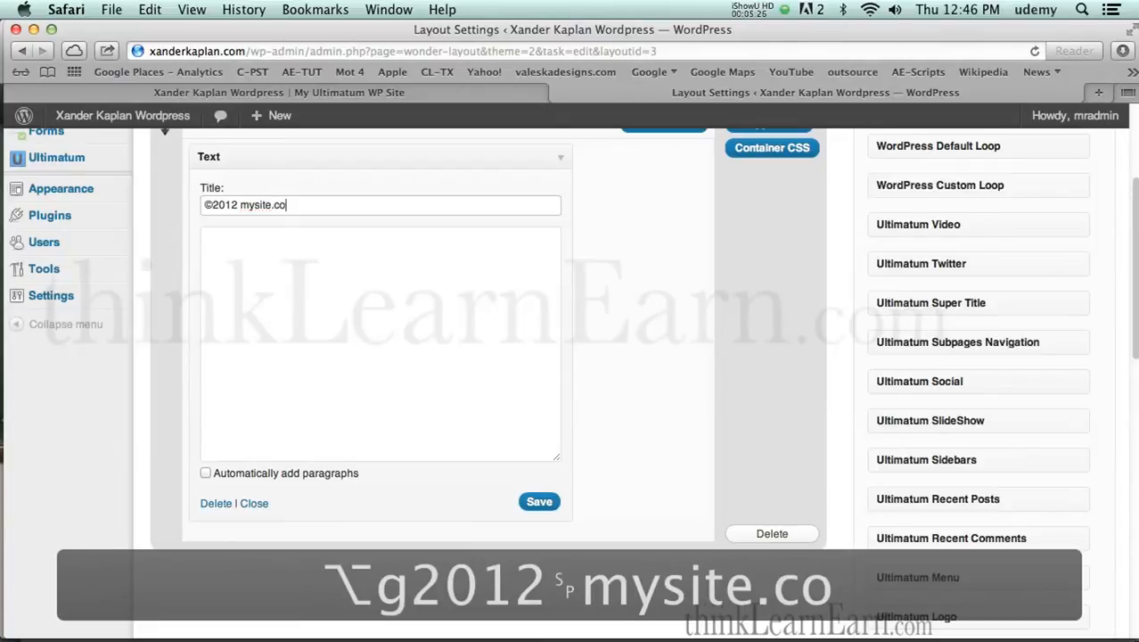
type("m")
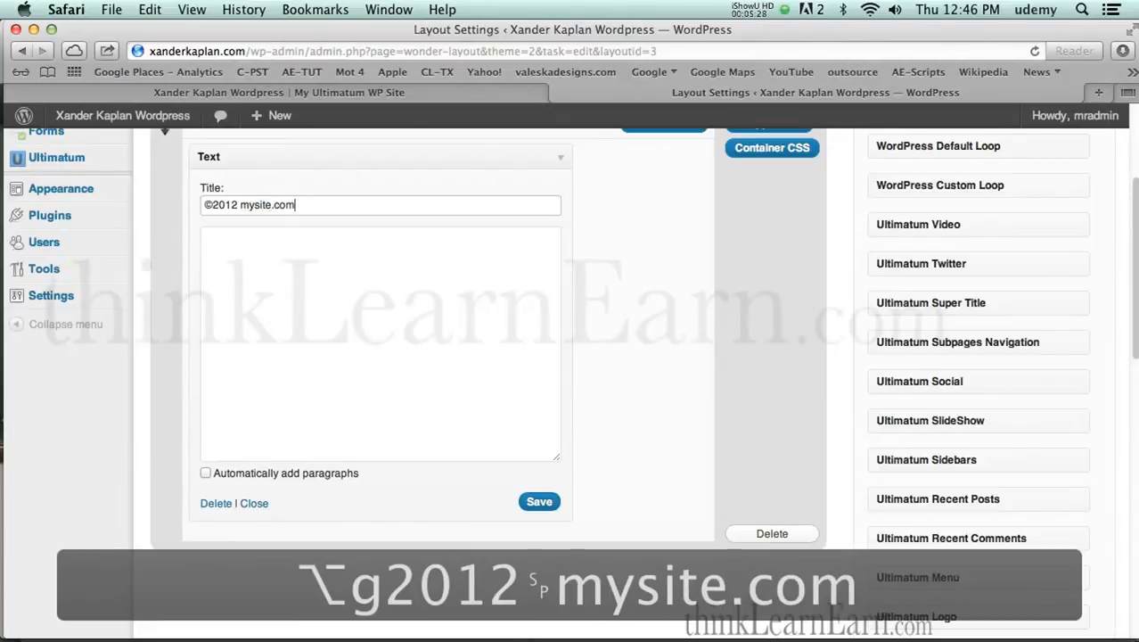
left_click(539, 501)
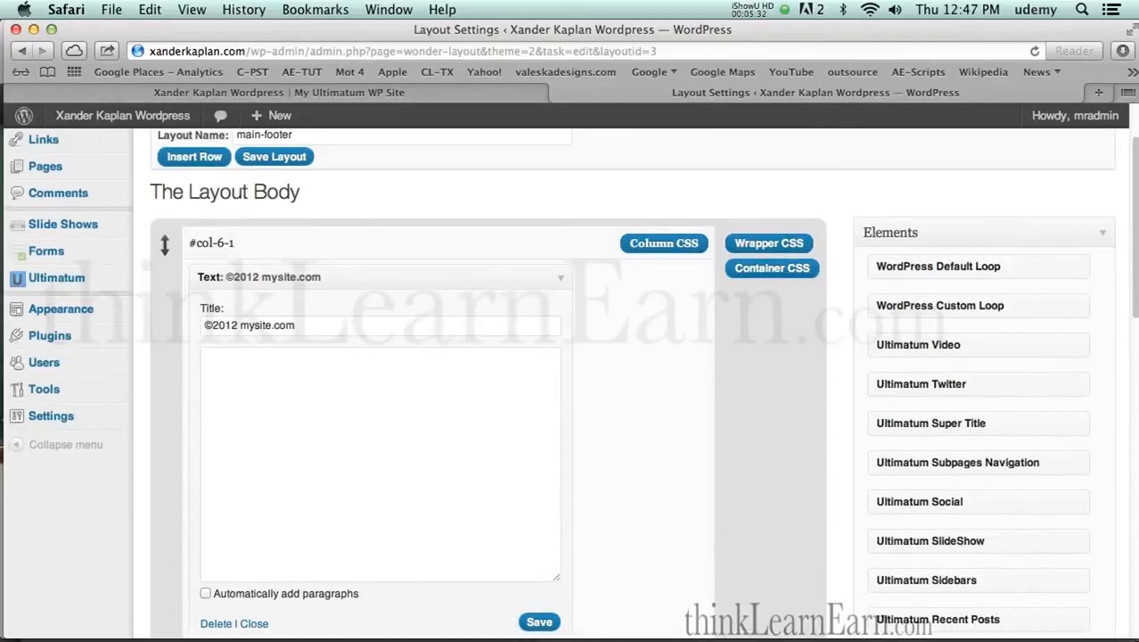
mouse_move(576, 313)
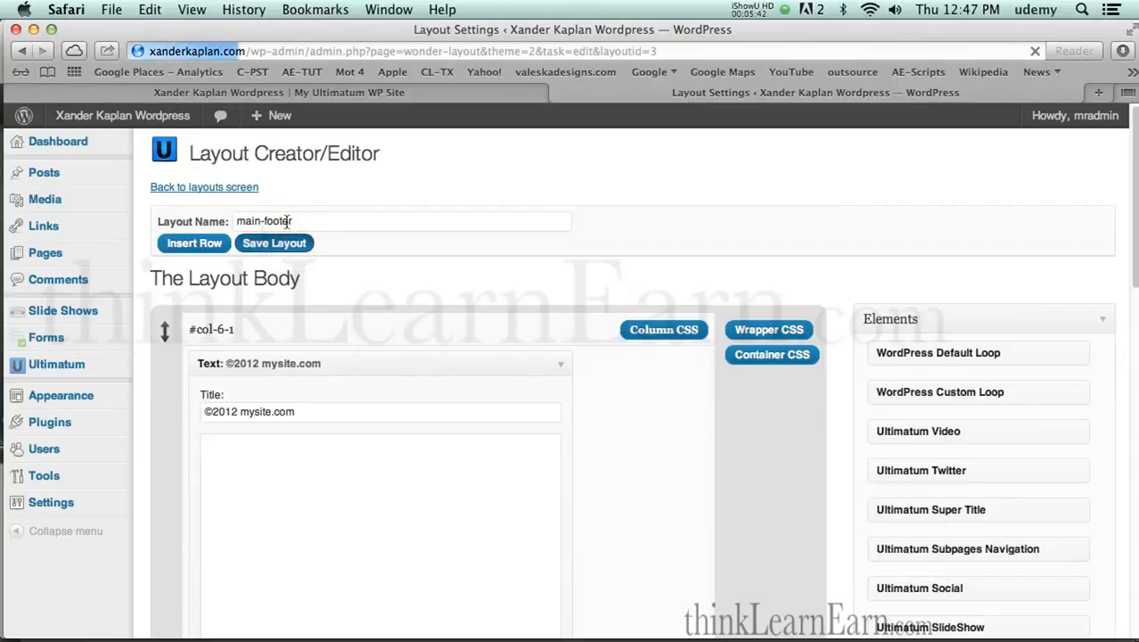
Return to the layouts list and start naming a new full layout main-content-960.
left_click(203, 187)
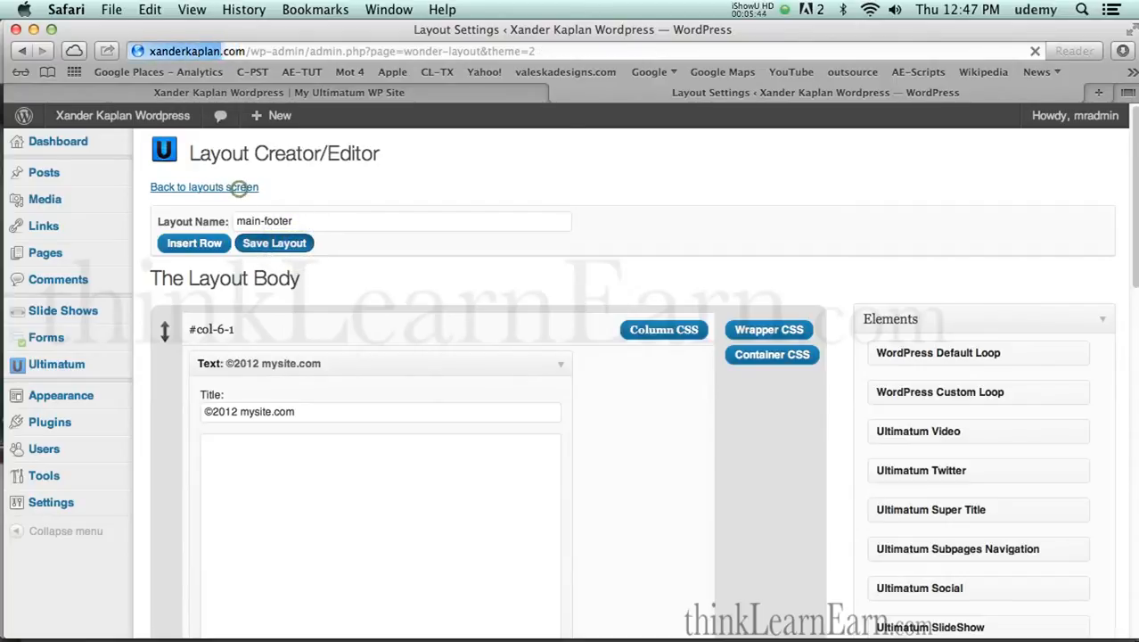
left_click(204, 187)
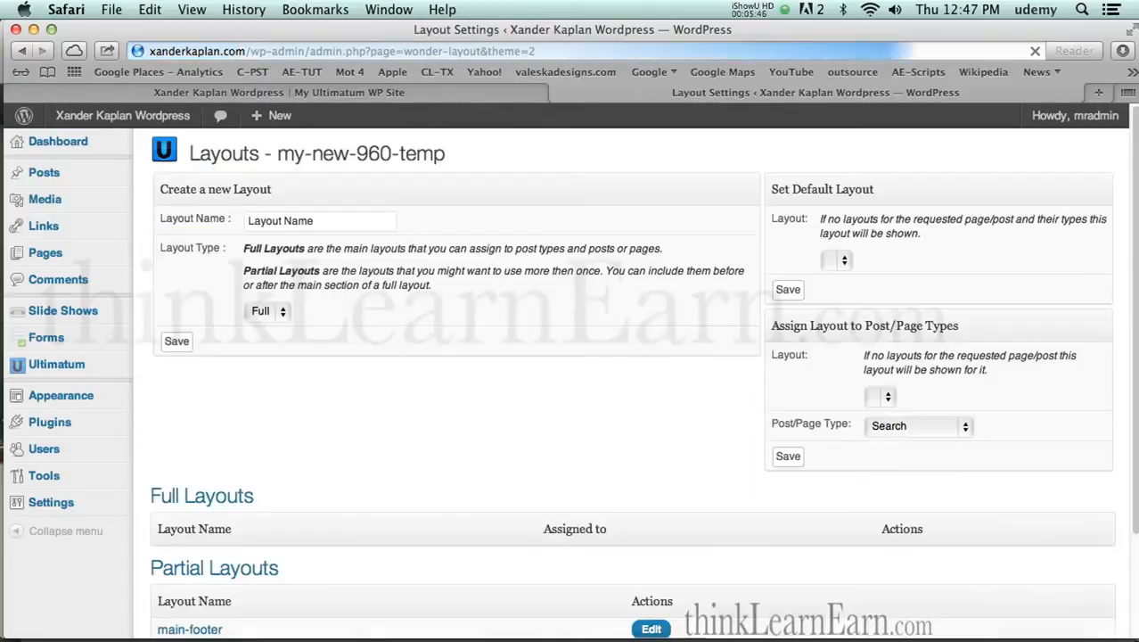
scroll("down", 3)
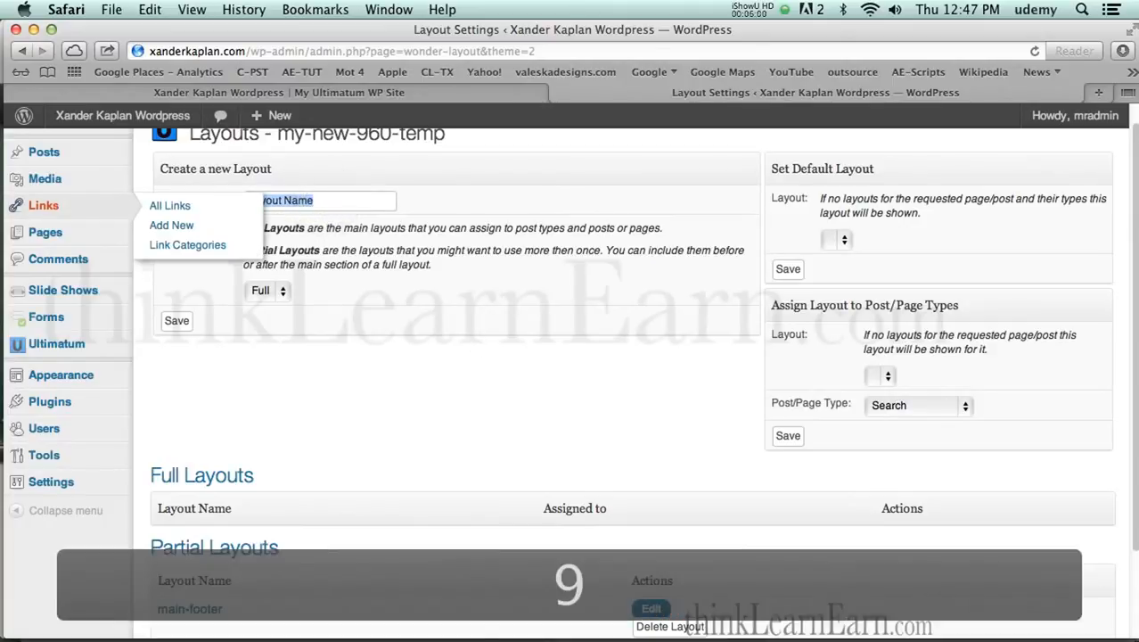
type("in")
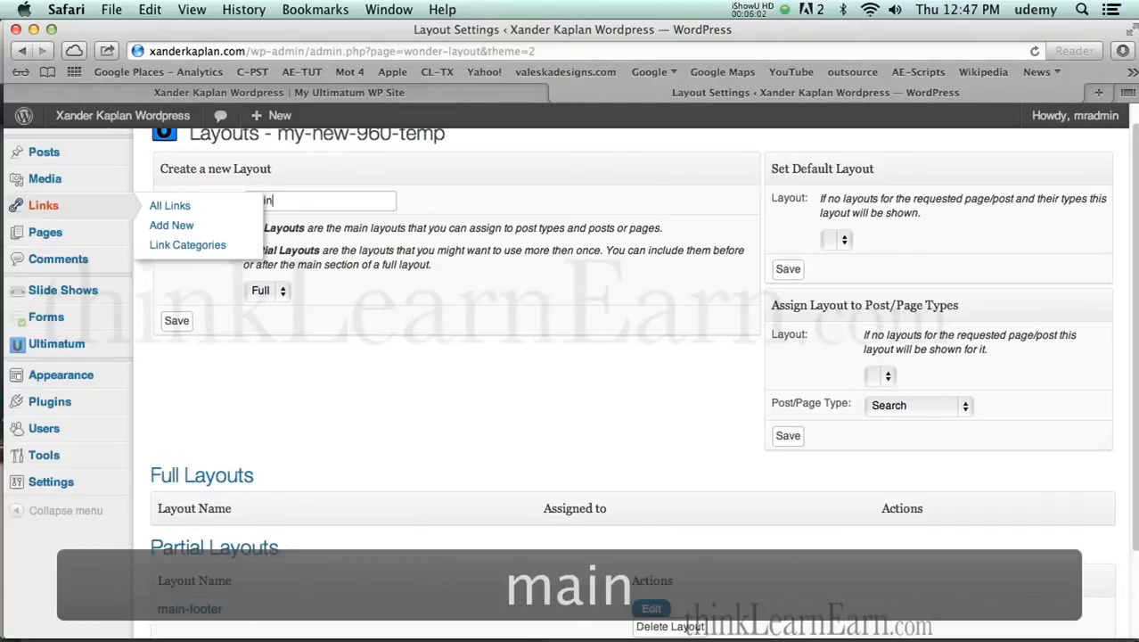
type("-content-960")
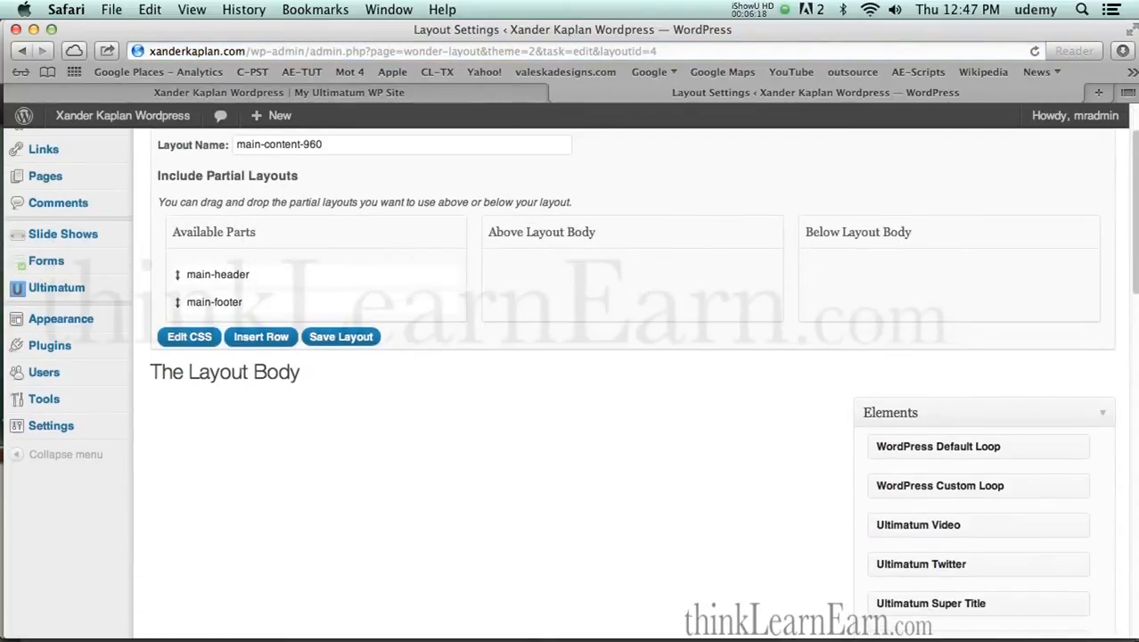
Insert a row with the 25% | 25% 25% 25% over 75% style.
scroll("down", 3)
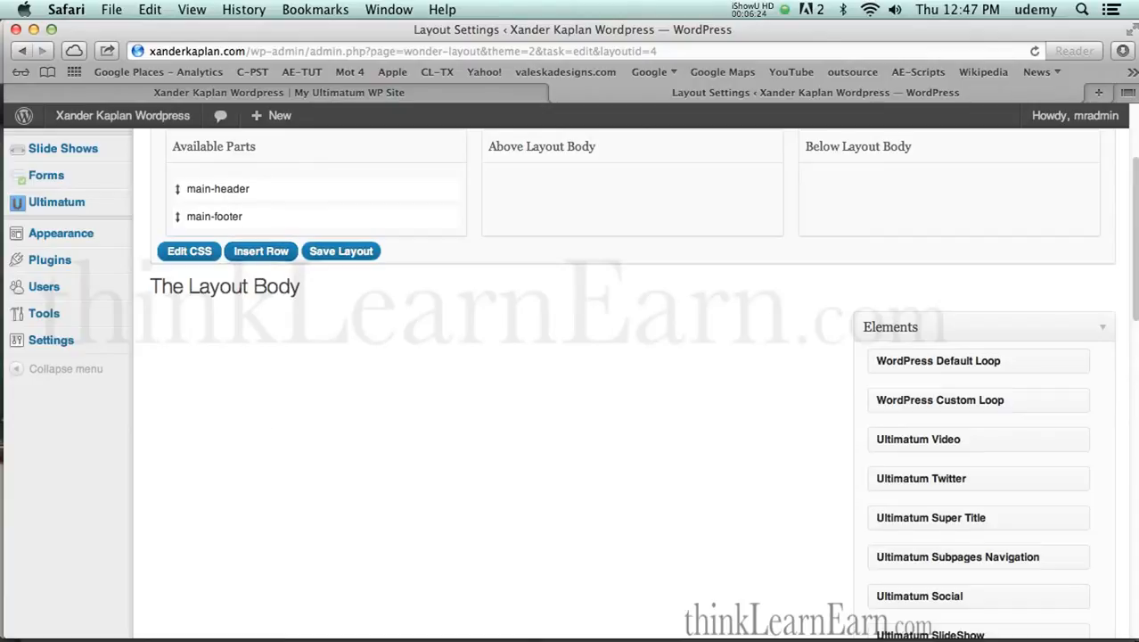
left_click(261, 249)
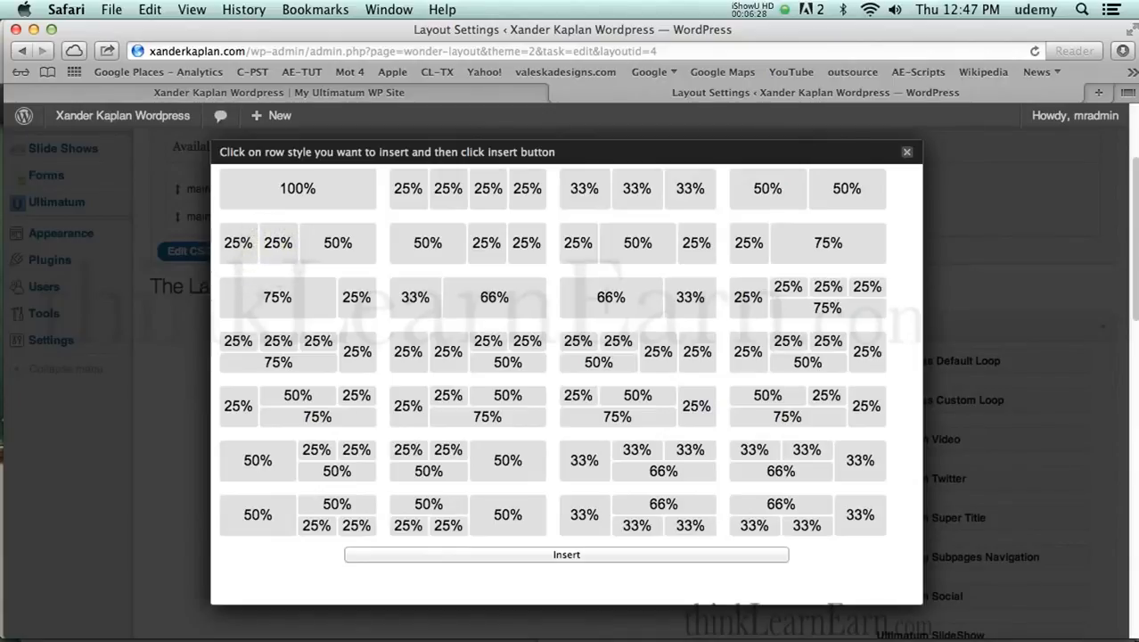
mouse_move(678, 389)
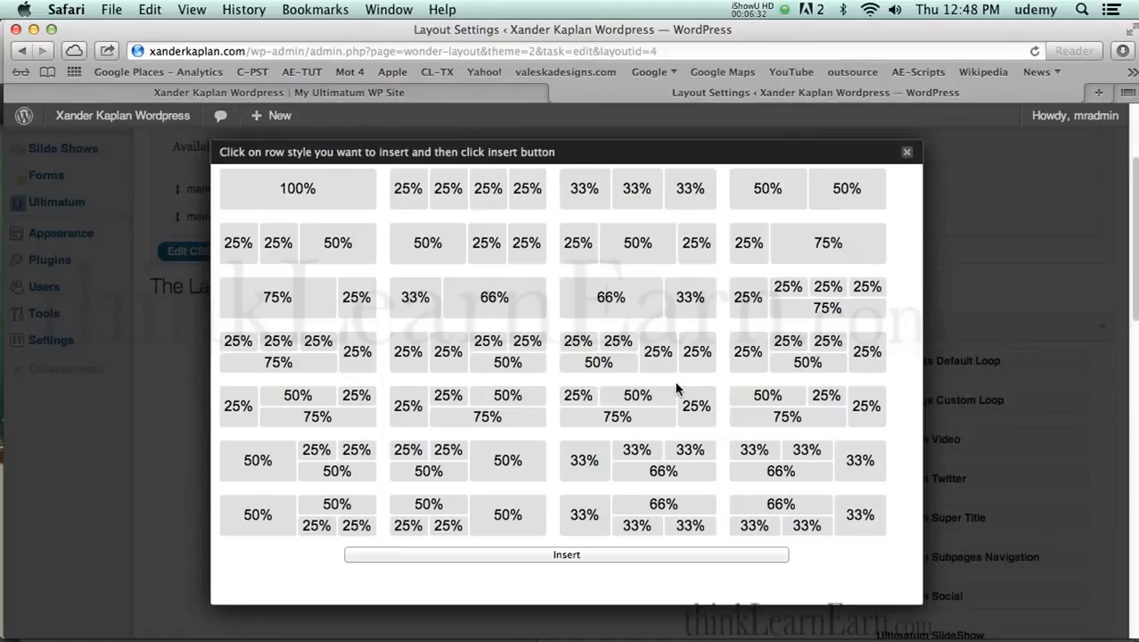
mouse_move(677, 391)
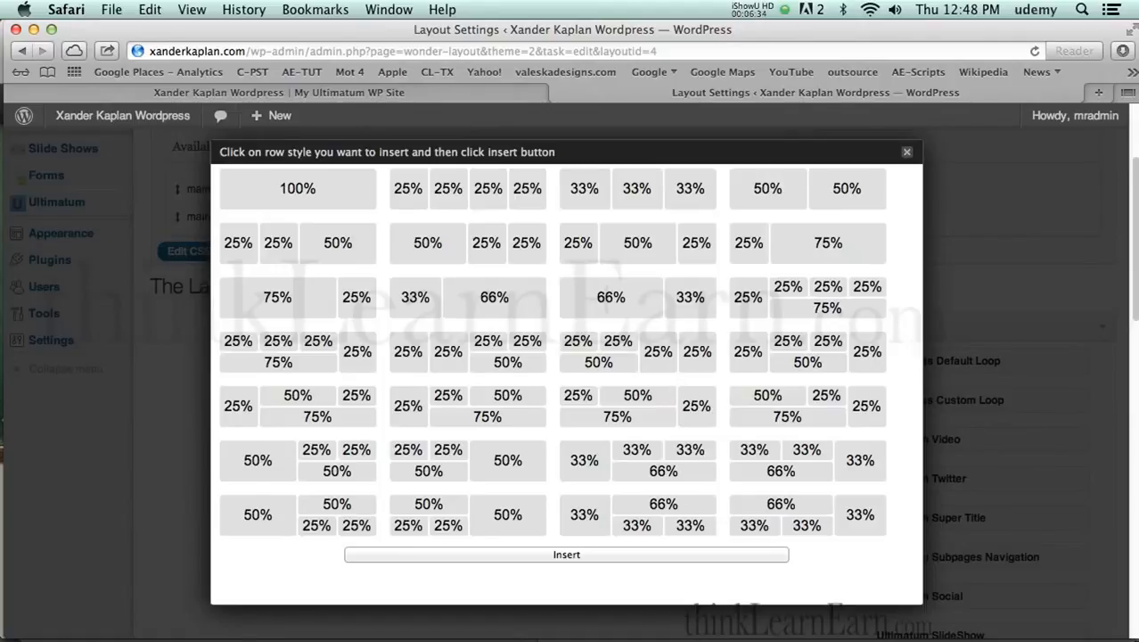
mouse_move(841, 410)
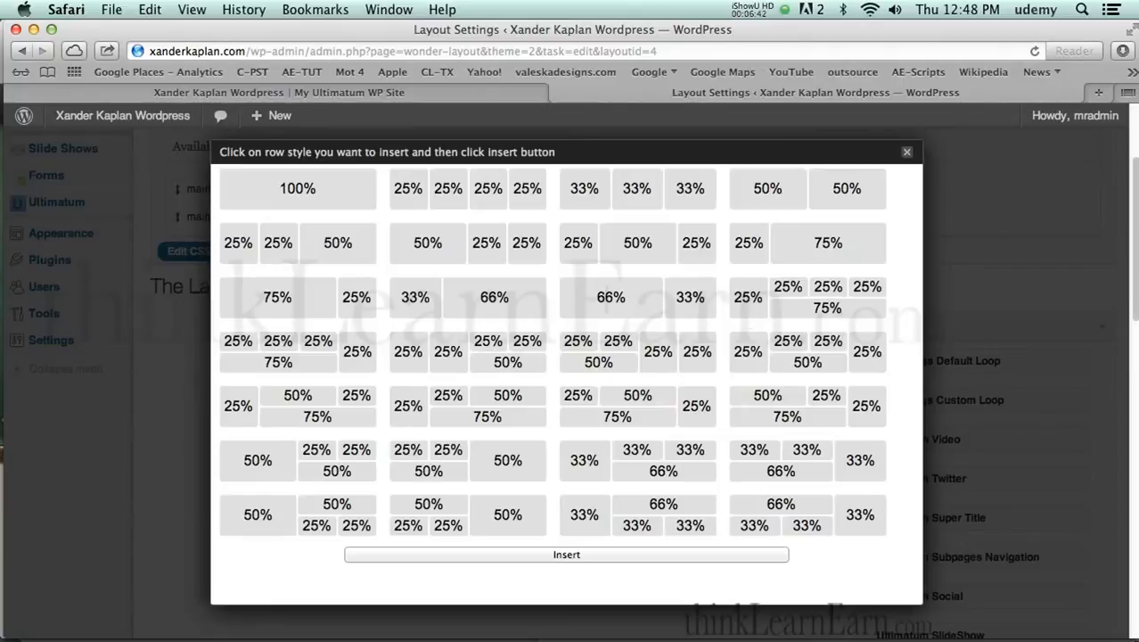
mouse_move(587, 449)
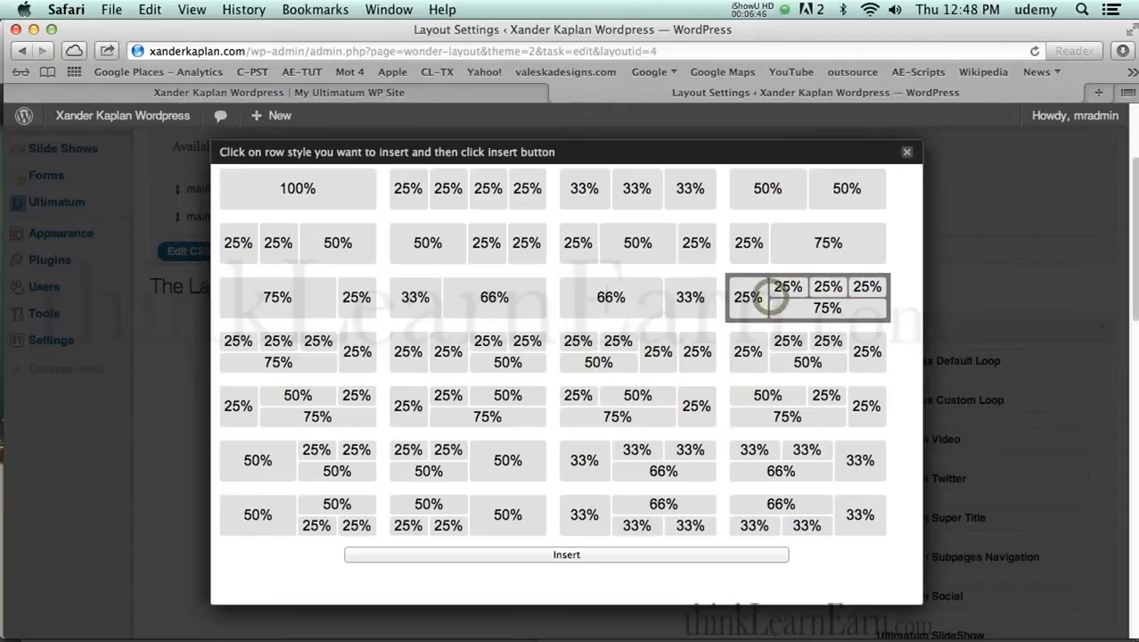
left_click(567, 552)
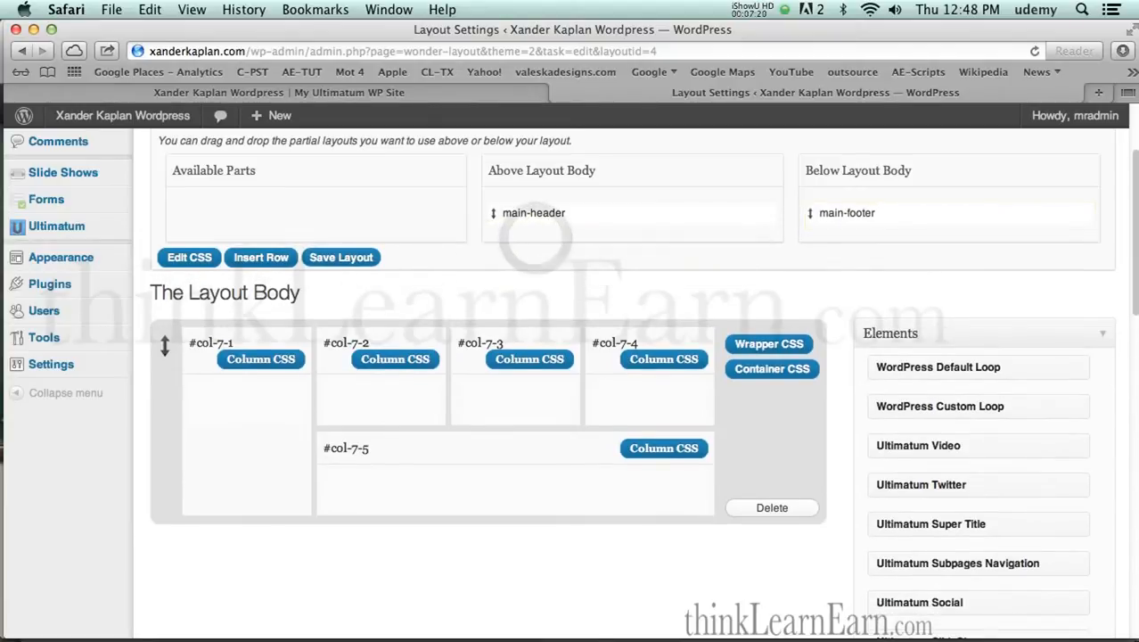
Save the main-content-960 layout with header, footer and the new row.
left_click(340, 256)
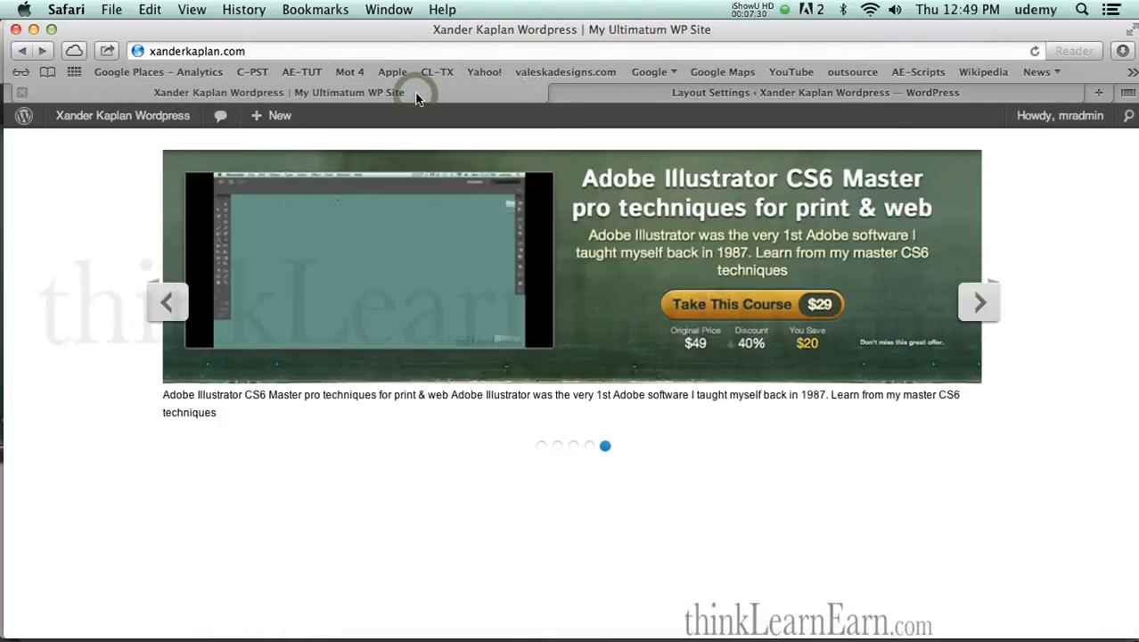
Make main-content-960 the default layout and reload the live site to check header and footer.
left_click(197, 50)
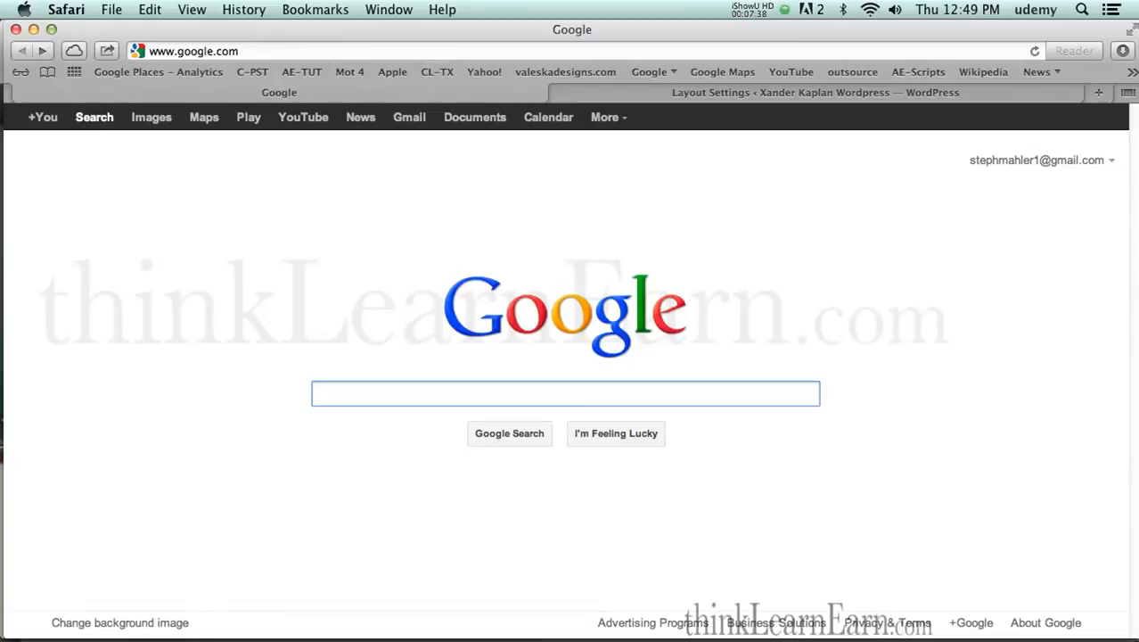
left_click(813, 93)
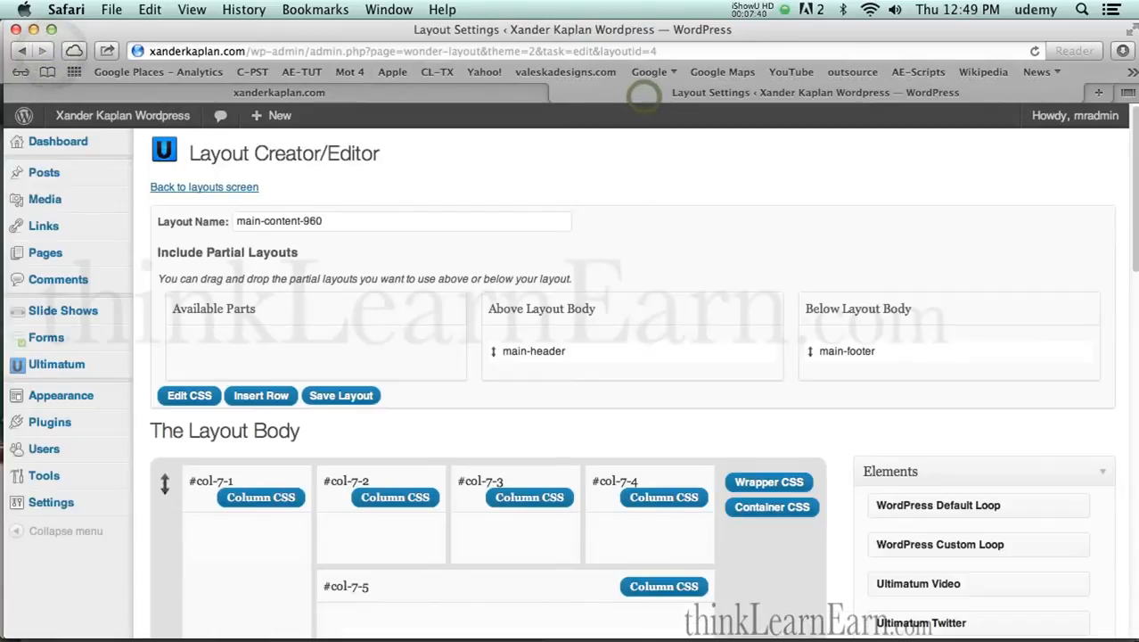
scroll("down", 3)
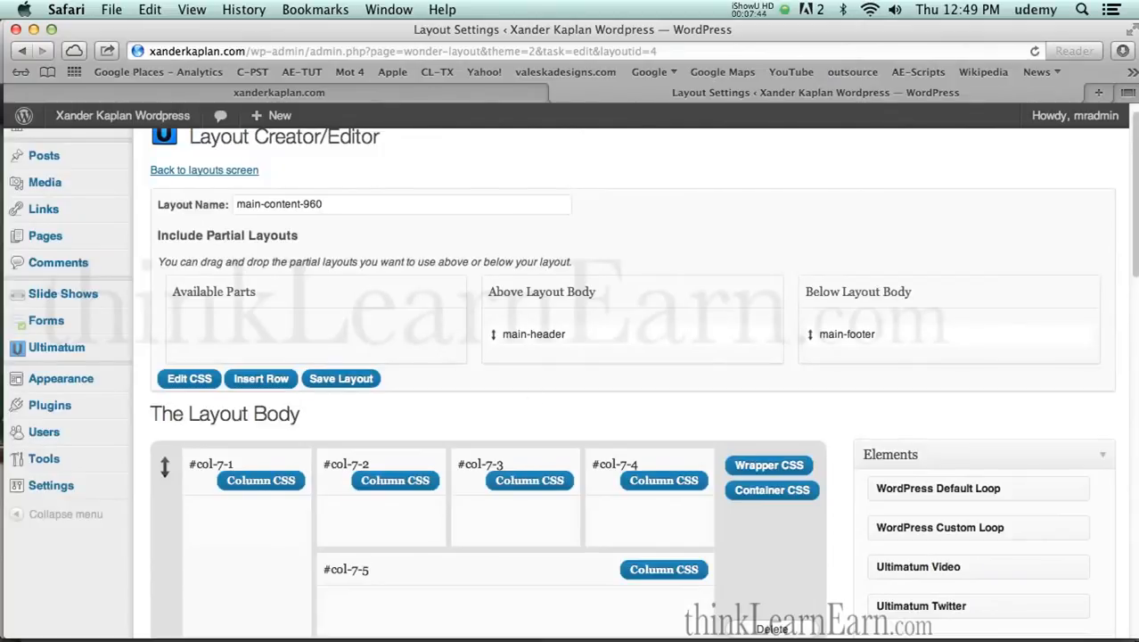
left_click(204, 169)
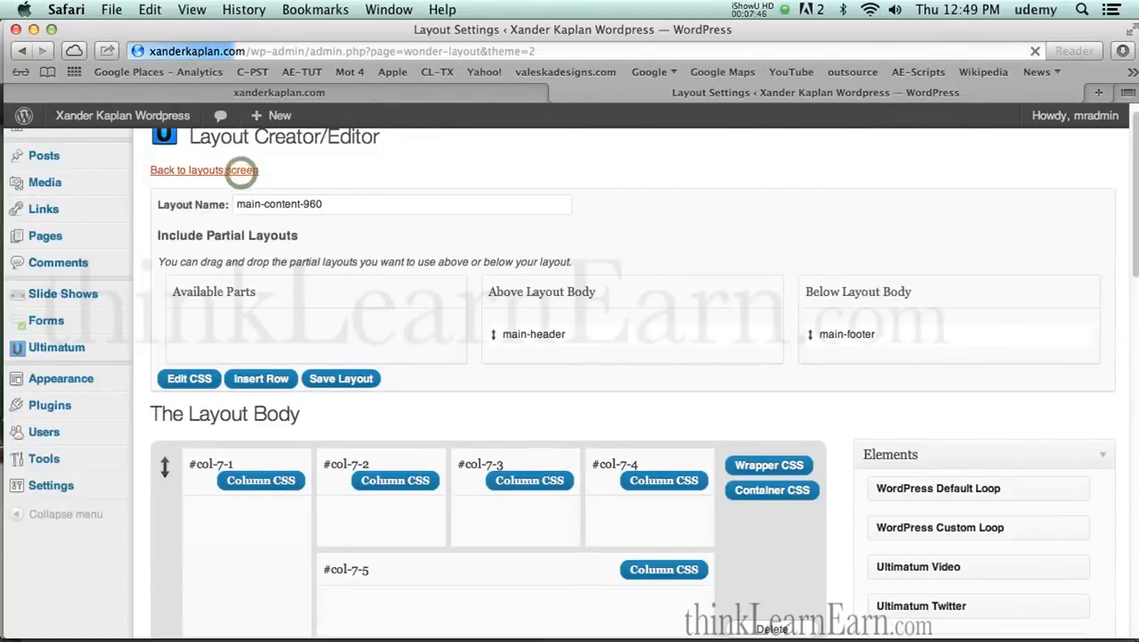
left_click(204, 170)
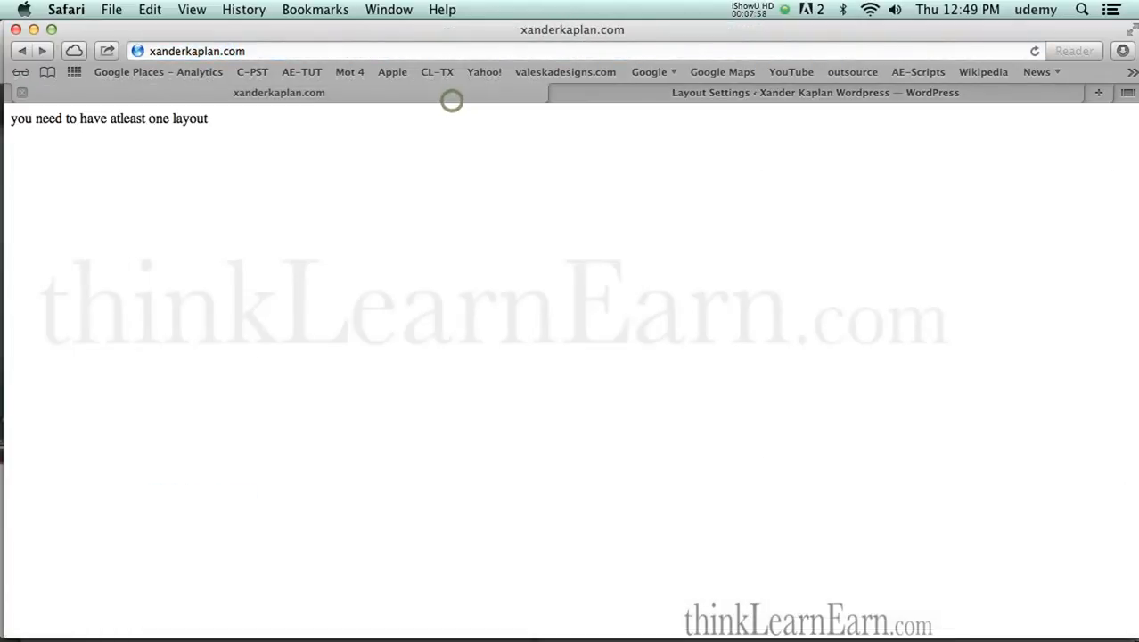
left_click(196, 50)
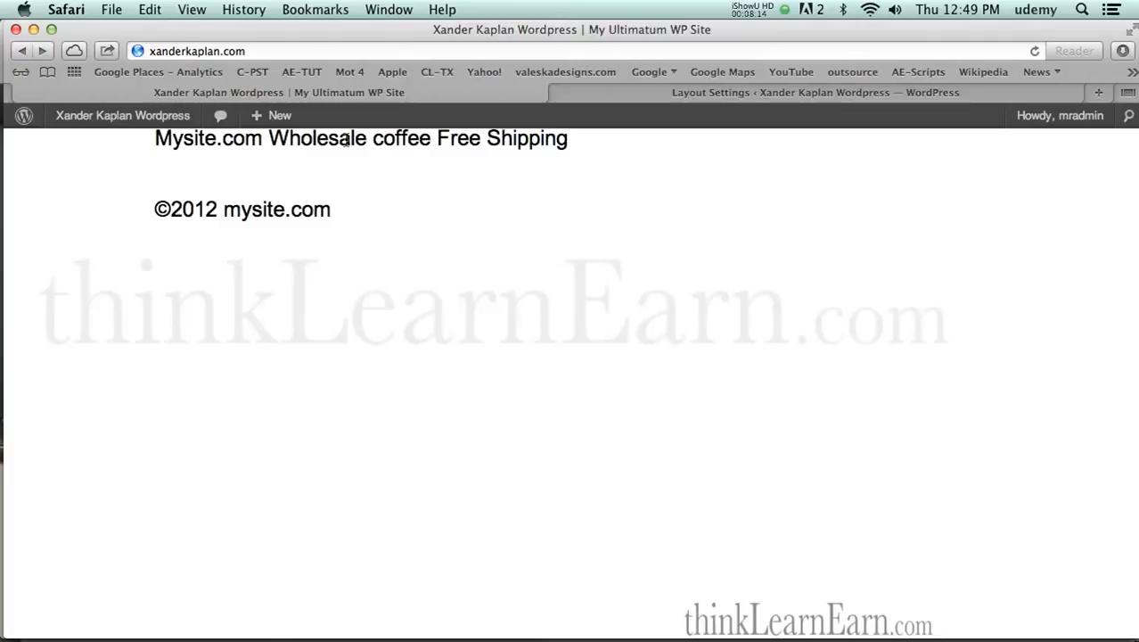
mouse_move(371, 175)
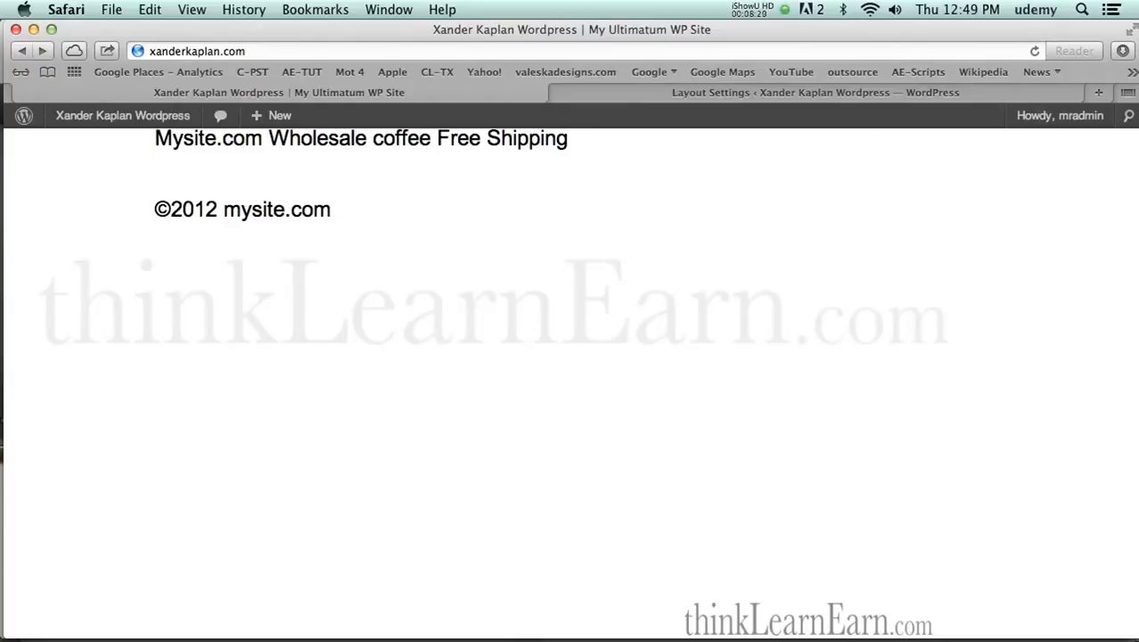
mouse_move(704, 155)
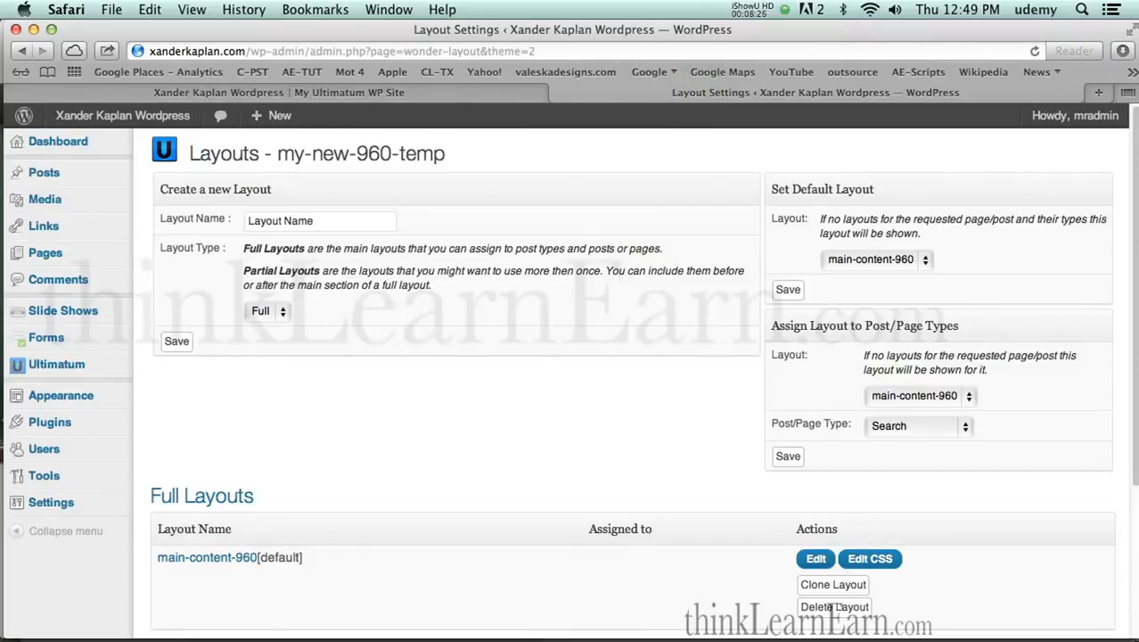
Keep main-content-960 as default layout and reopen it for editing.
left_click(876, 260)
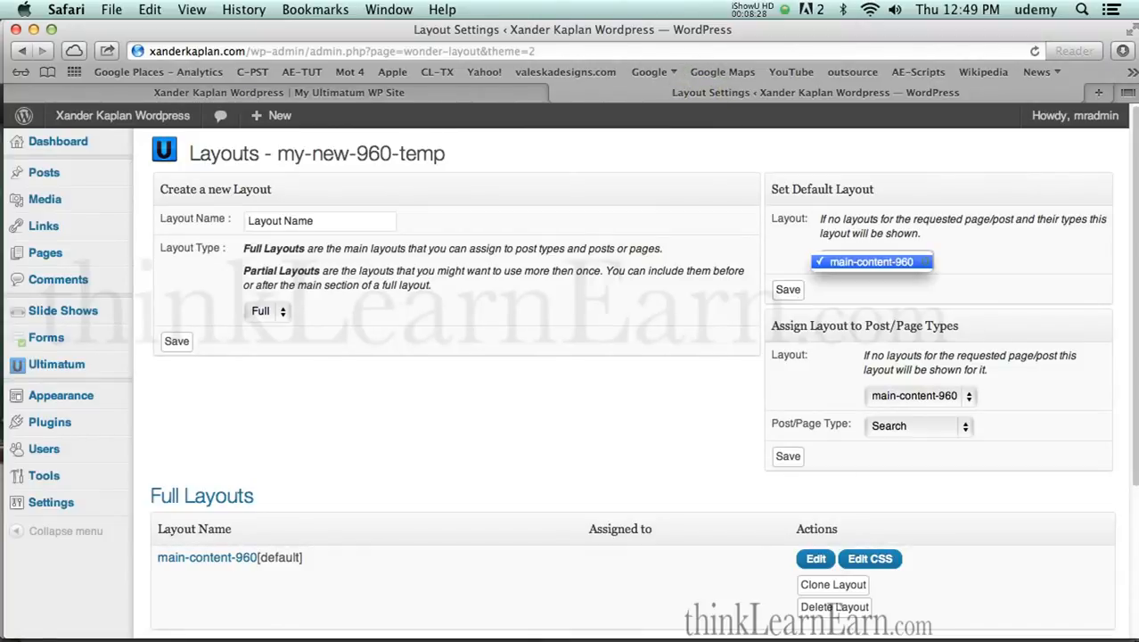
left_click(870, 260)
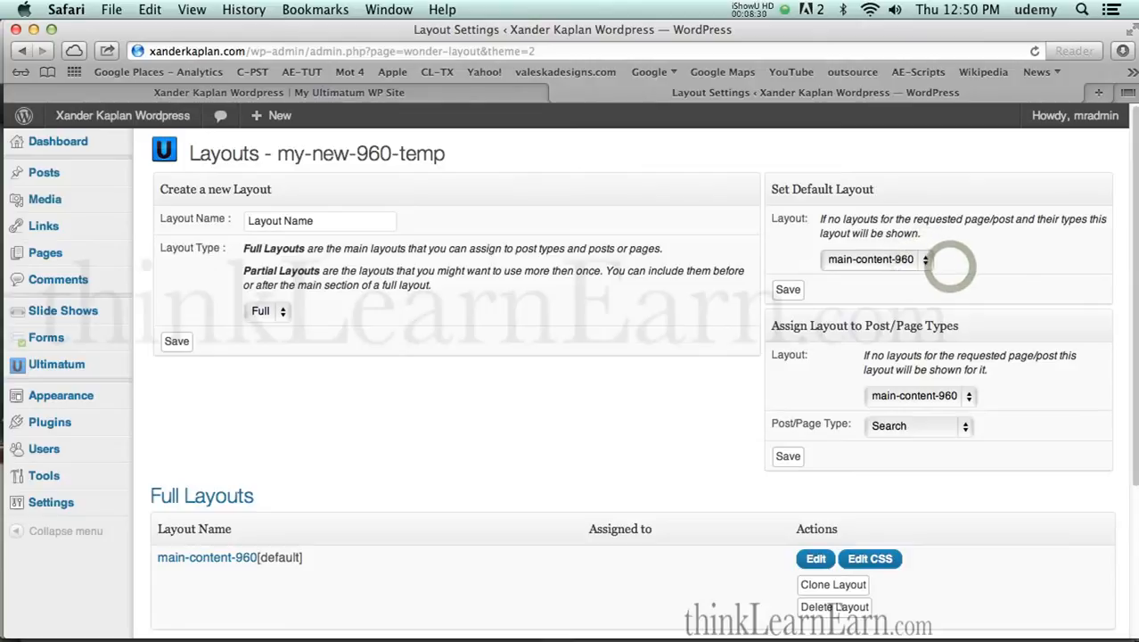
scroll("down", 3)
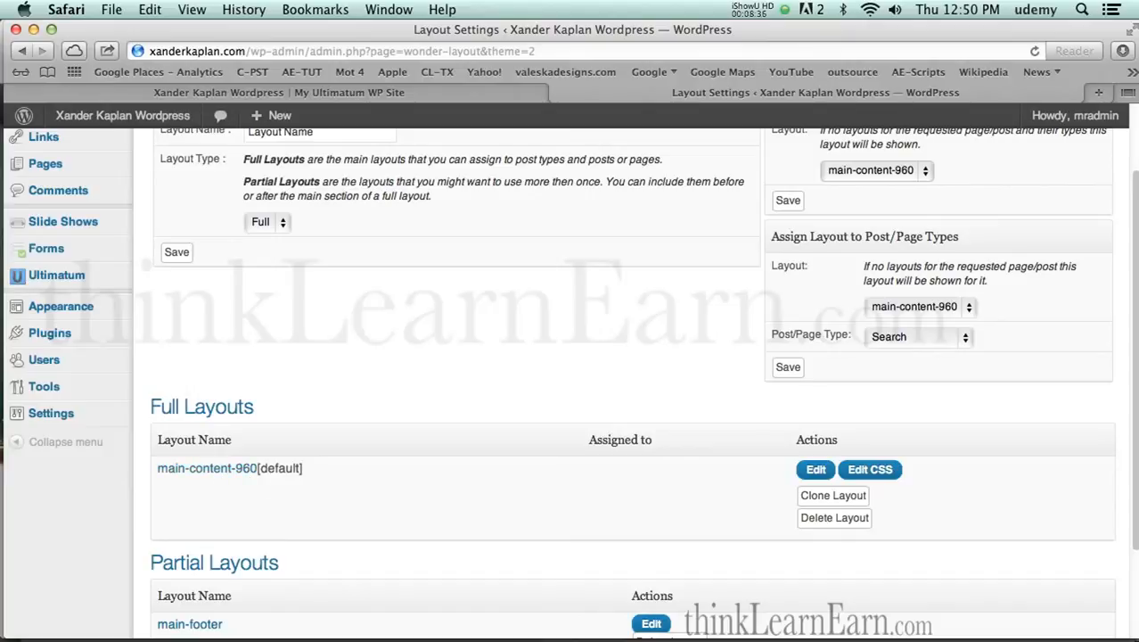
mouse_move(487, 421)
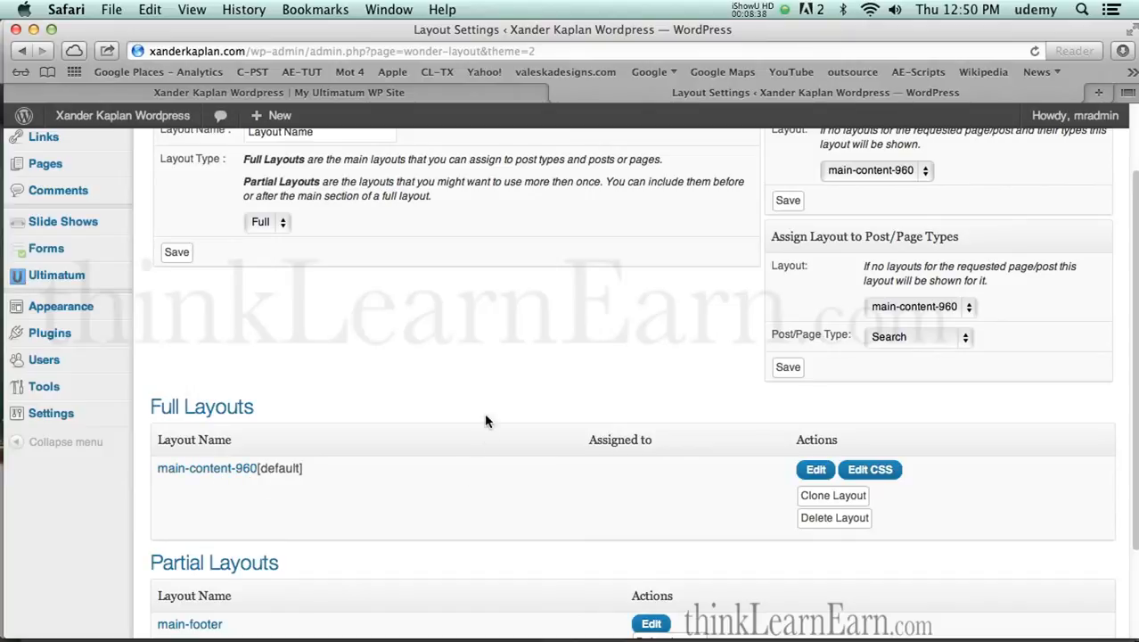
mouse_move(495, 492)
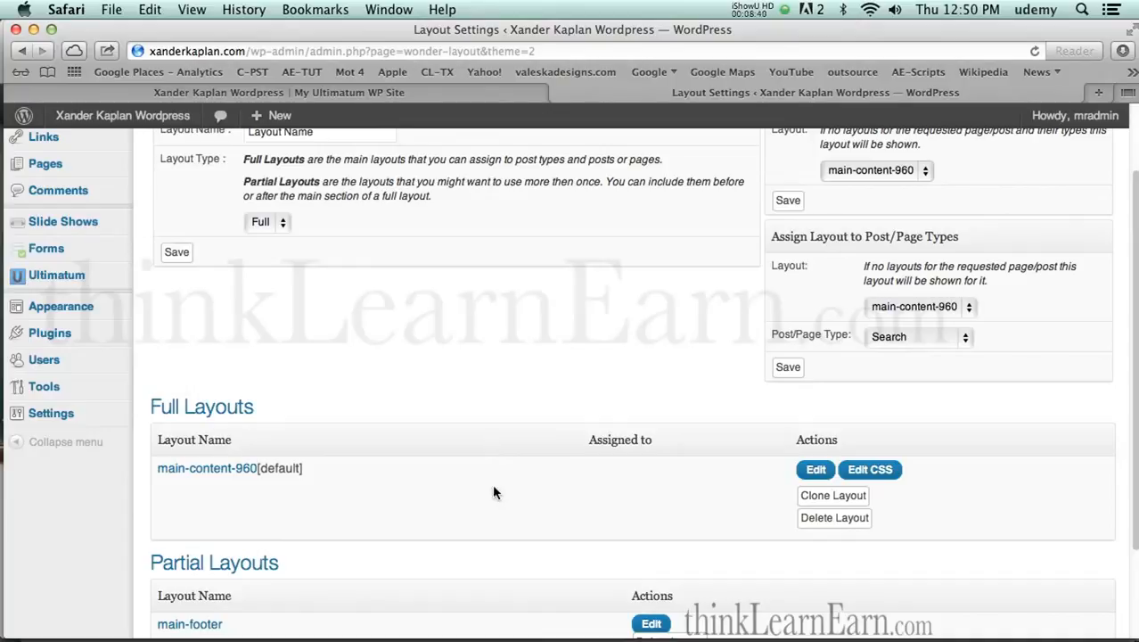
left_click(815, 469)
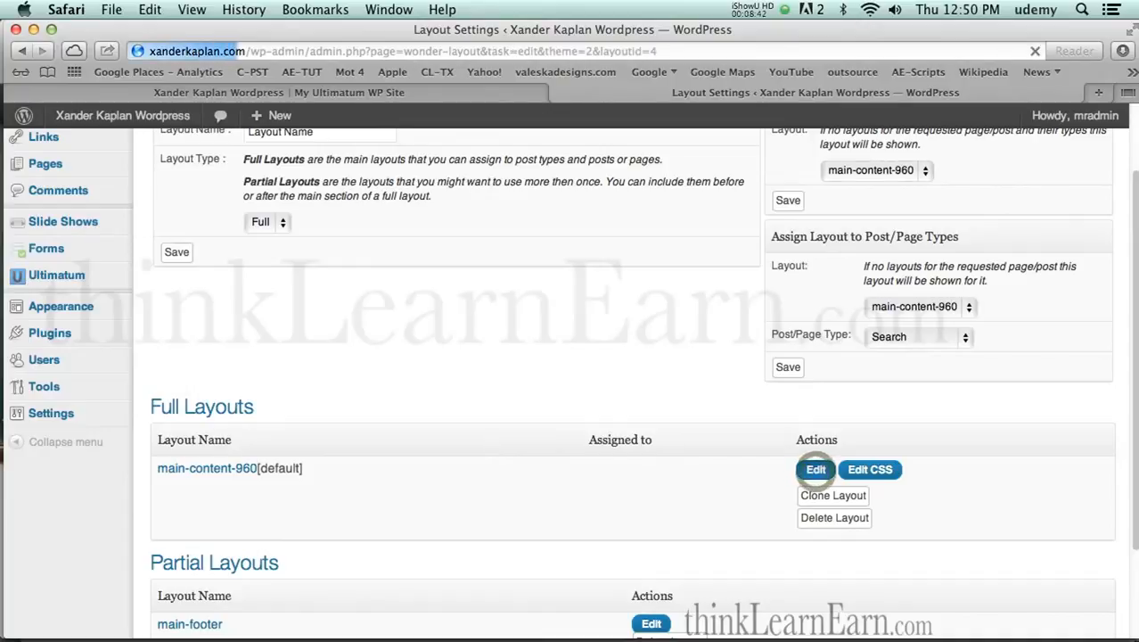
Set the WordPress Default Loop's single post layout to No image.
left_click(814, 469)
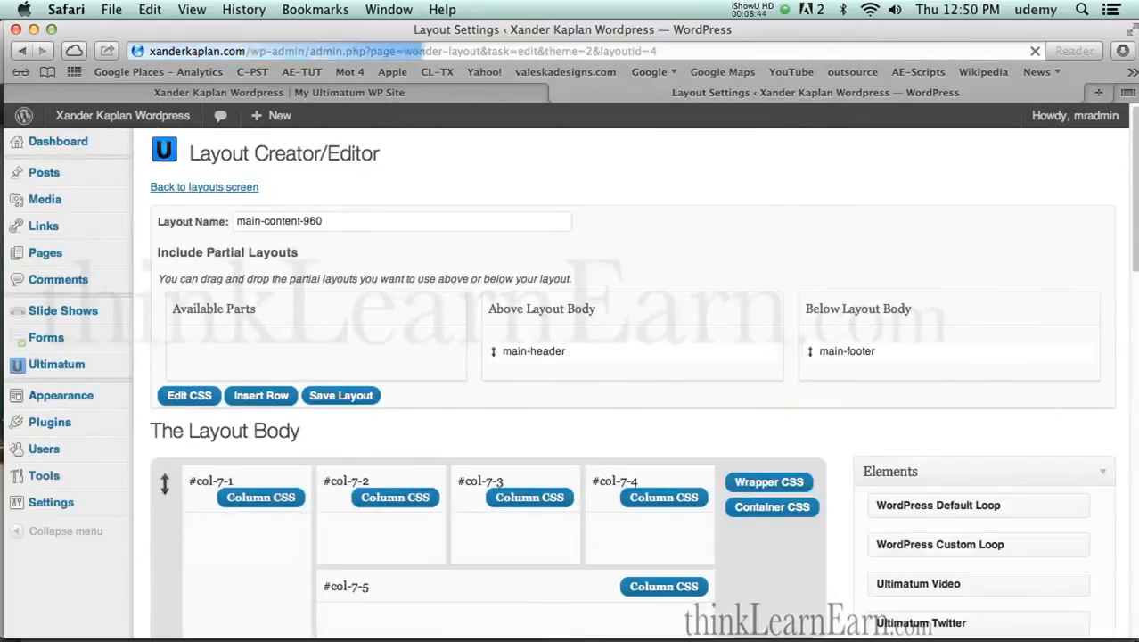
scroll("down", 3)
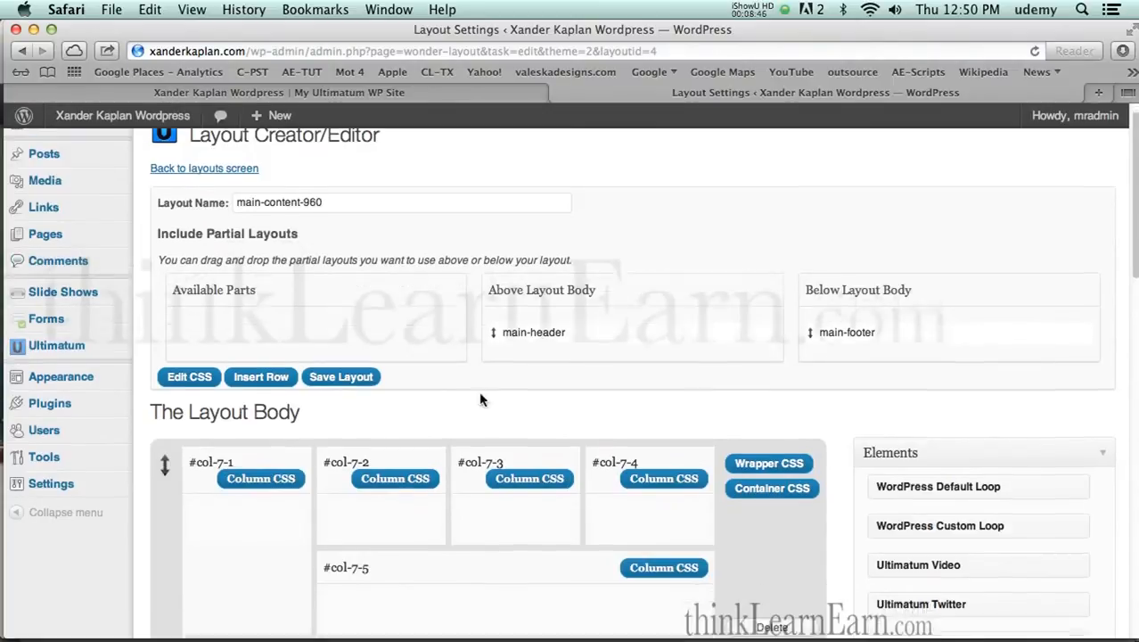
scroll("down", 3)
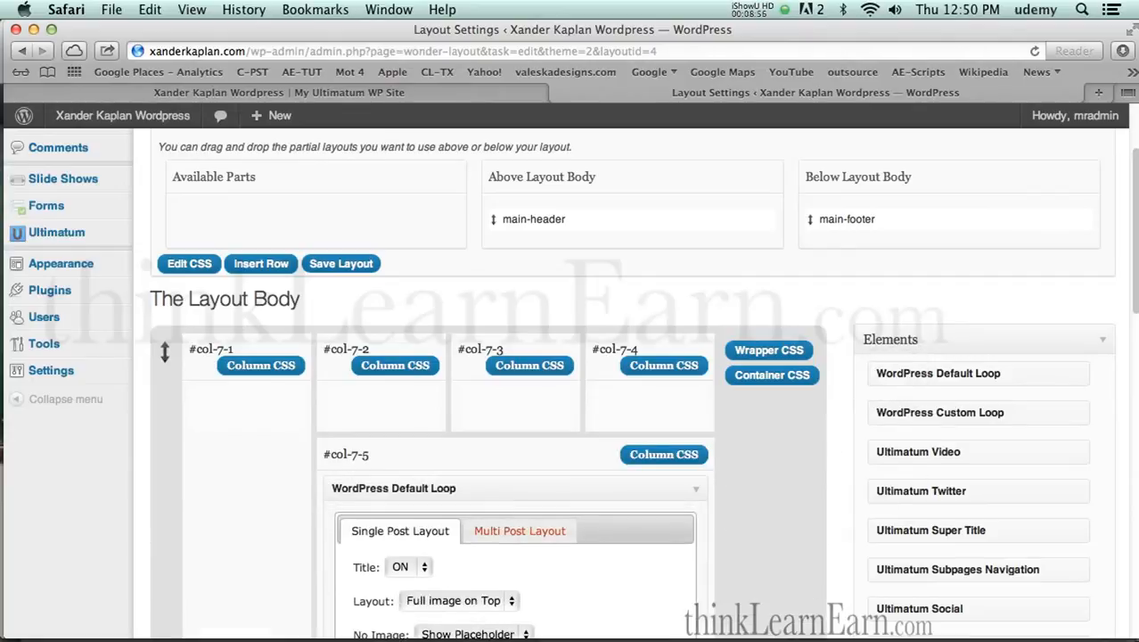
scroll("down", 3)
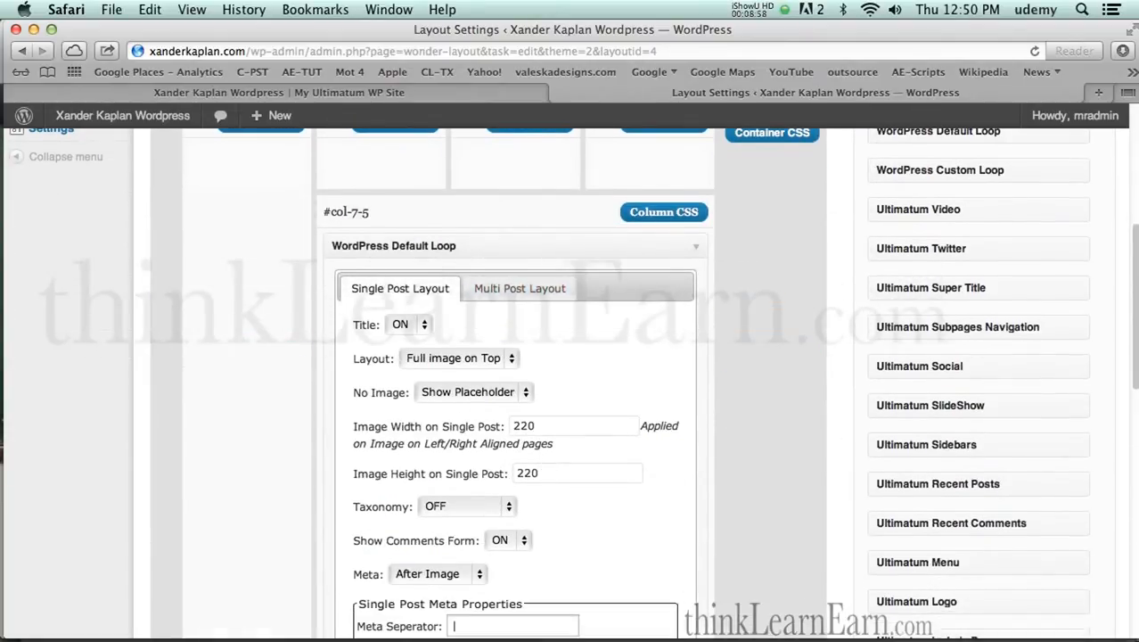
left_click(460, 357)
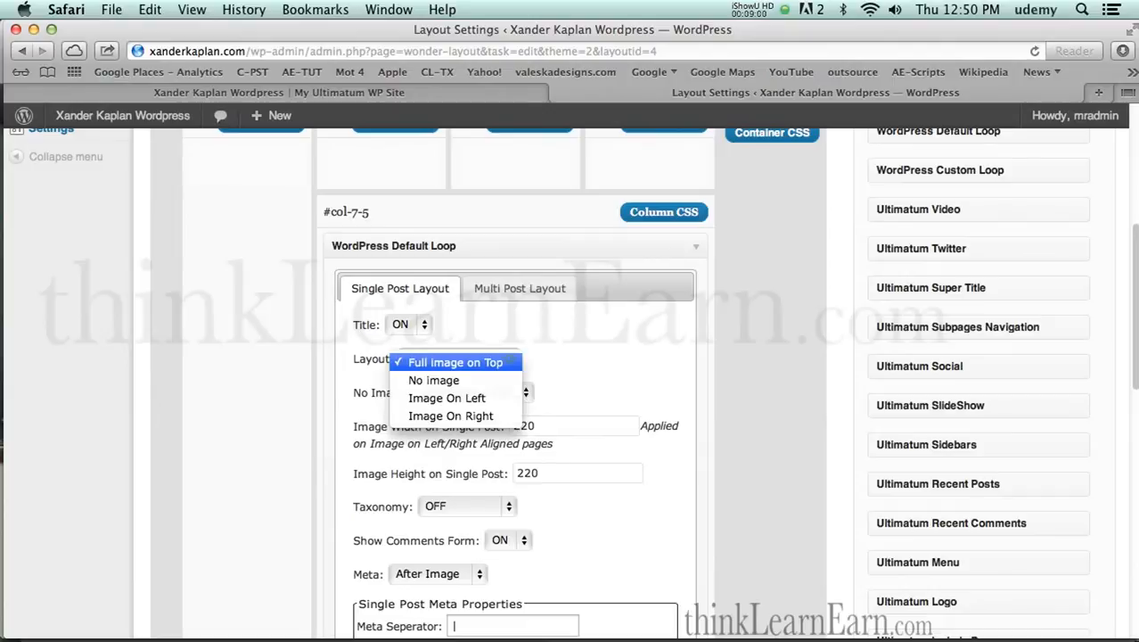
left_click(435, 379)
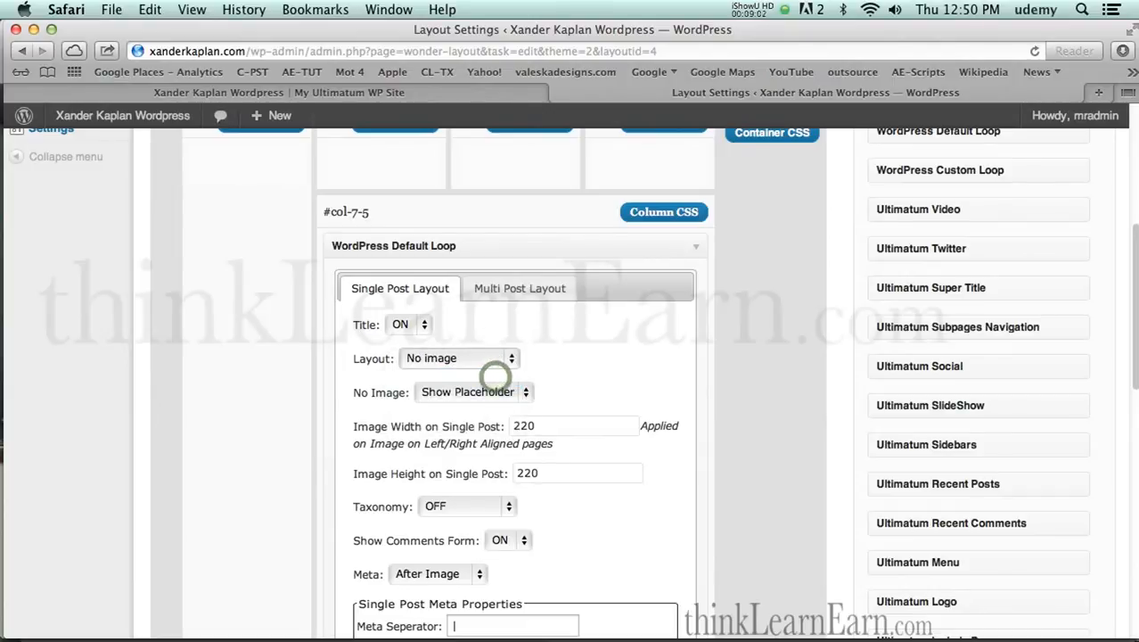
Turn the No Image placeholder OFF and save the Default Loop settings.
scroll("down", 3)
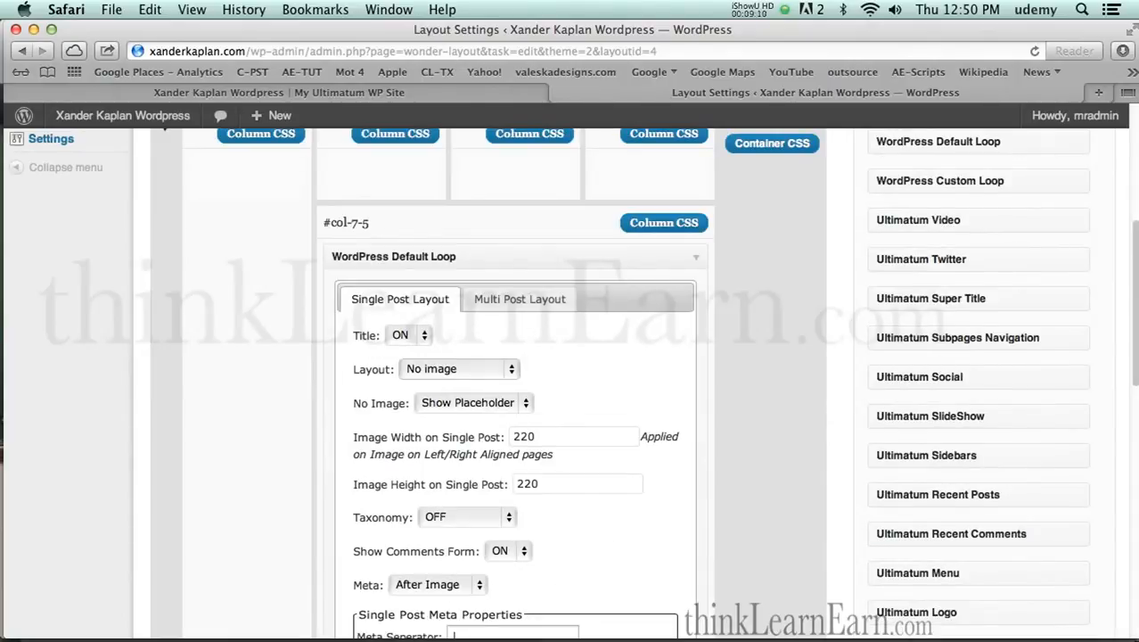
left_click(474, 403)
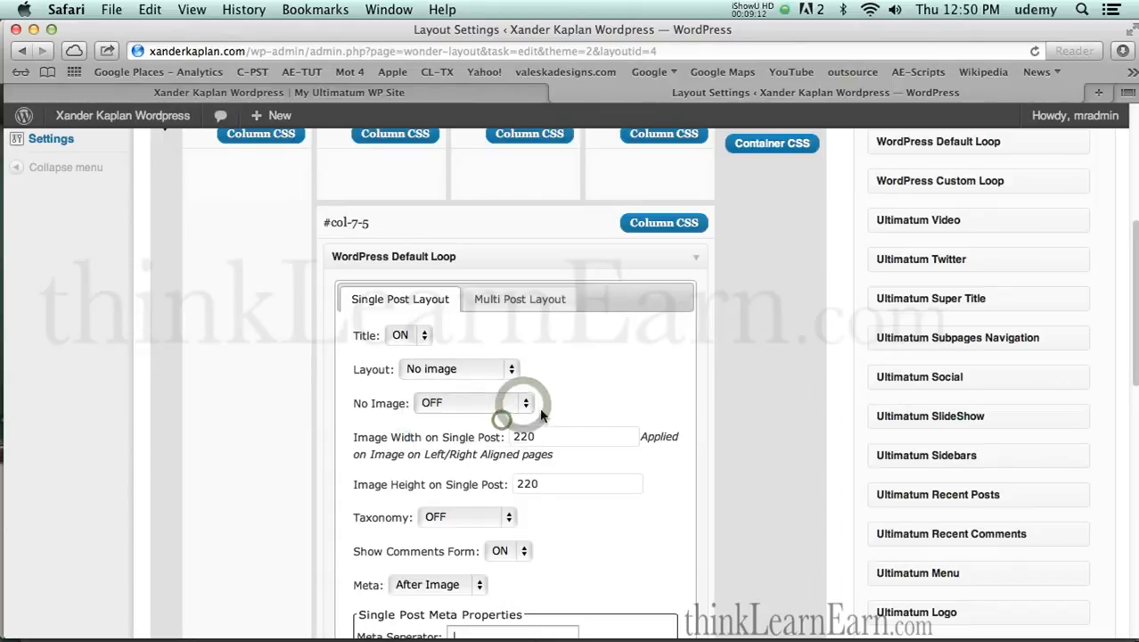
scroll("down", 3)
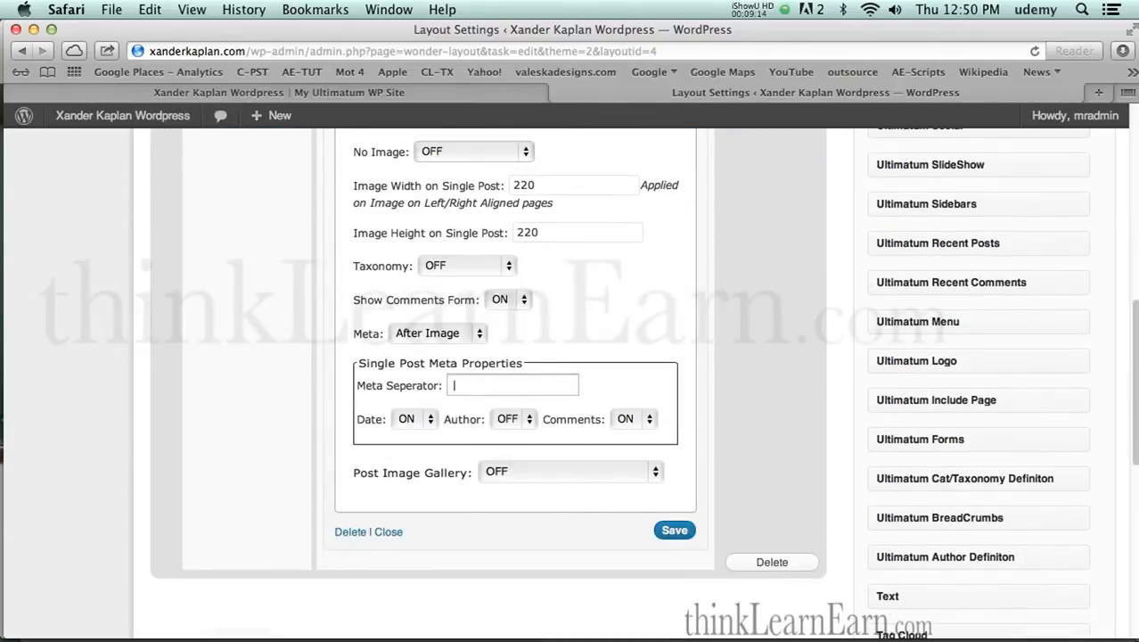
left_click(674, 529)
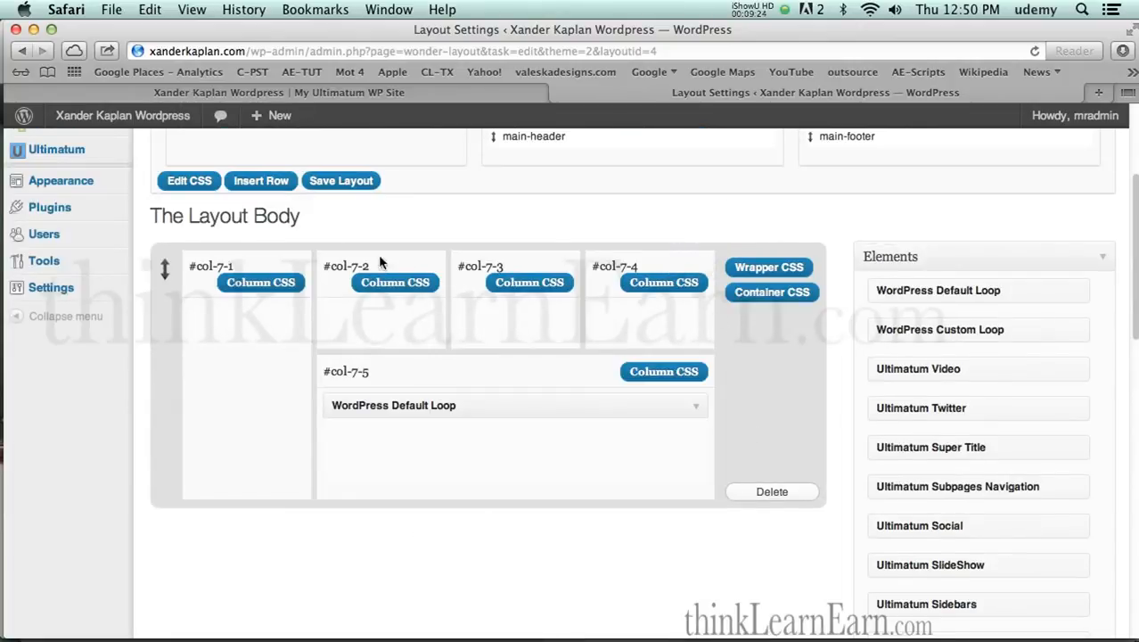
mouse_move(246, 526)
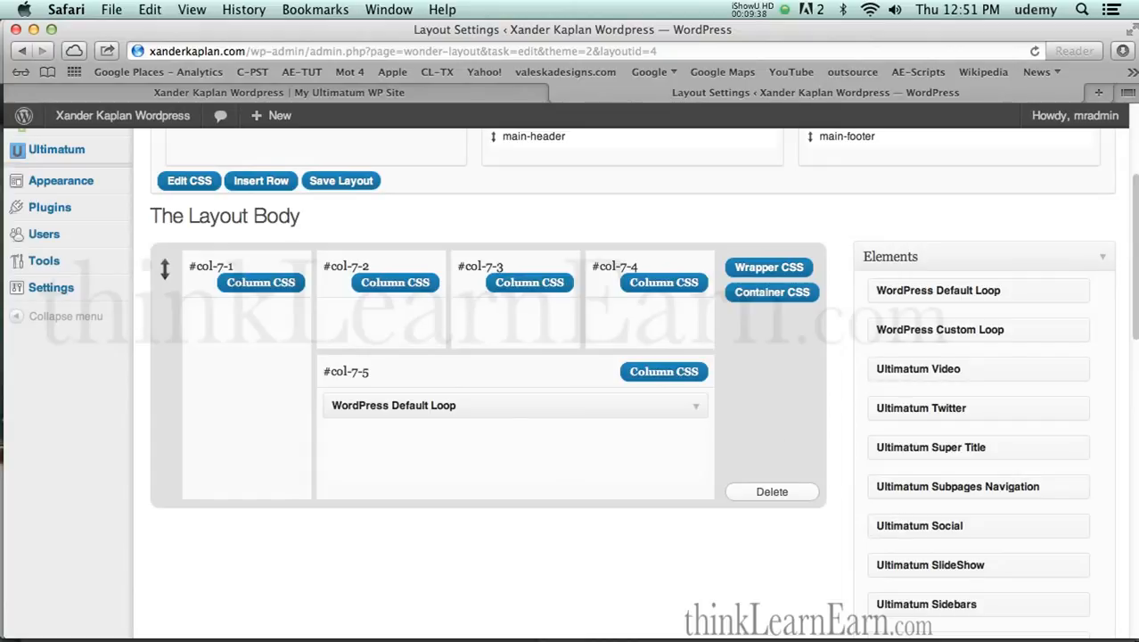
mouse_move(422, 330)
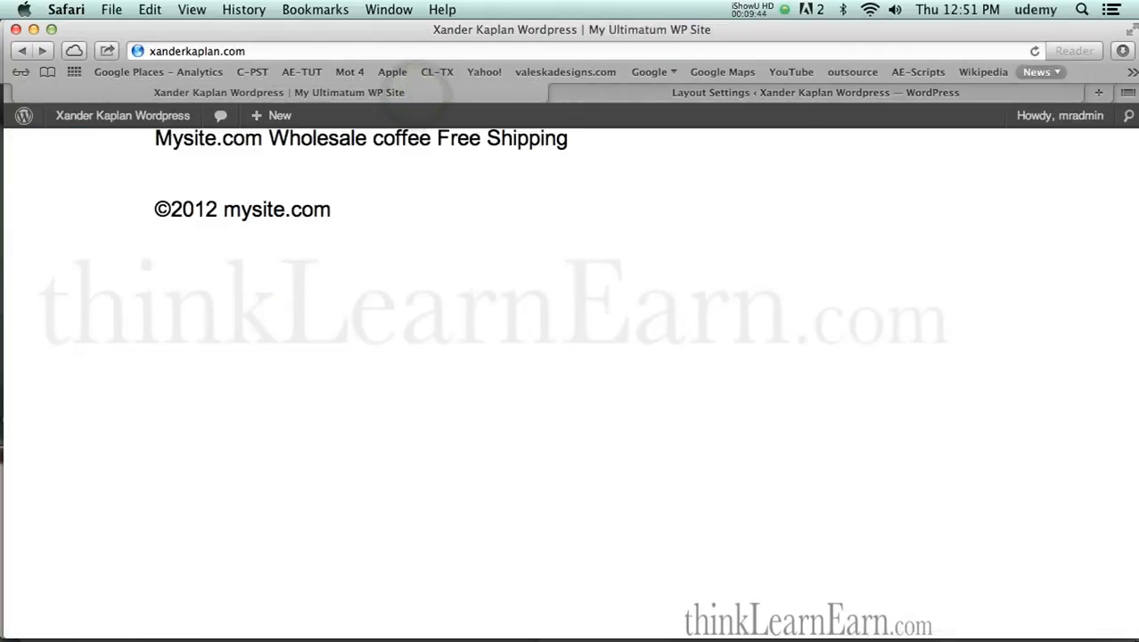
Reload the live site showing Hello world, then return to Layout Settings.
left_click(1034, 50)
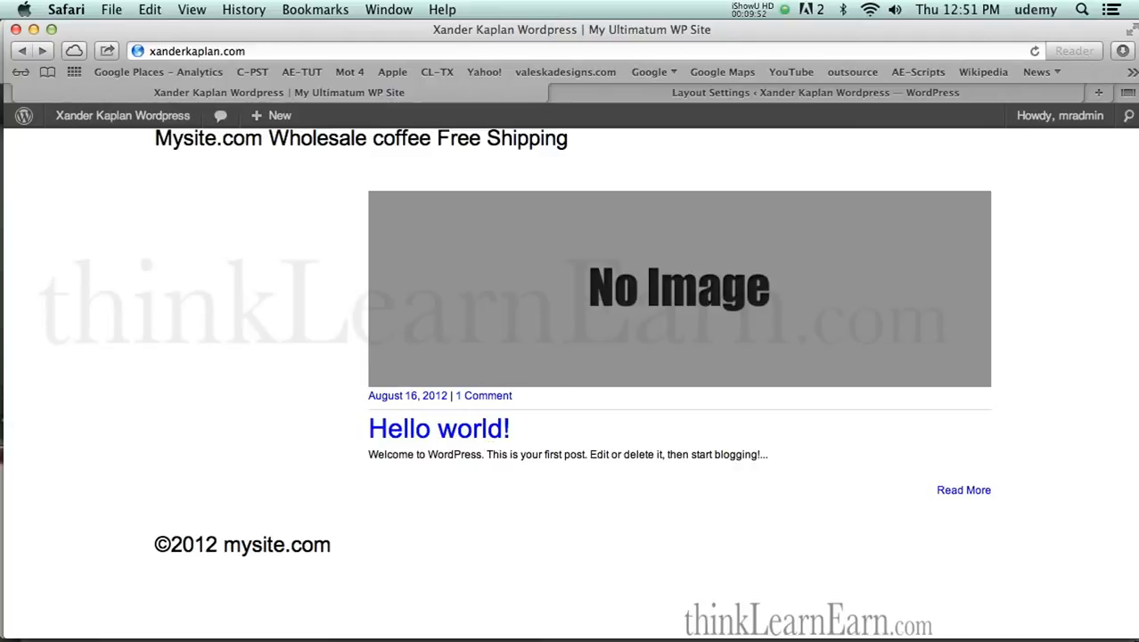
left_click(962, 488)
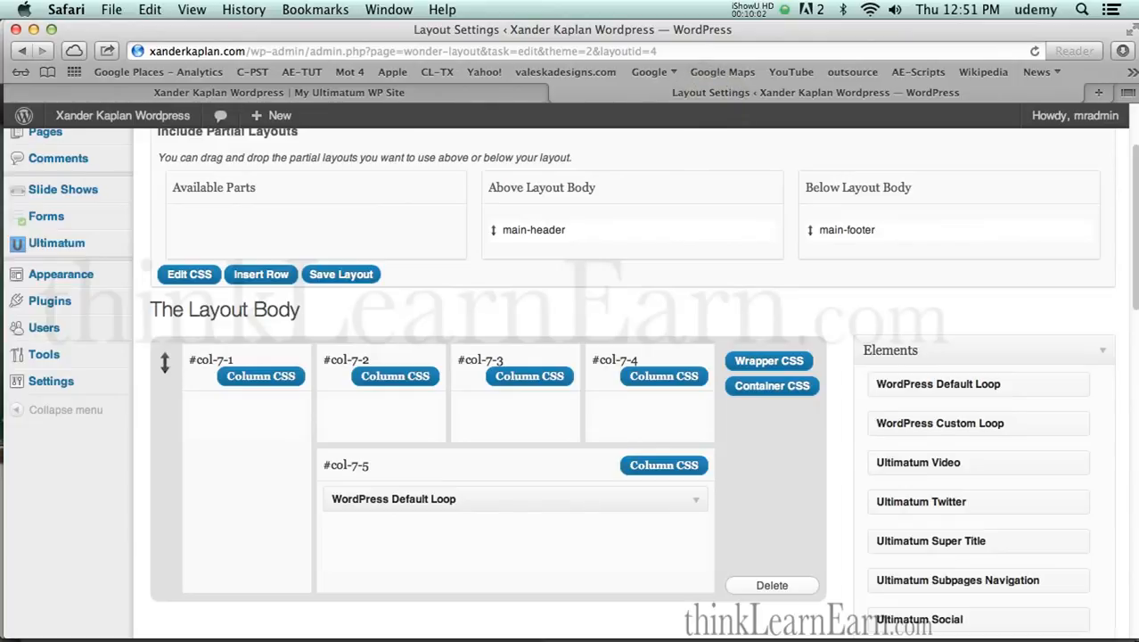
mouse_move(569, 282)
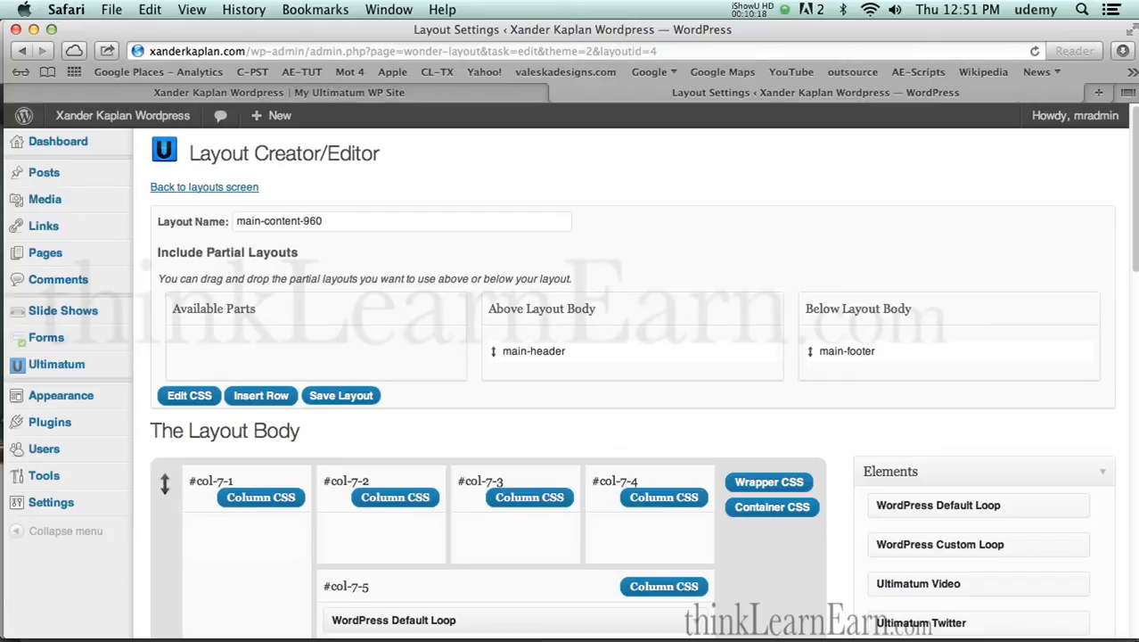
mouse_move(55, 364)
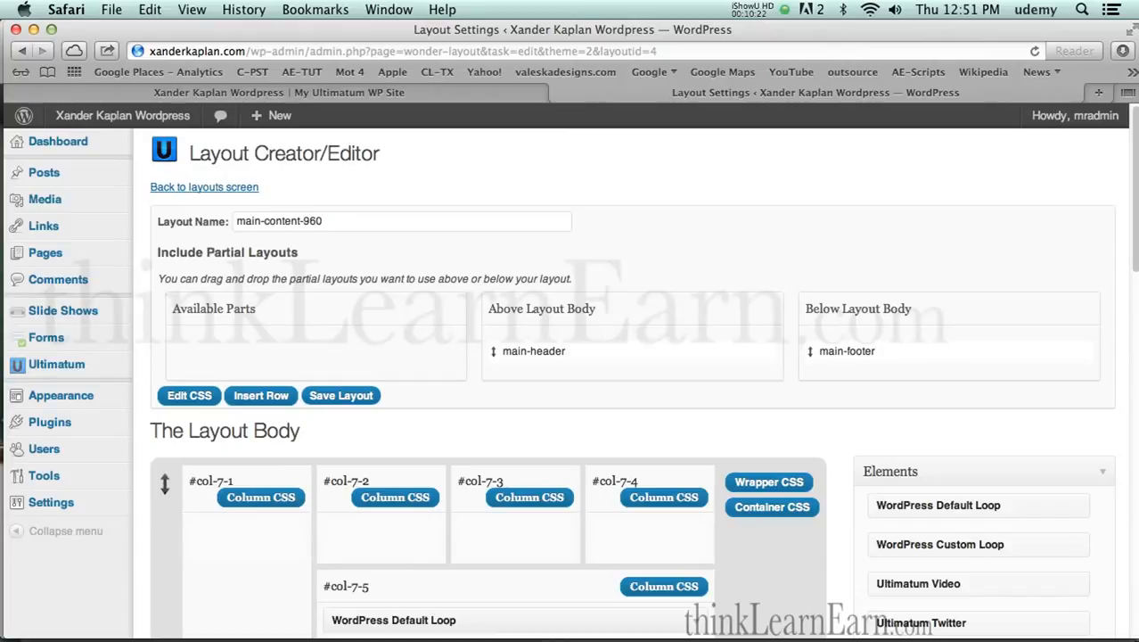
mouse_move(389, 360)
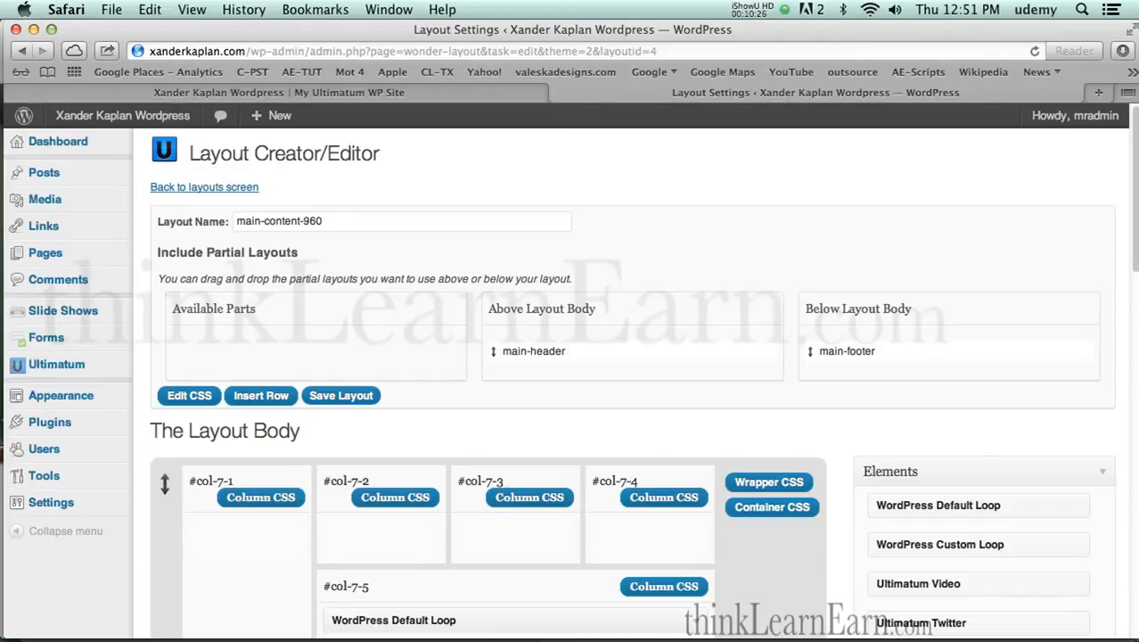
mouse_move(389, 360)
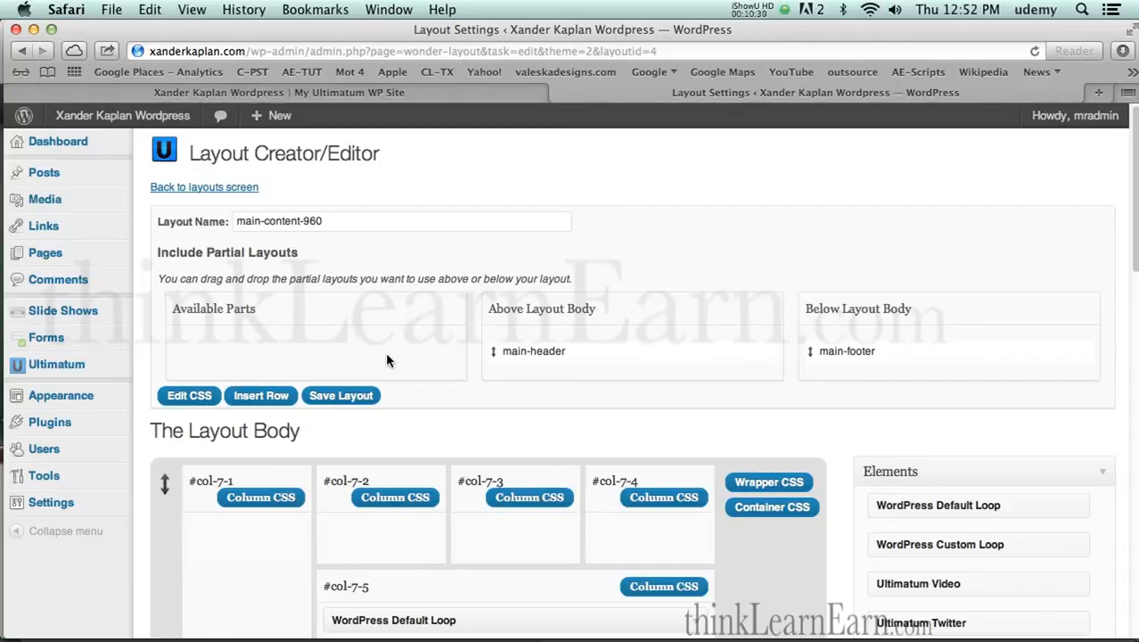
mouse_move(381, 355)
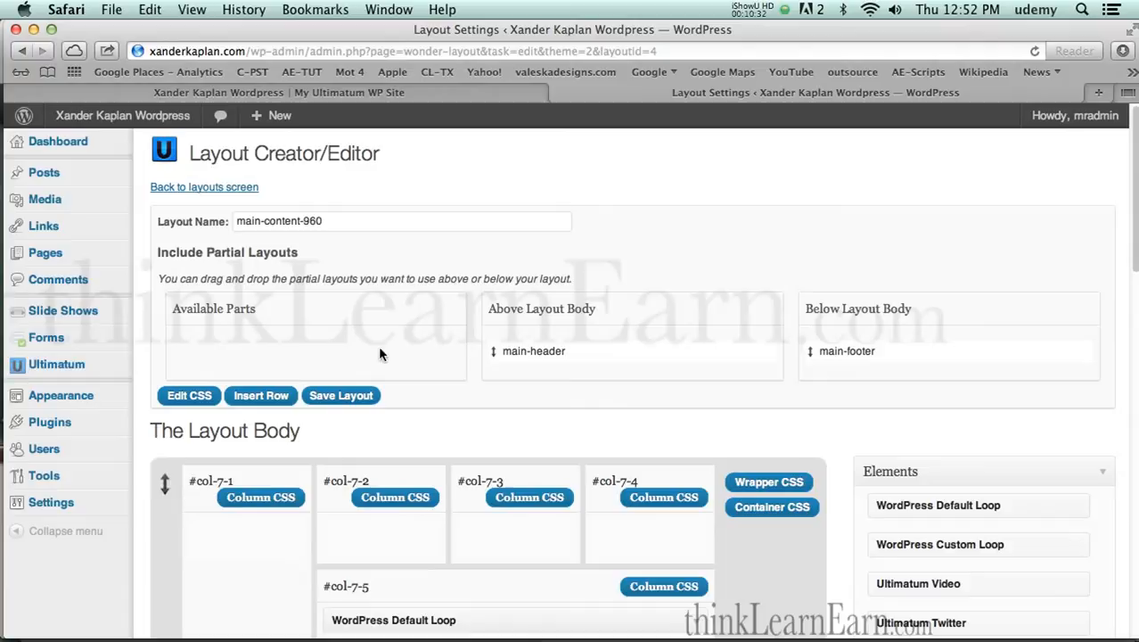
mouse_move(344, 359)
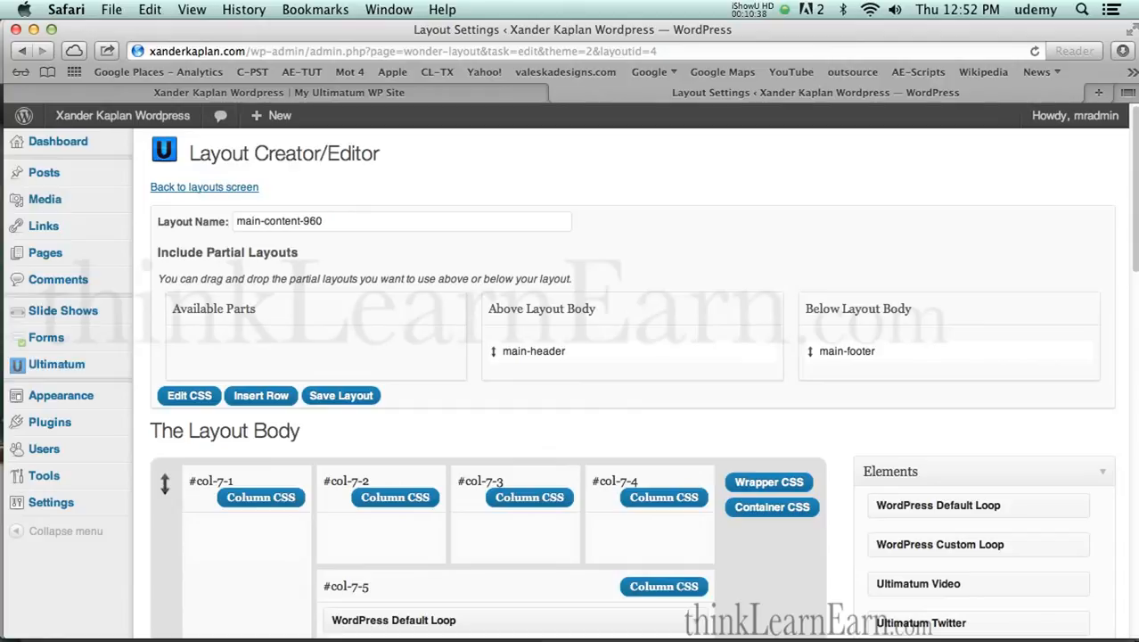
mouse_move(250, 353)
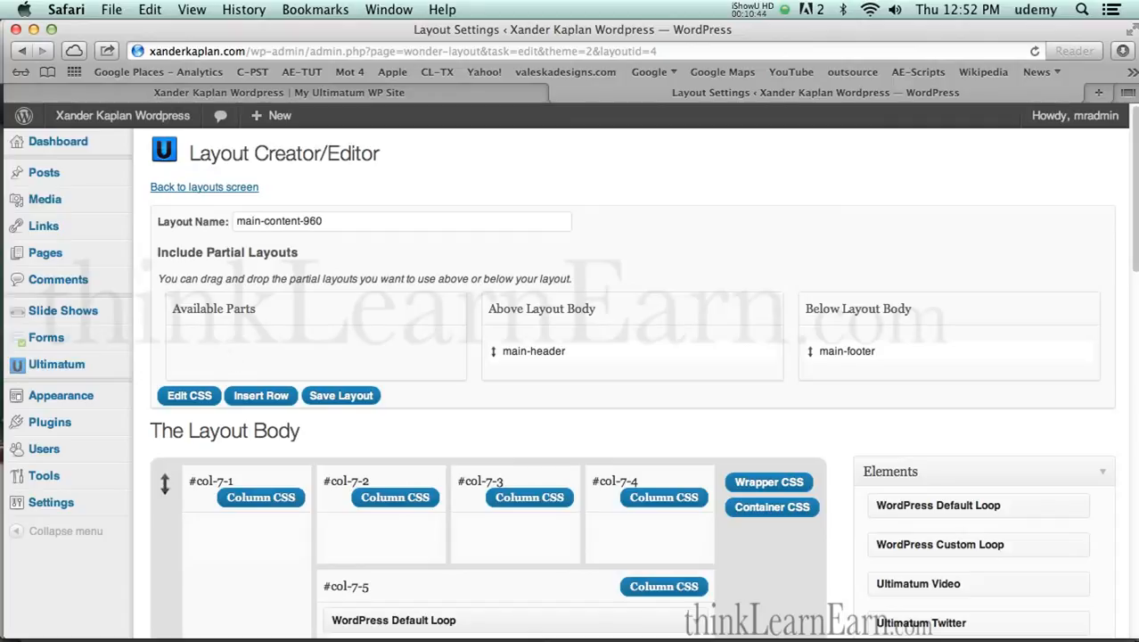
left_click(55, 364)
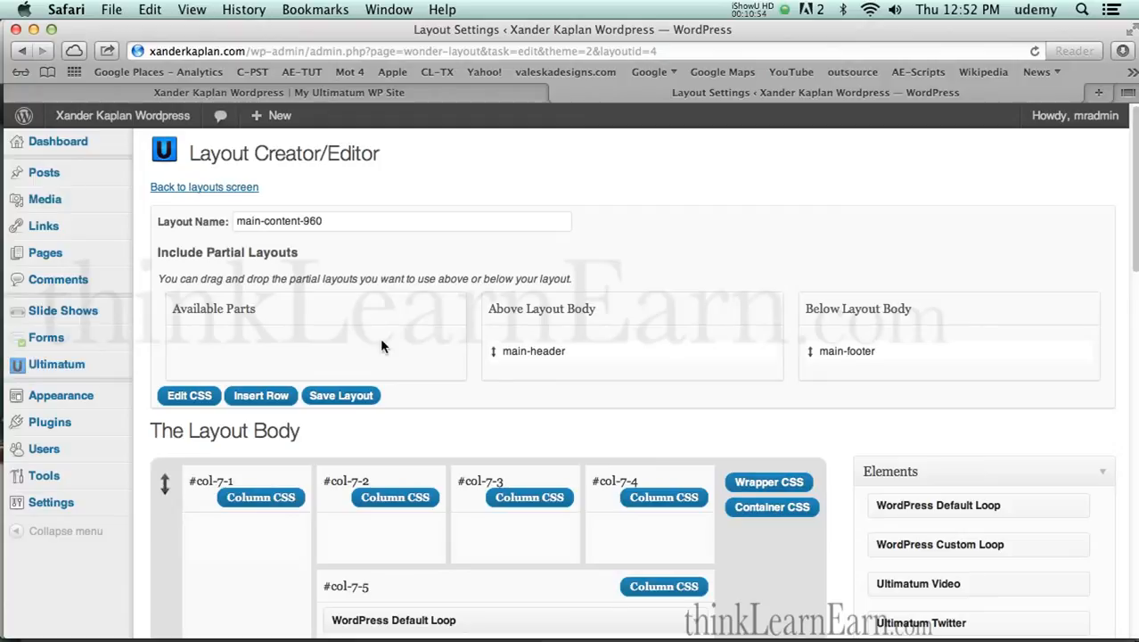
mouse_move(419, 346)
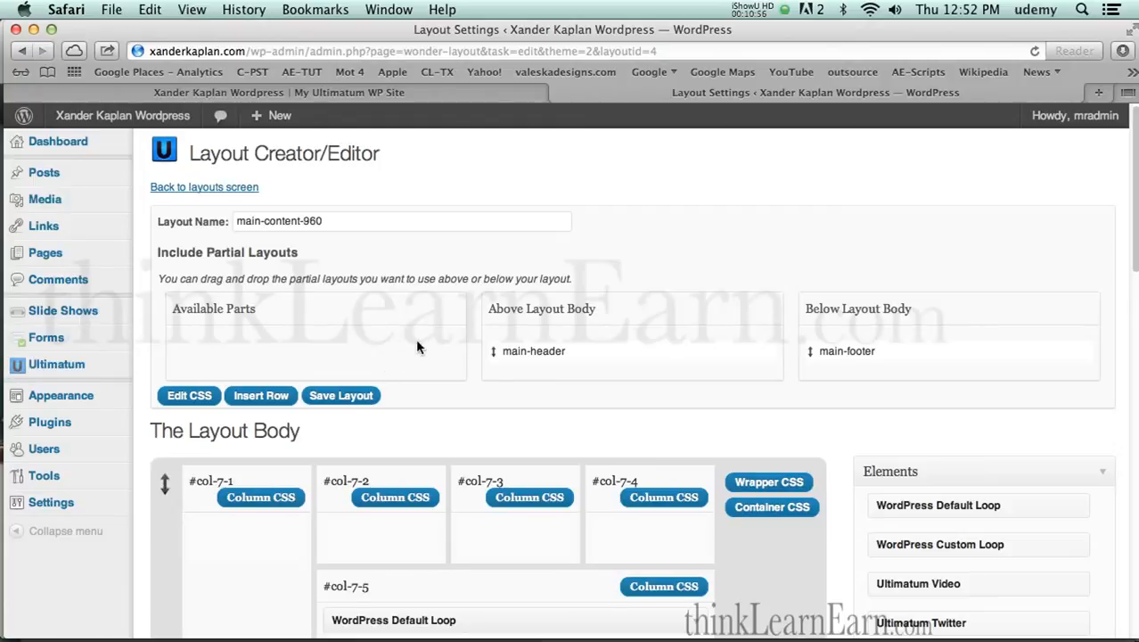
mouse_move(372, 381)
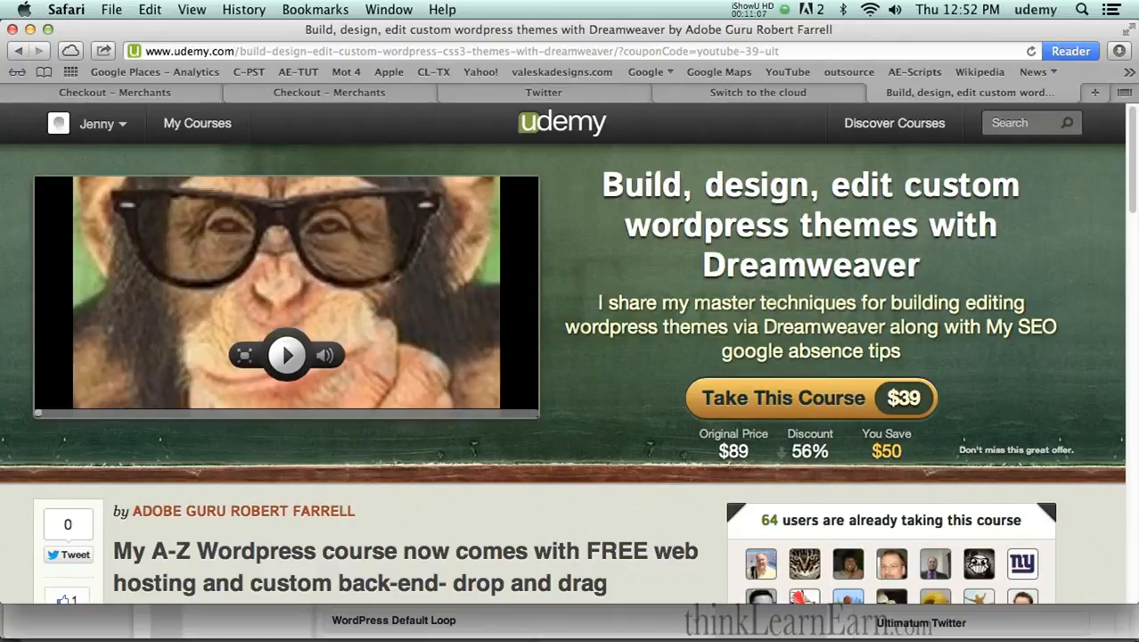
mouse_move(777, 401)
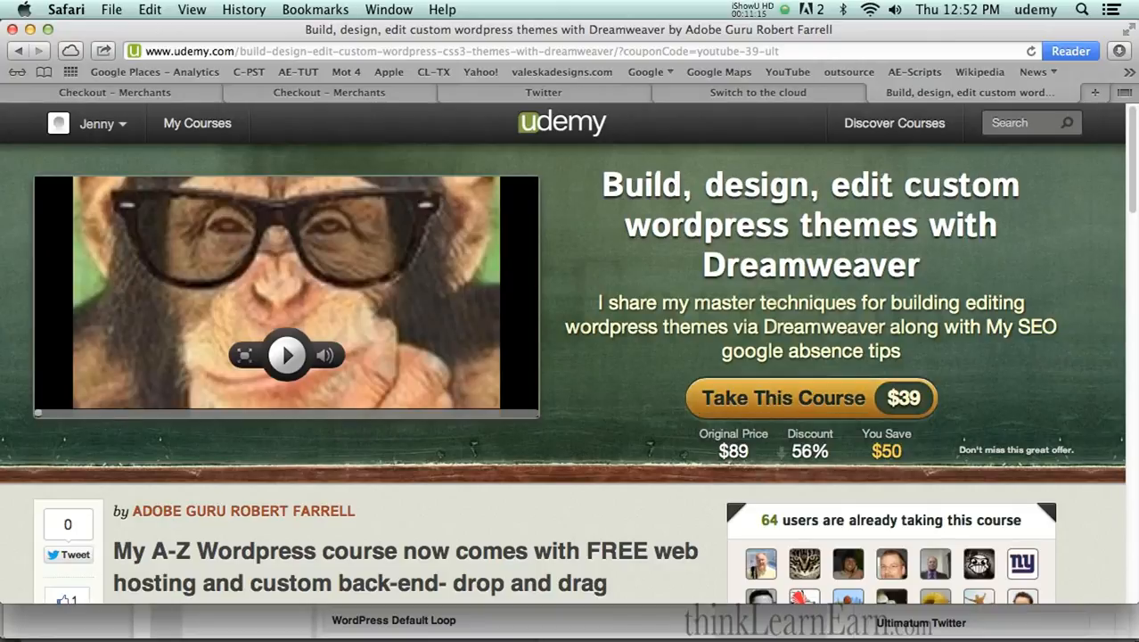
mouse_move(636, 385)
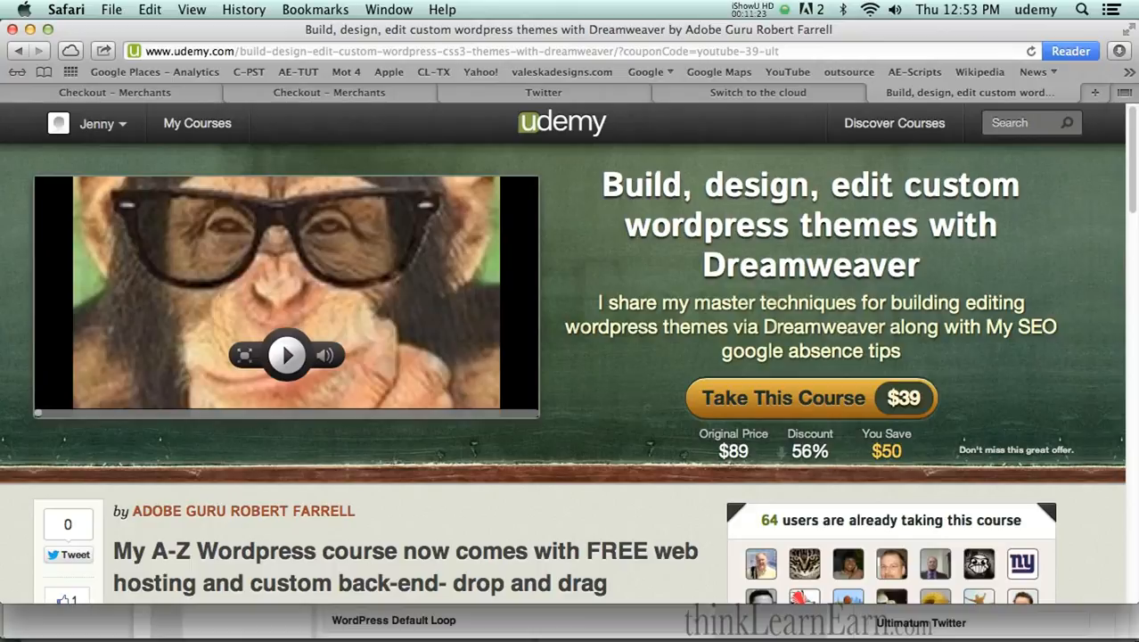
mouse_move(635, 384)
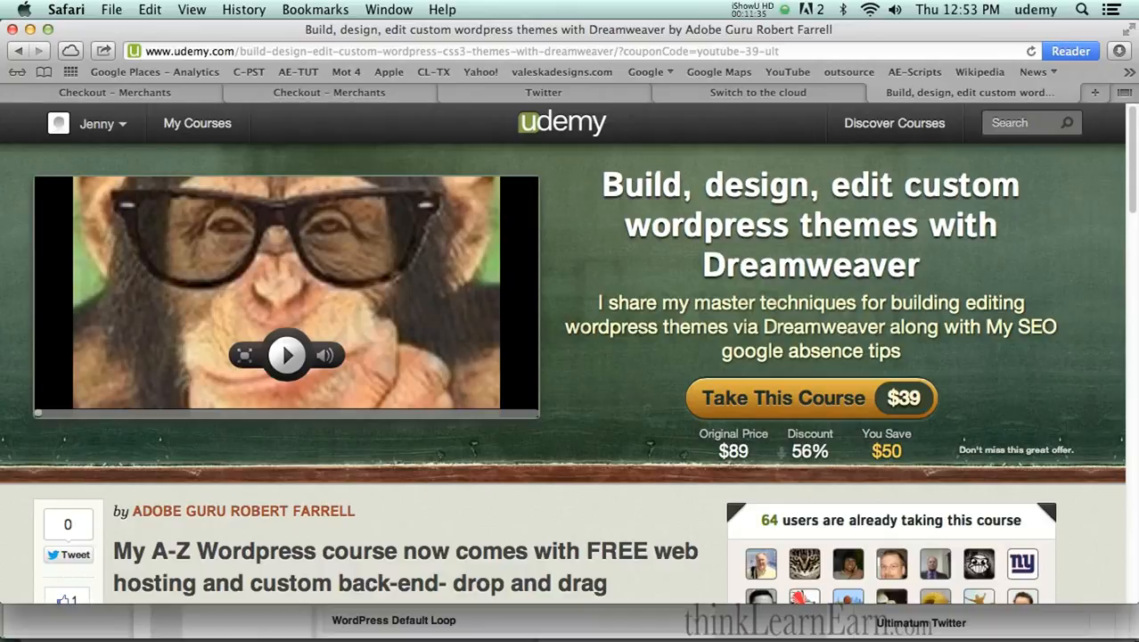
mouse_move(637, 383)
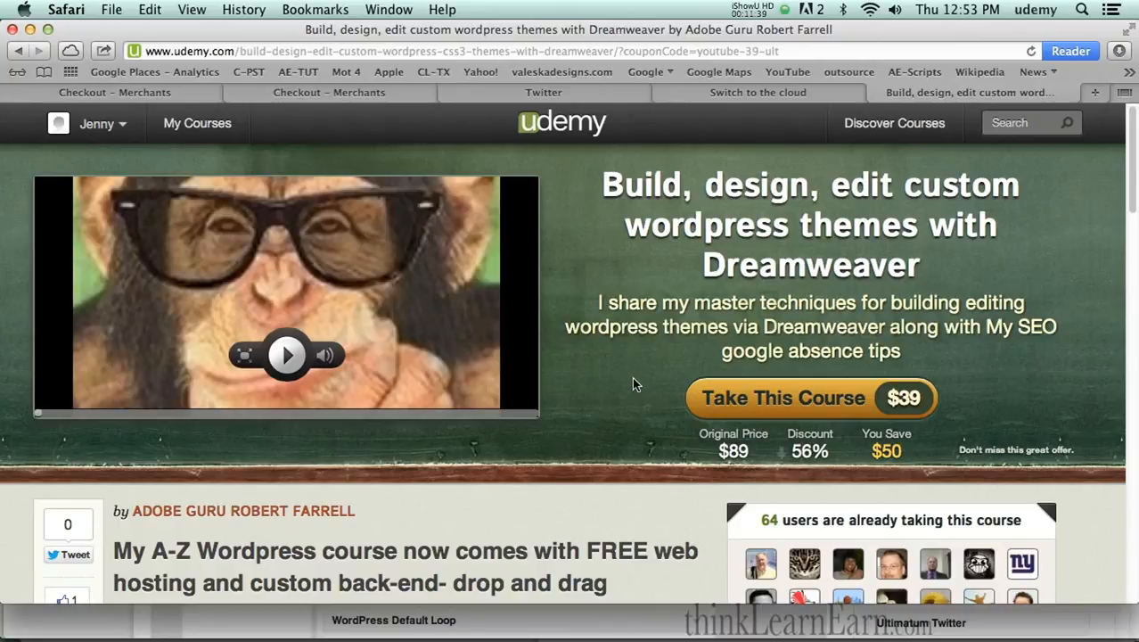
mouse_move(624, 373)
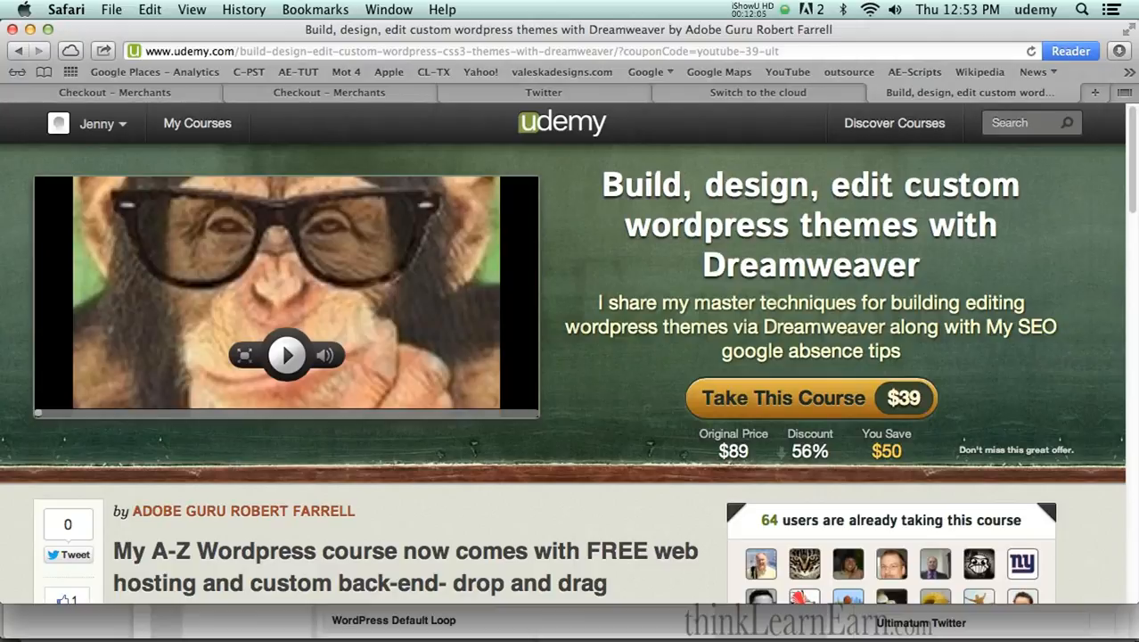
mouse_move(635, 346)
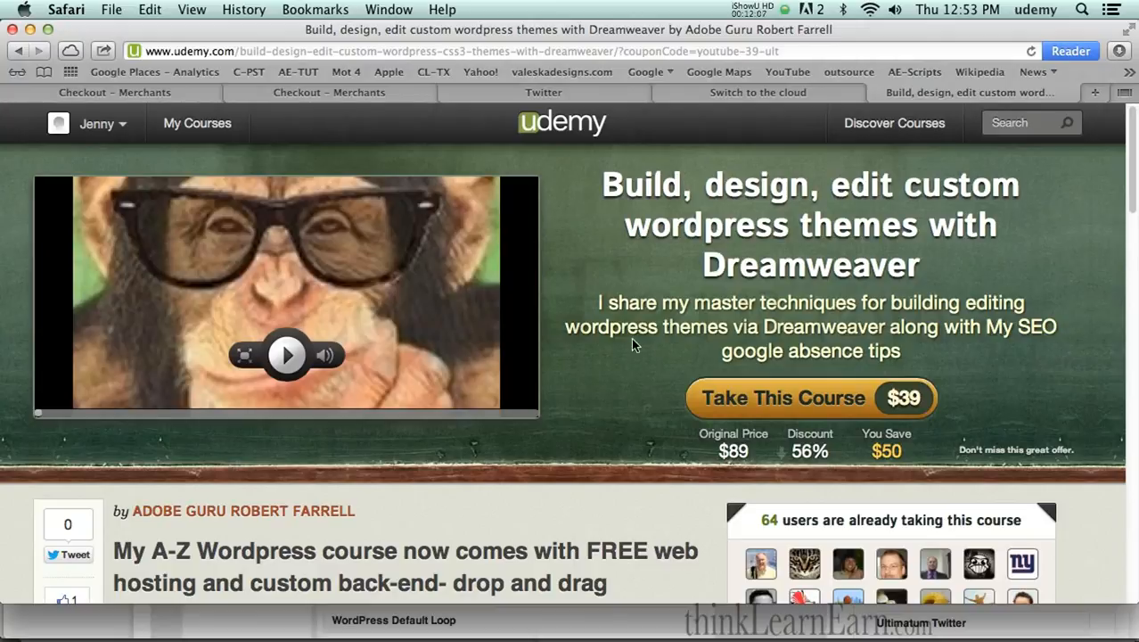